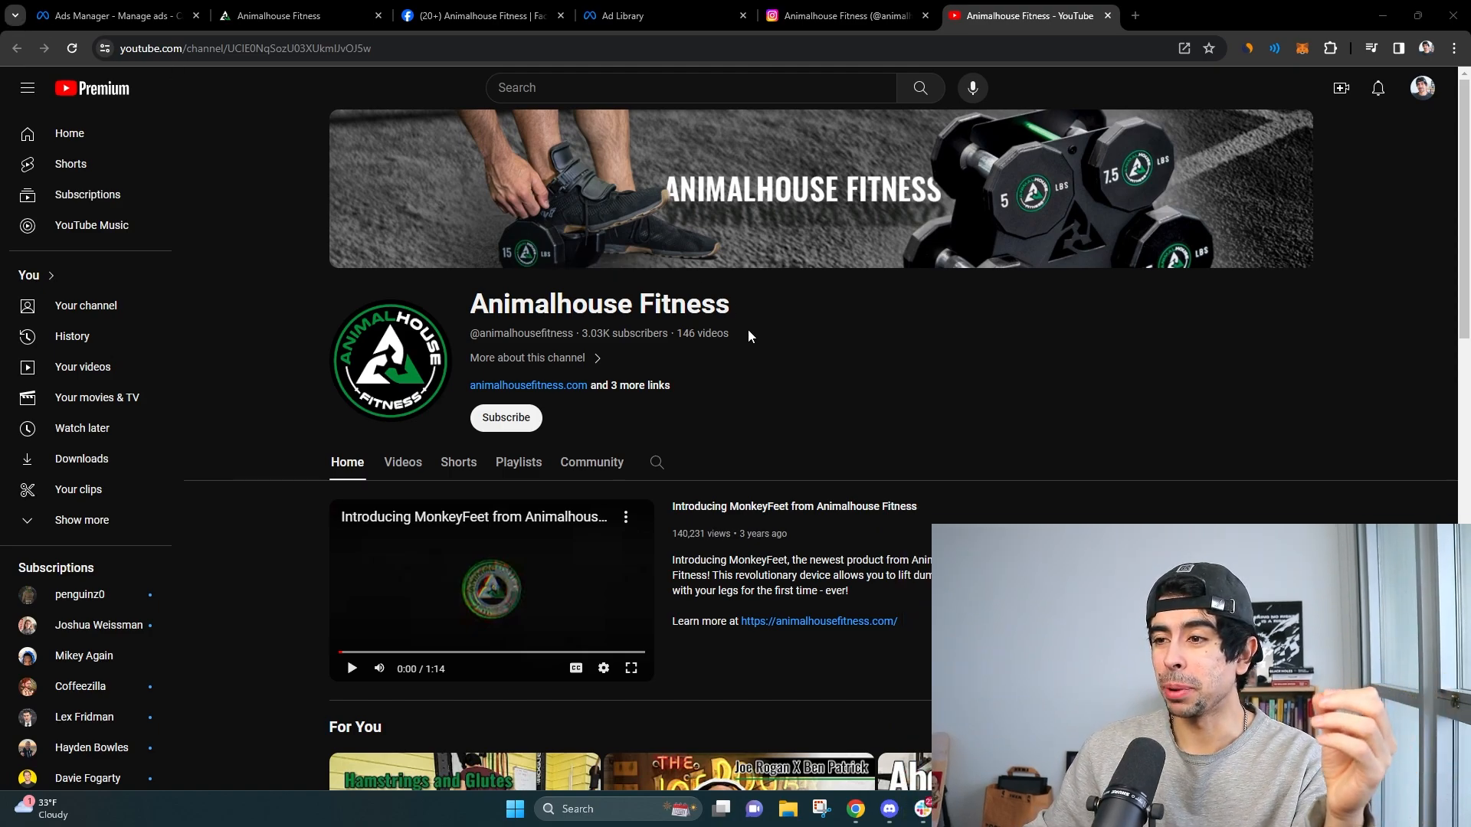
- Switch to the Animalhouse Fitness online store tab
{"action": "scroll", "scroll_direction": "down", "scroll_amount": 3}
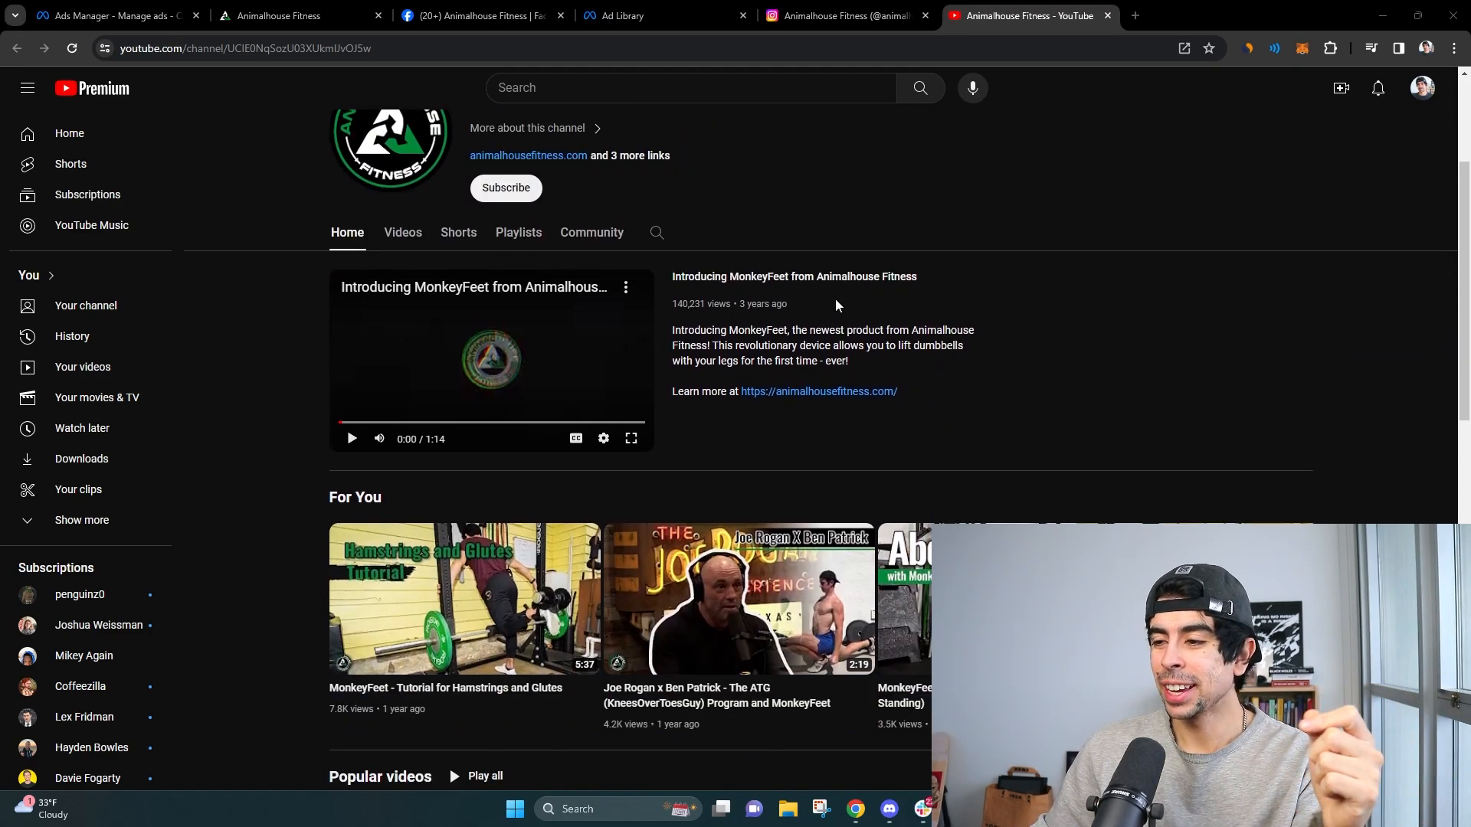
{"action": "scroll", "scroll_direction": "down", "scroll_amount": 3}
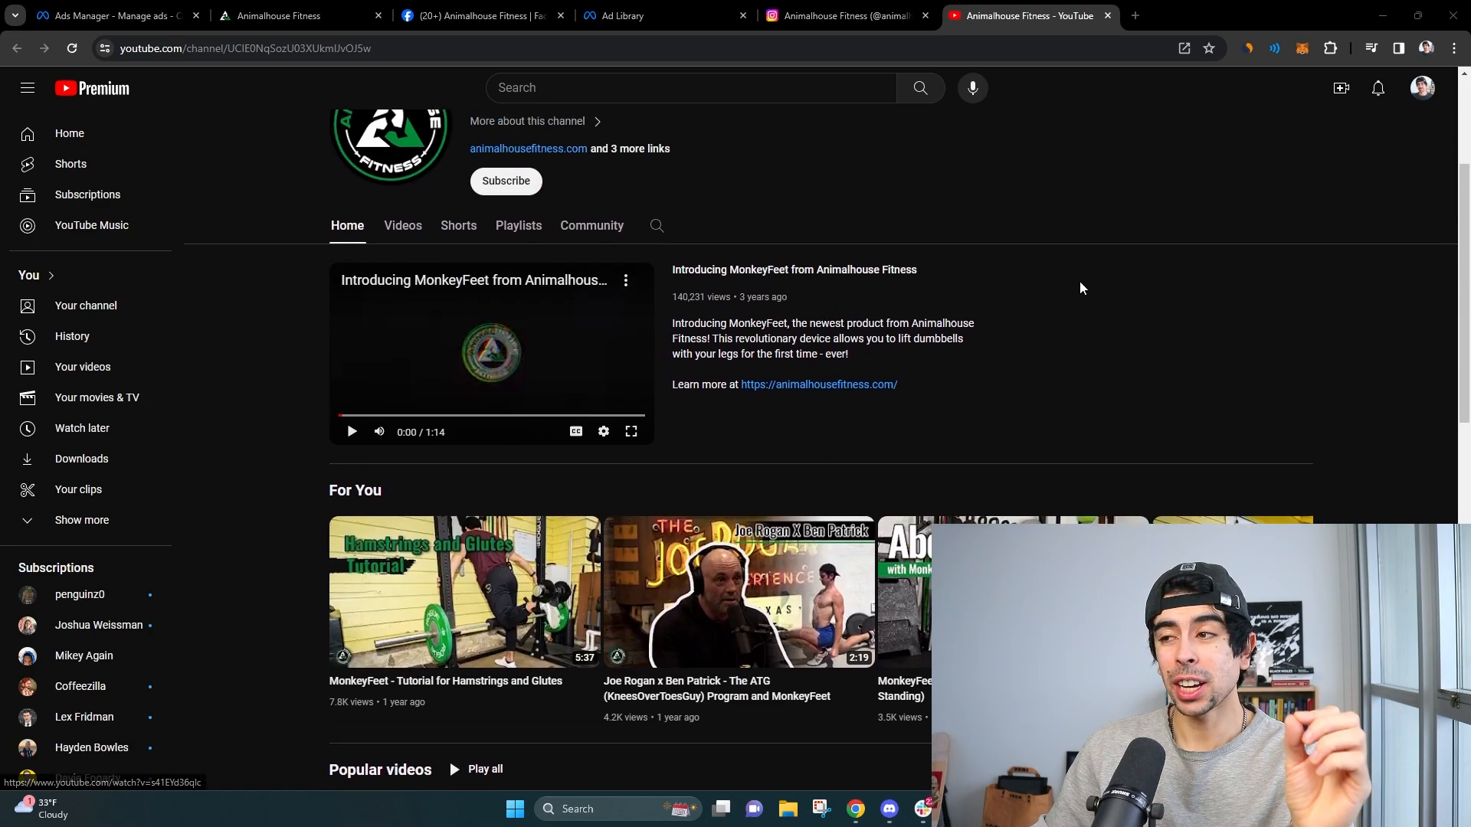
{"action": "scroll", "scroll_direction": "up", "scroll_amount": 3}
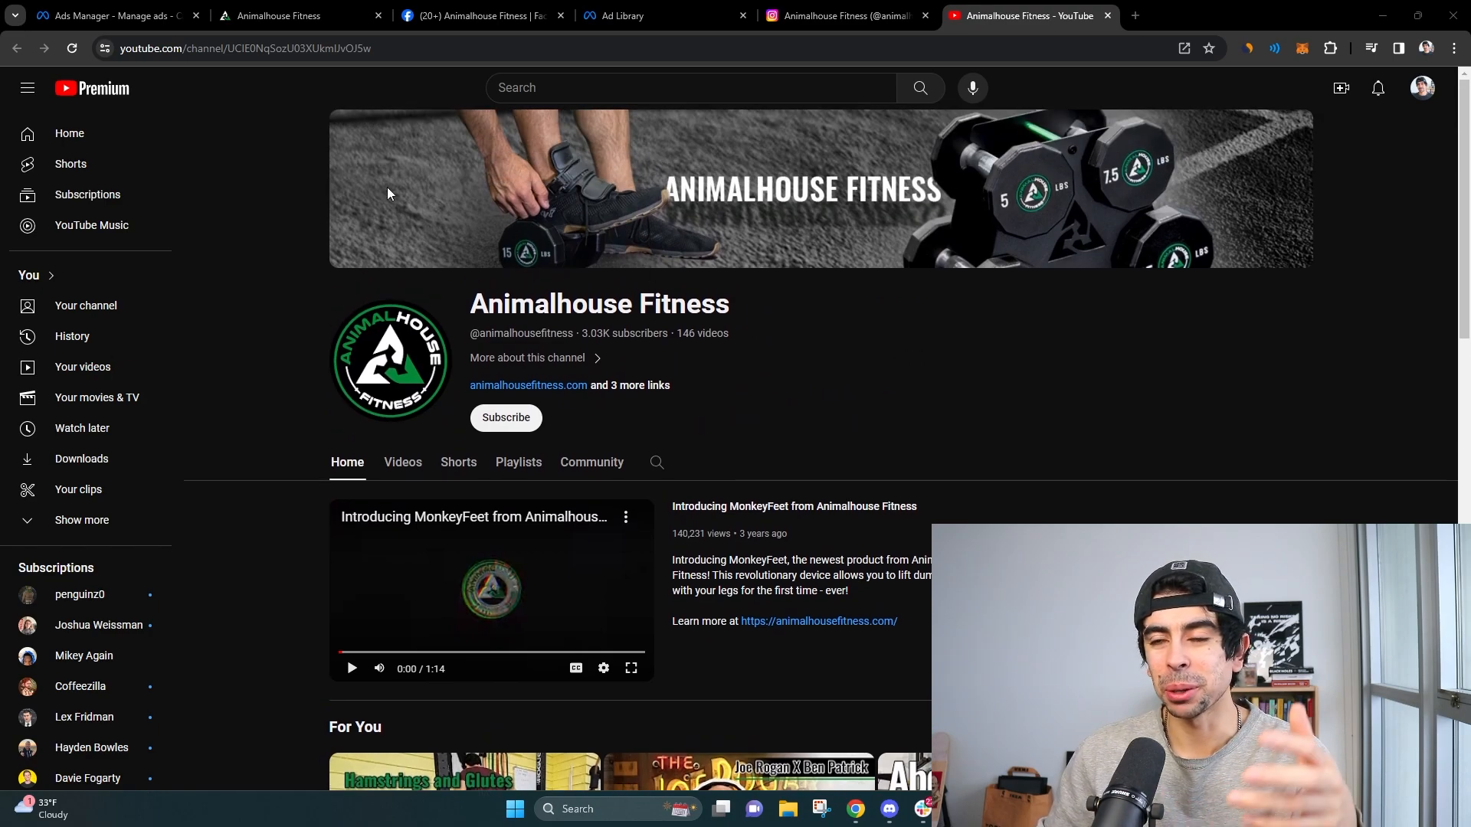
{"action": "left_click", "coordinate": [279, 16]}
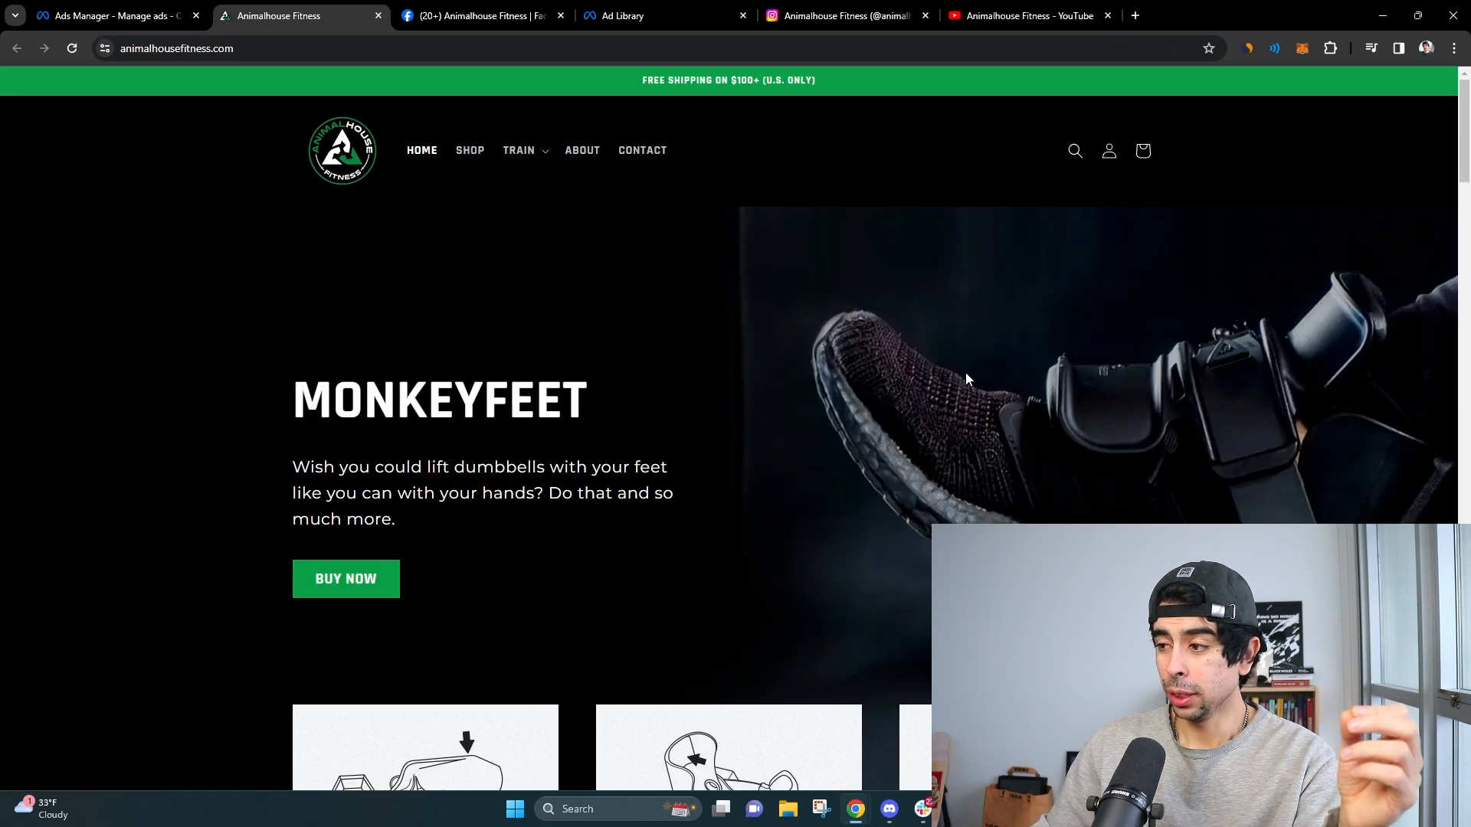
{"action": "mouse_move", "coordinate": [1082, 456]}
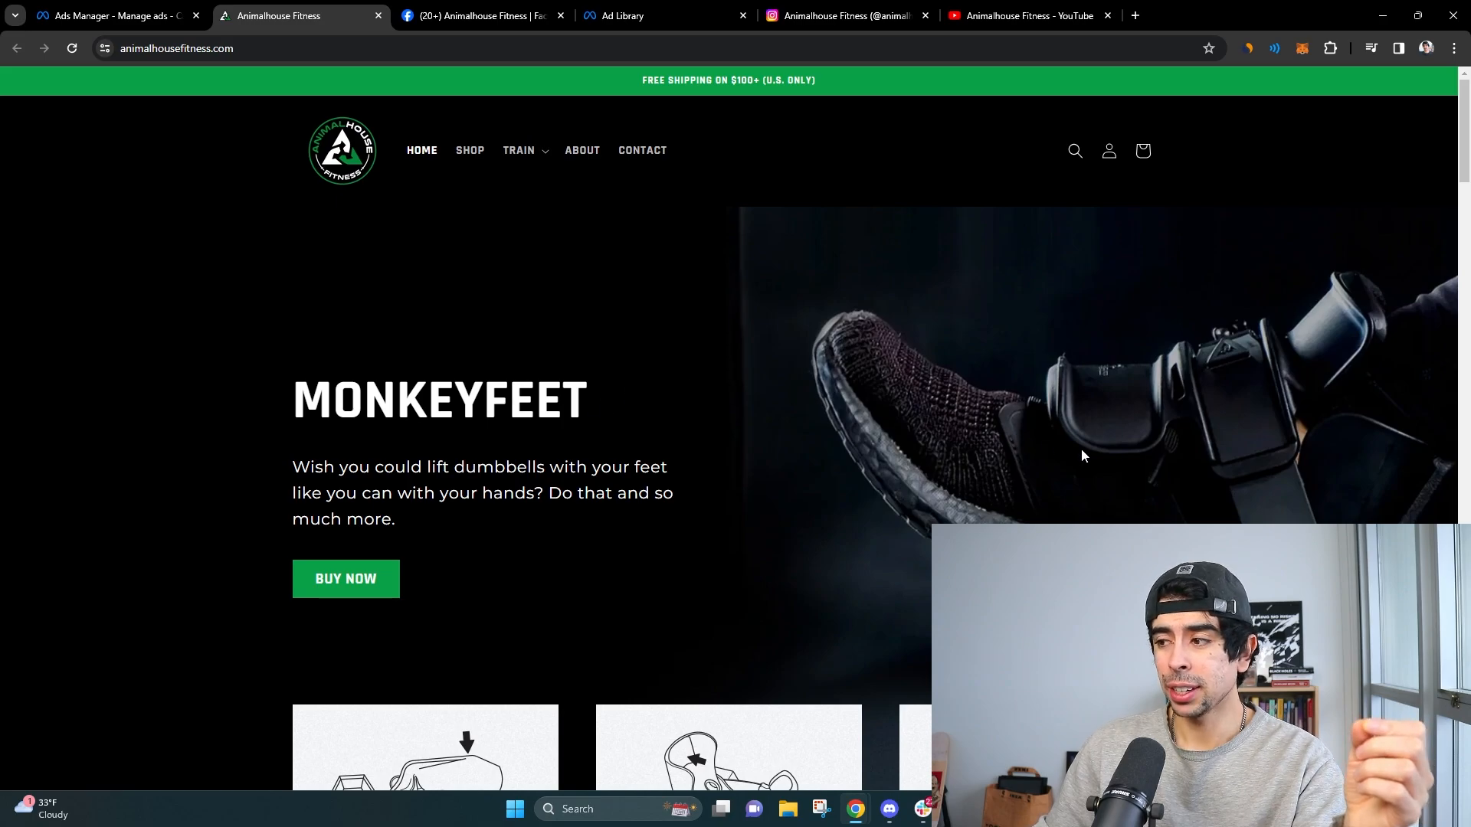
- Scroll the home page past exercise tiles and the Joe Rogan feature to the product cards
{"action": "scroll", "scroll_direction": "down", "scroll_amount": 3}
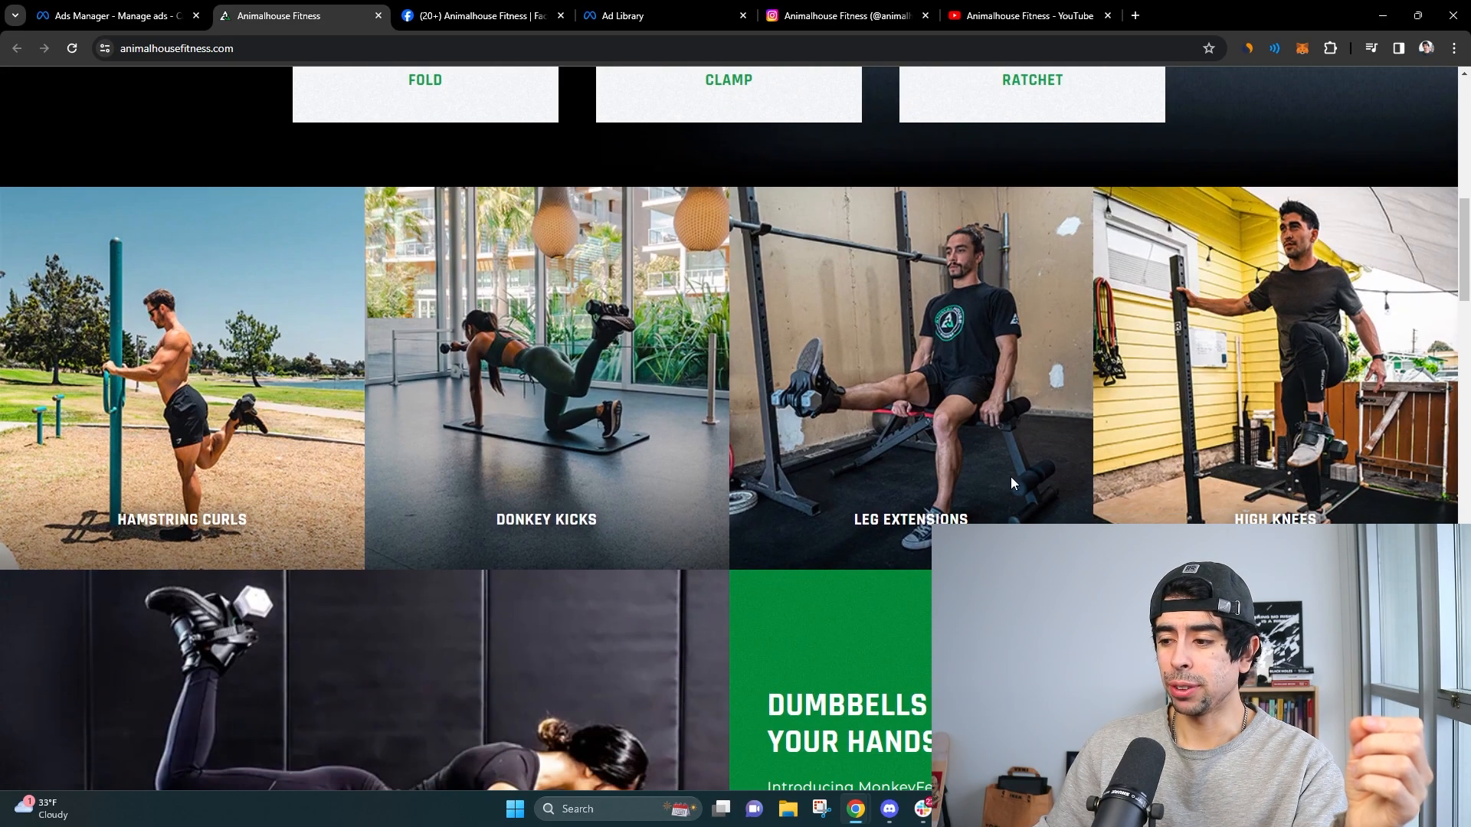
{"action": "mouse_move", "coordinate": [469, 372]}
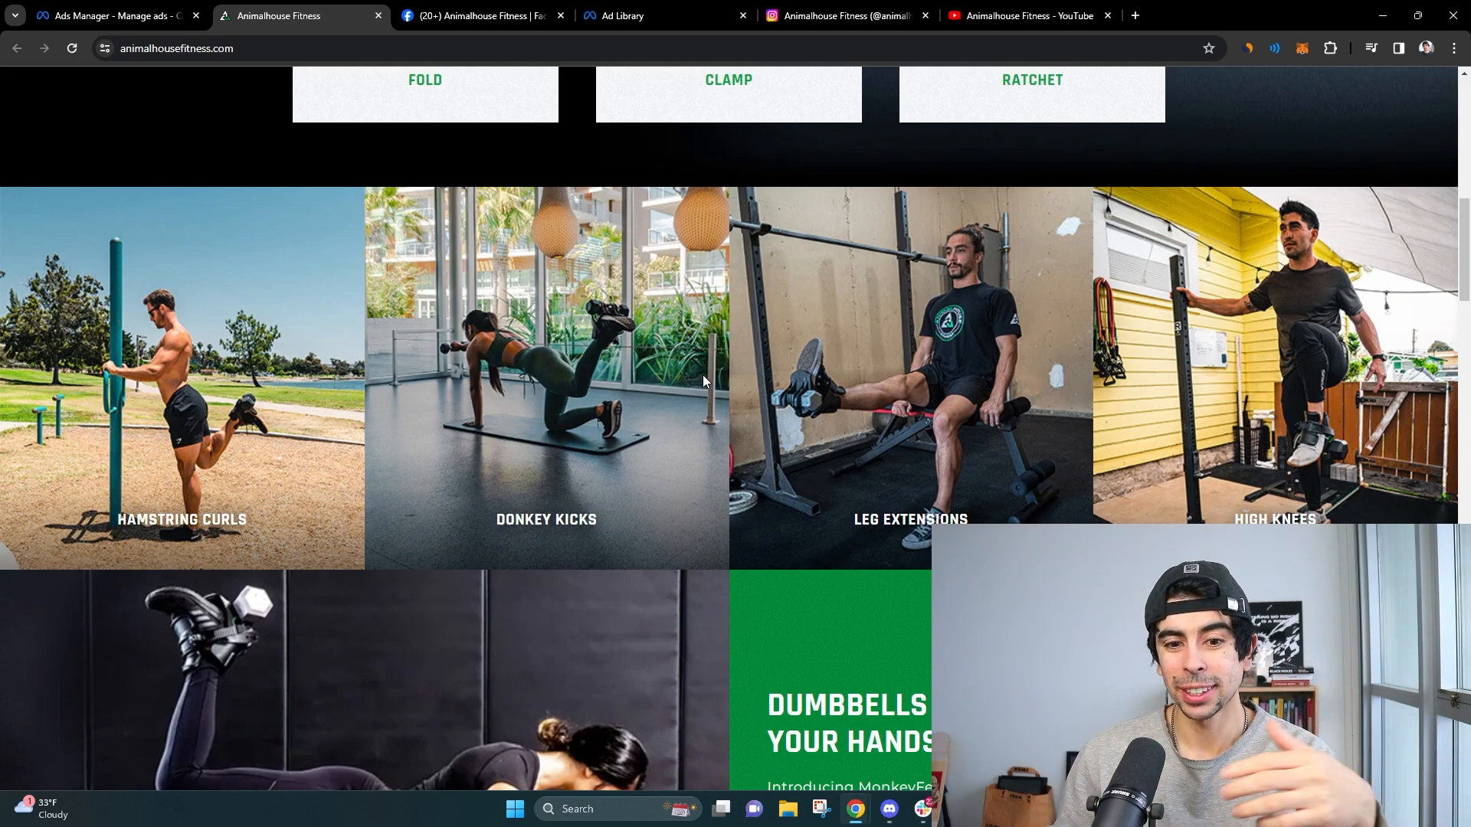
{"action": "scroll", "scroll_direction": "down", "scroll_amount": 3}
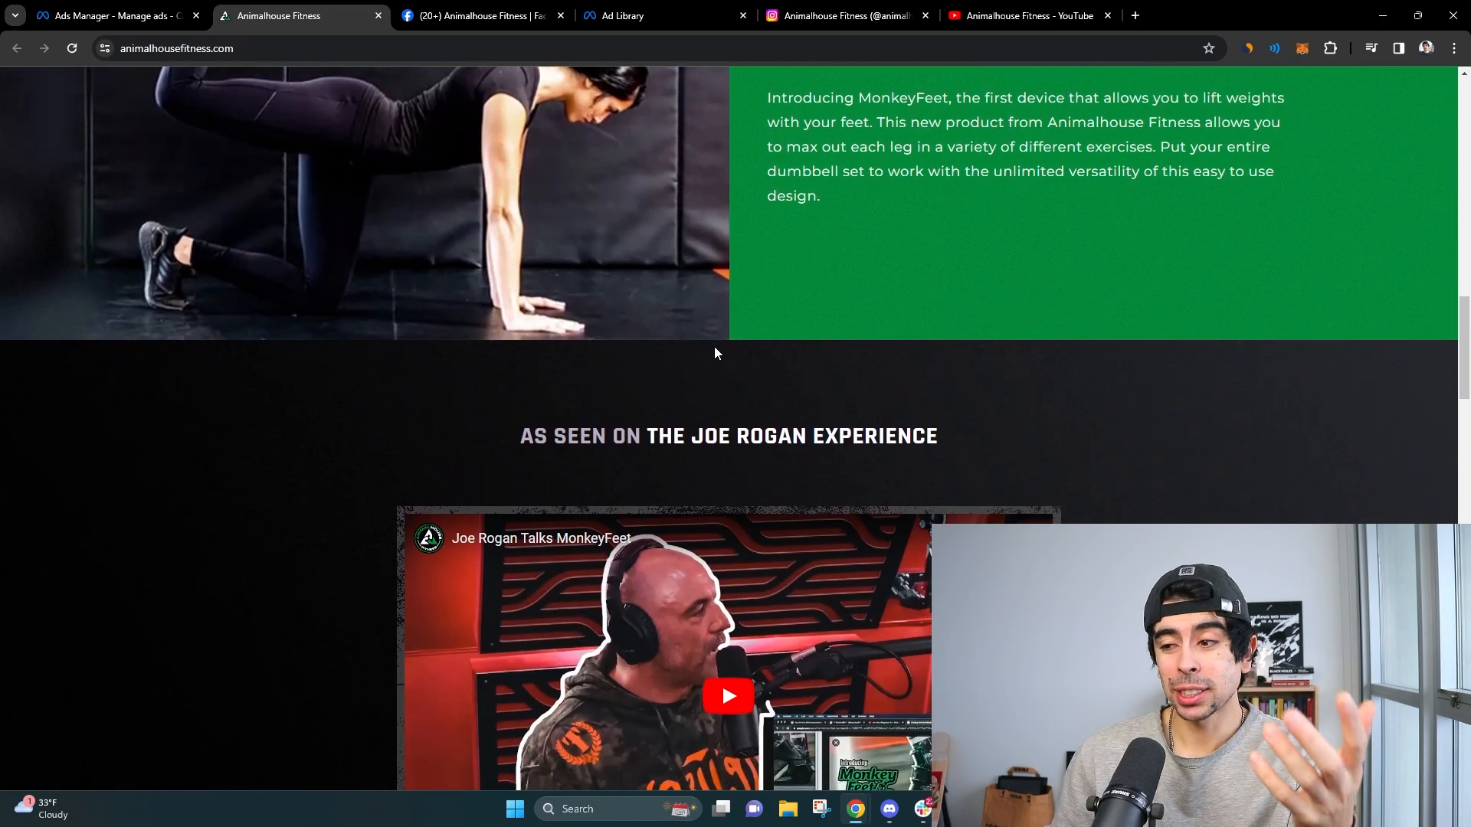
{"action": "scroll", "scroll_direction": "up", "scroll_amount": 3}
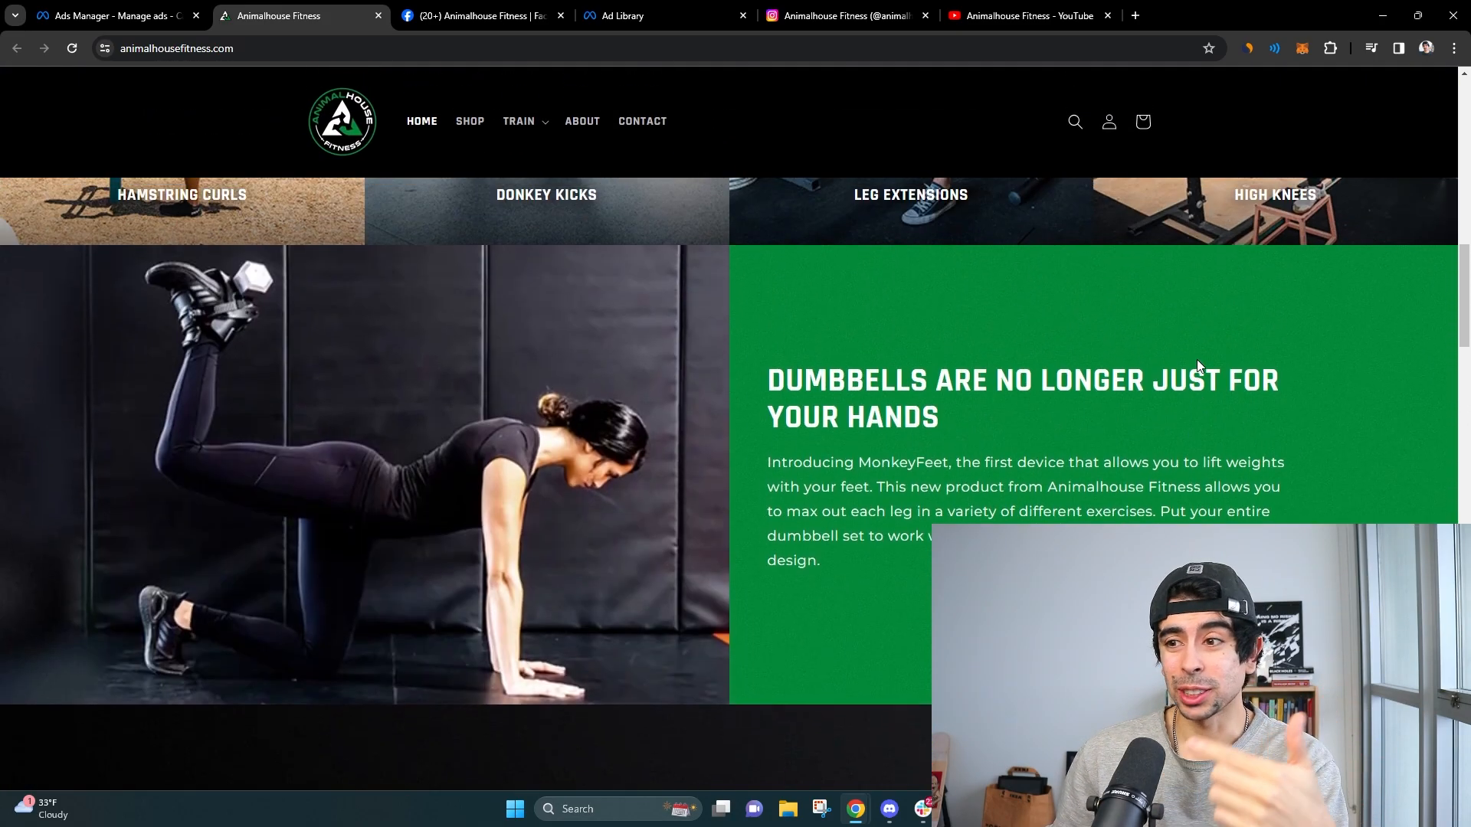
{"action": "scroll", "scroll_direction": "down", "scroll_amount": 3}
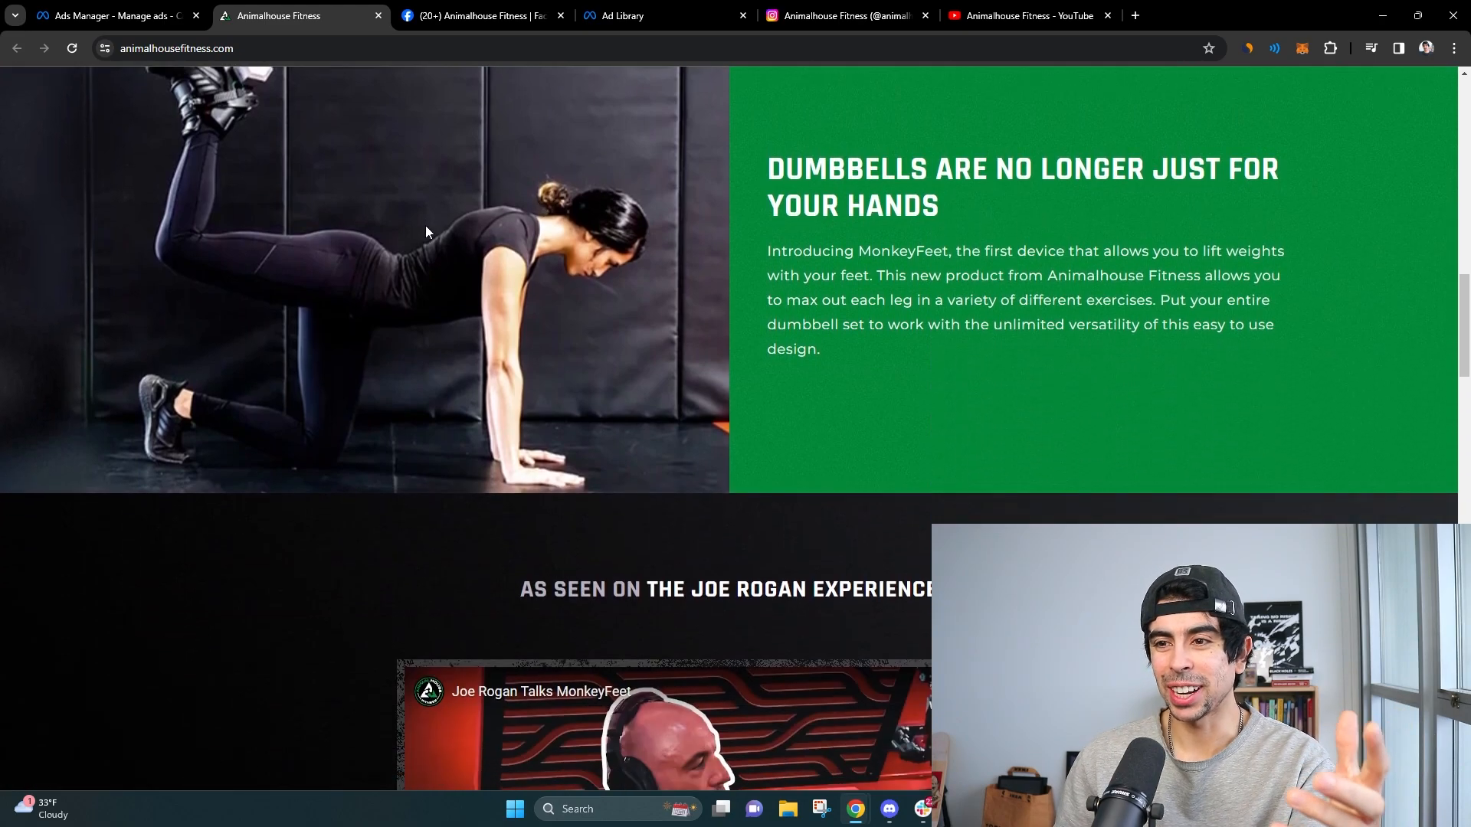
{"action": "scroll", "scroll_direction": "down", "scroll_amount": 3}
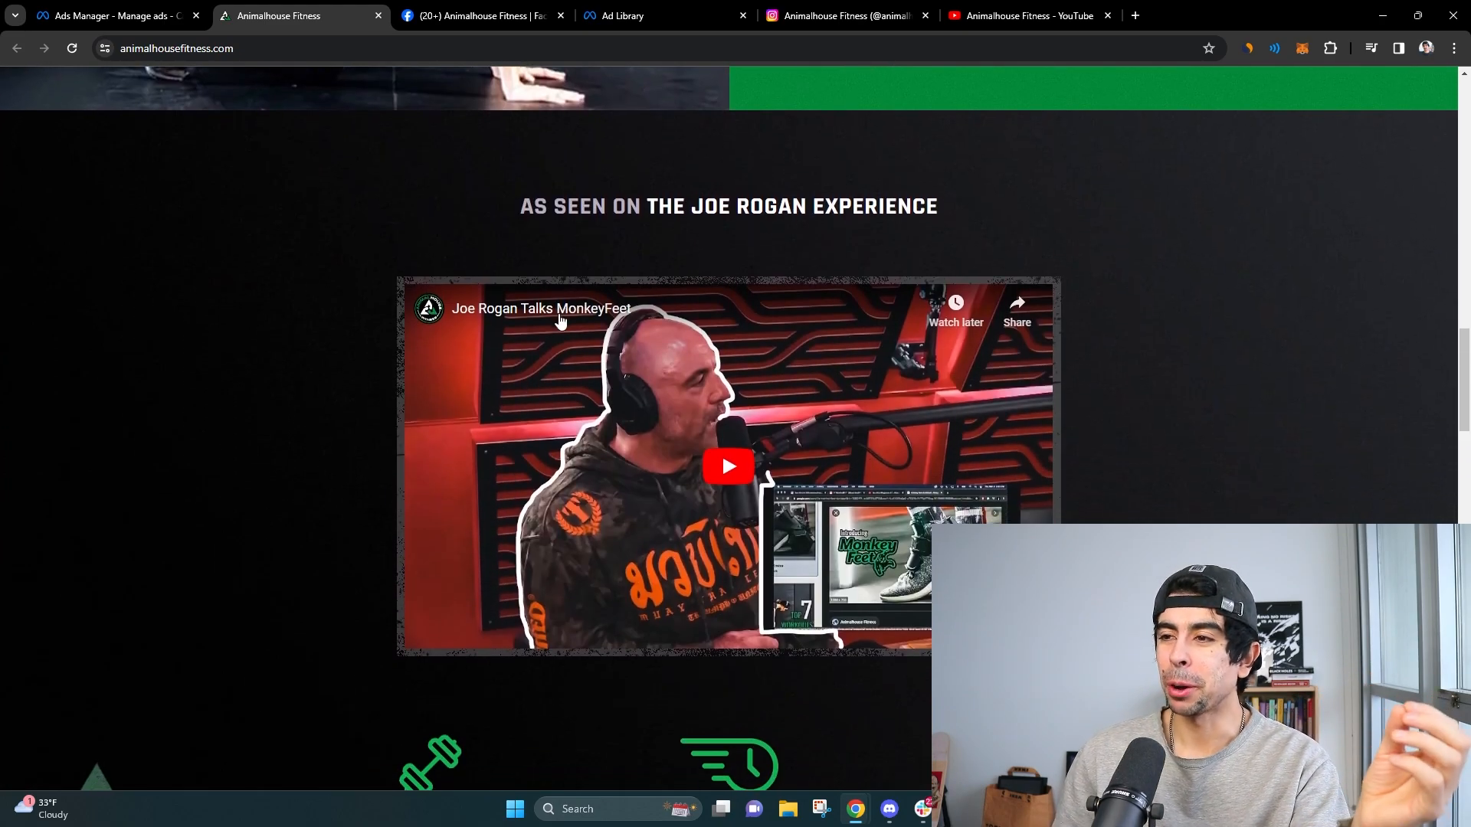
{"action": "mouse_move", "coordinate": [757, 457]}
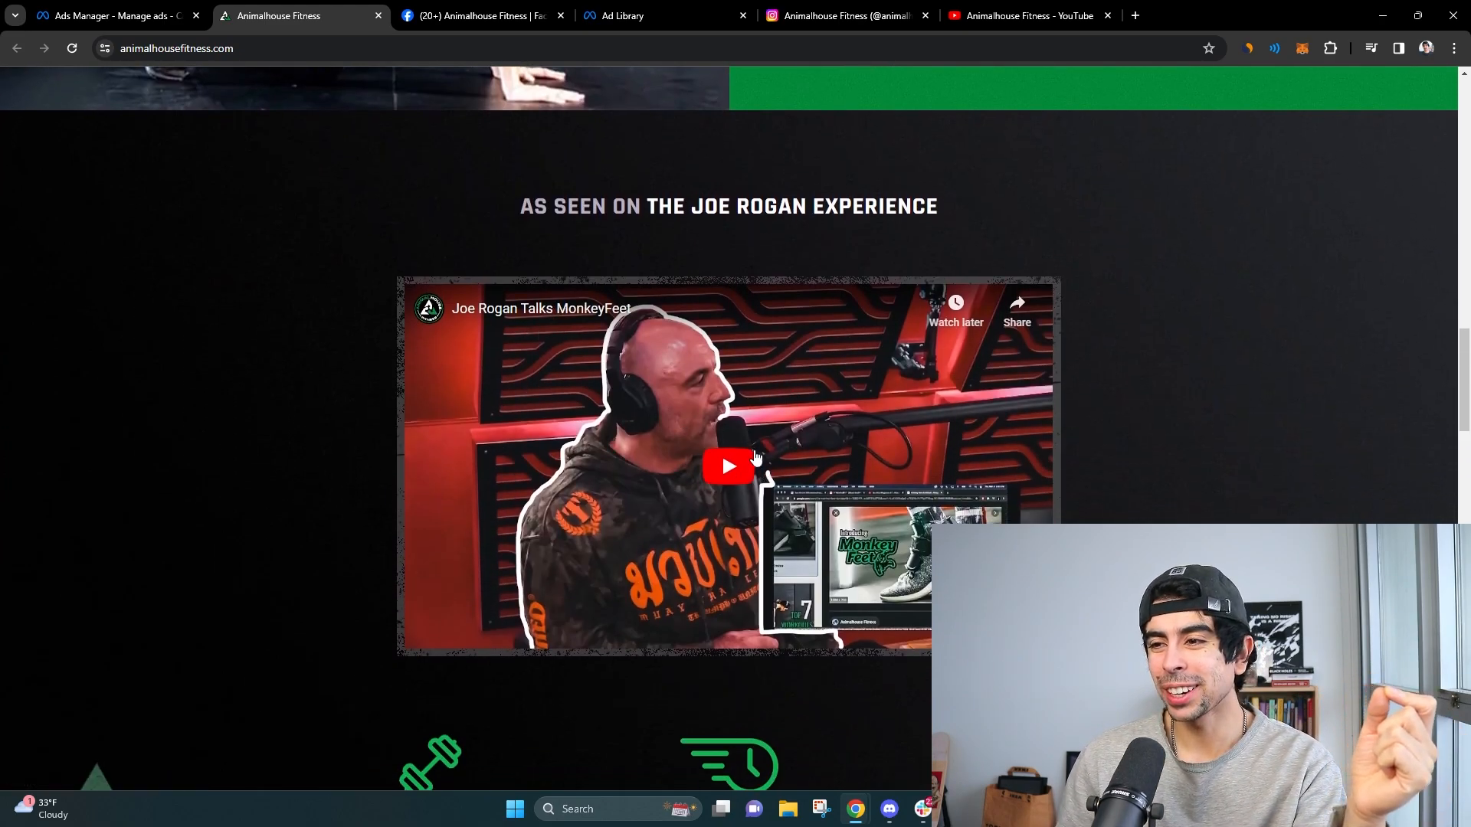
{"action": "scroll", "scroll_direction": "down", "scroll_amount": 3}
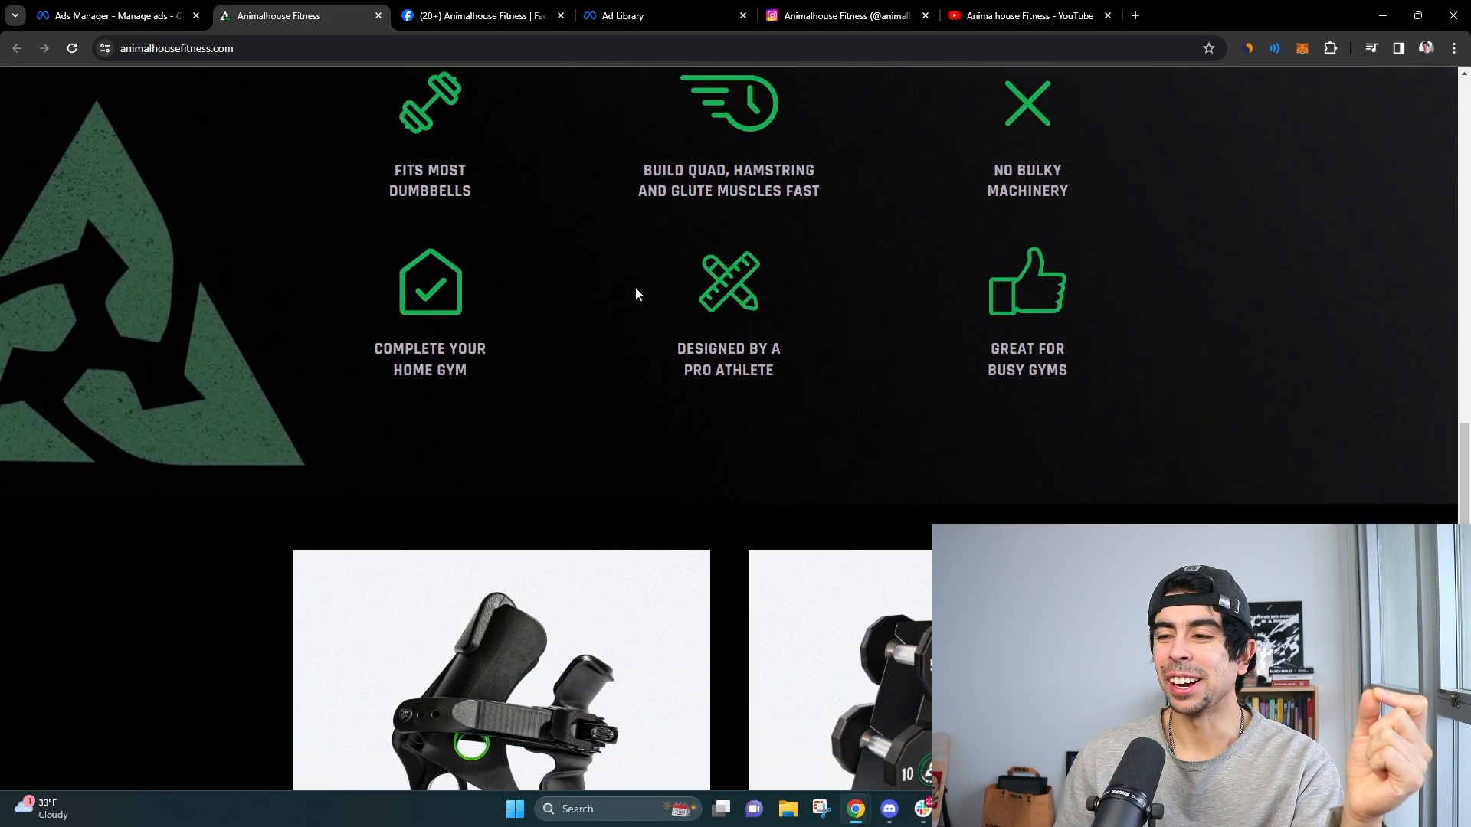
{"action": "scroll", "scroll_direction": "down", "scroll_amount": 3}
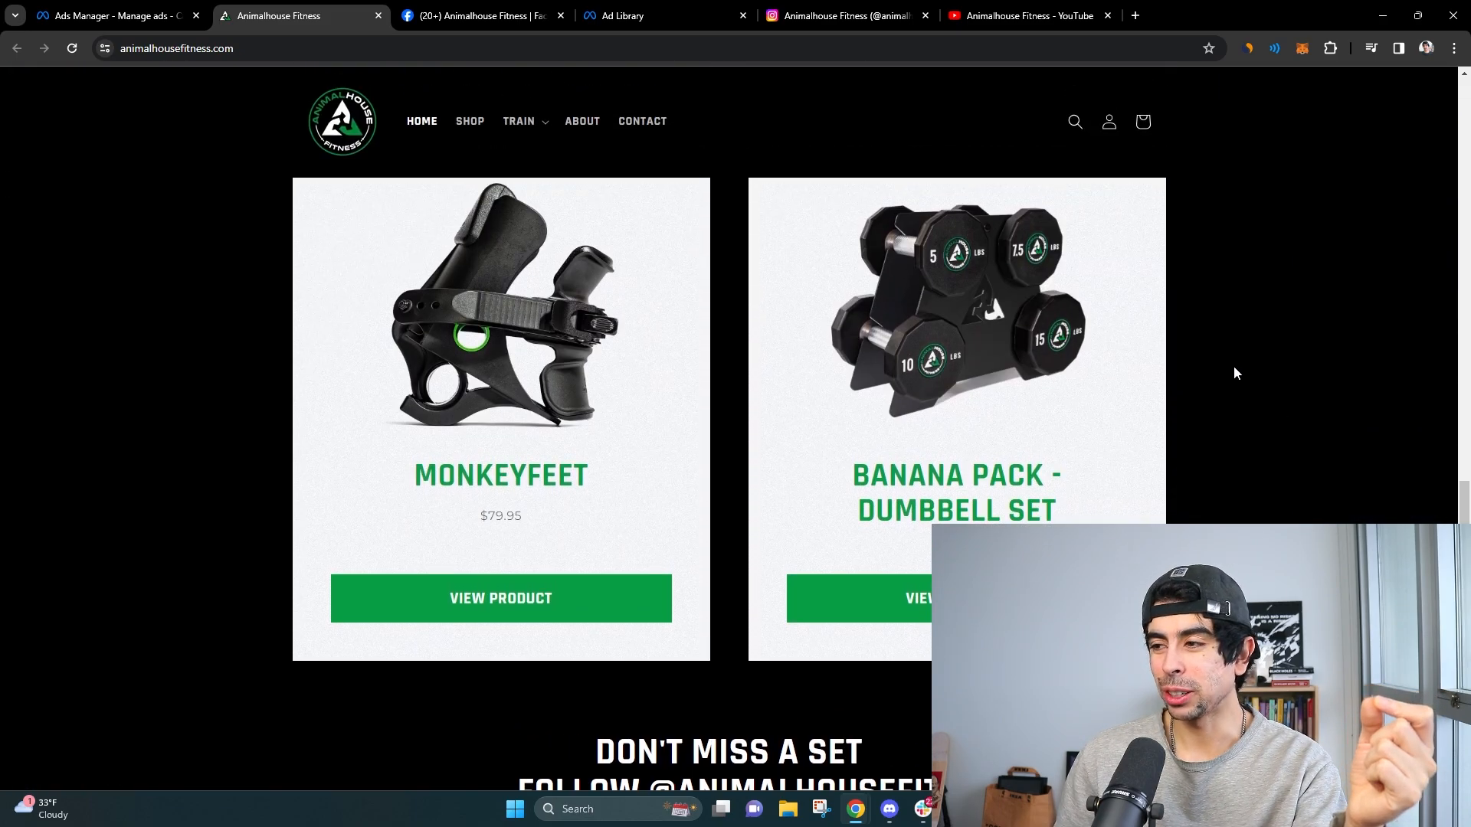
{"action": "mouse_move", "coordinate": [1011, 301]}
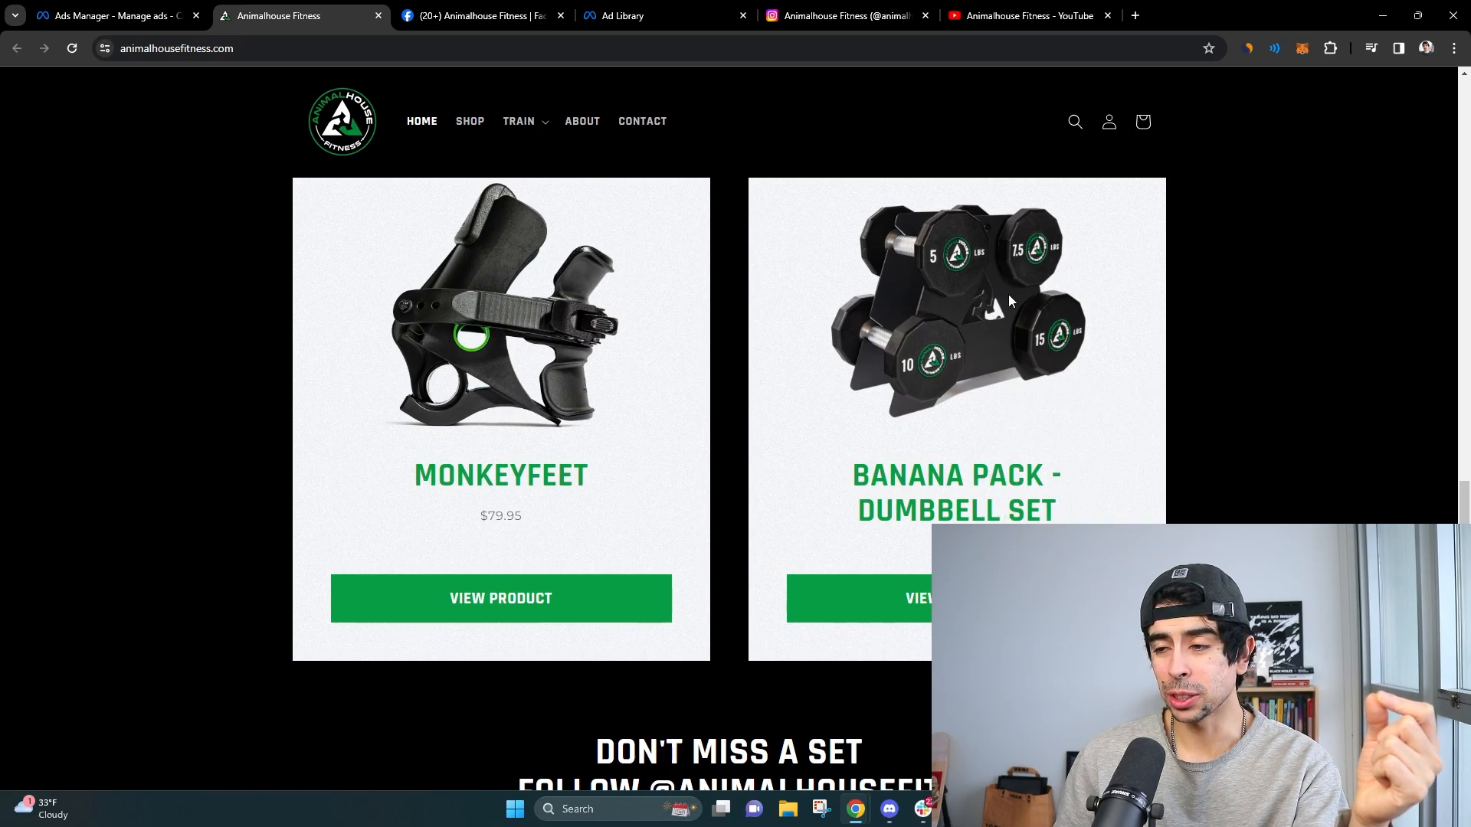
{"action": "mouse_move", "coordinate": [542, 388]}
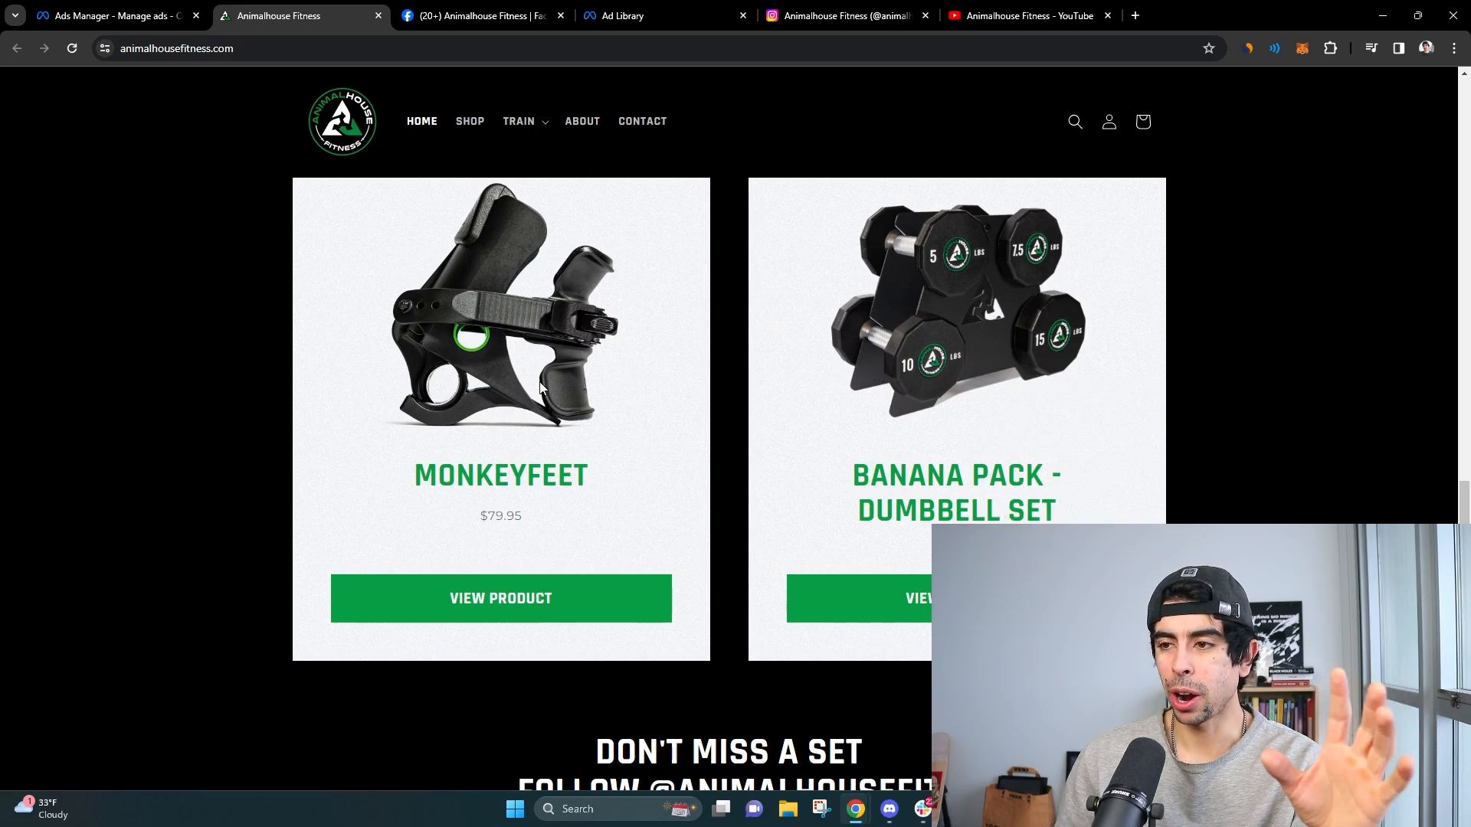
- Open the MonkeyFeet product page ($79.95 USD, 581 reviews) and browse its details and videos
{"action": "left_click", "coordinate": [501, 598]}
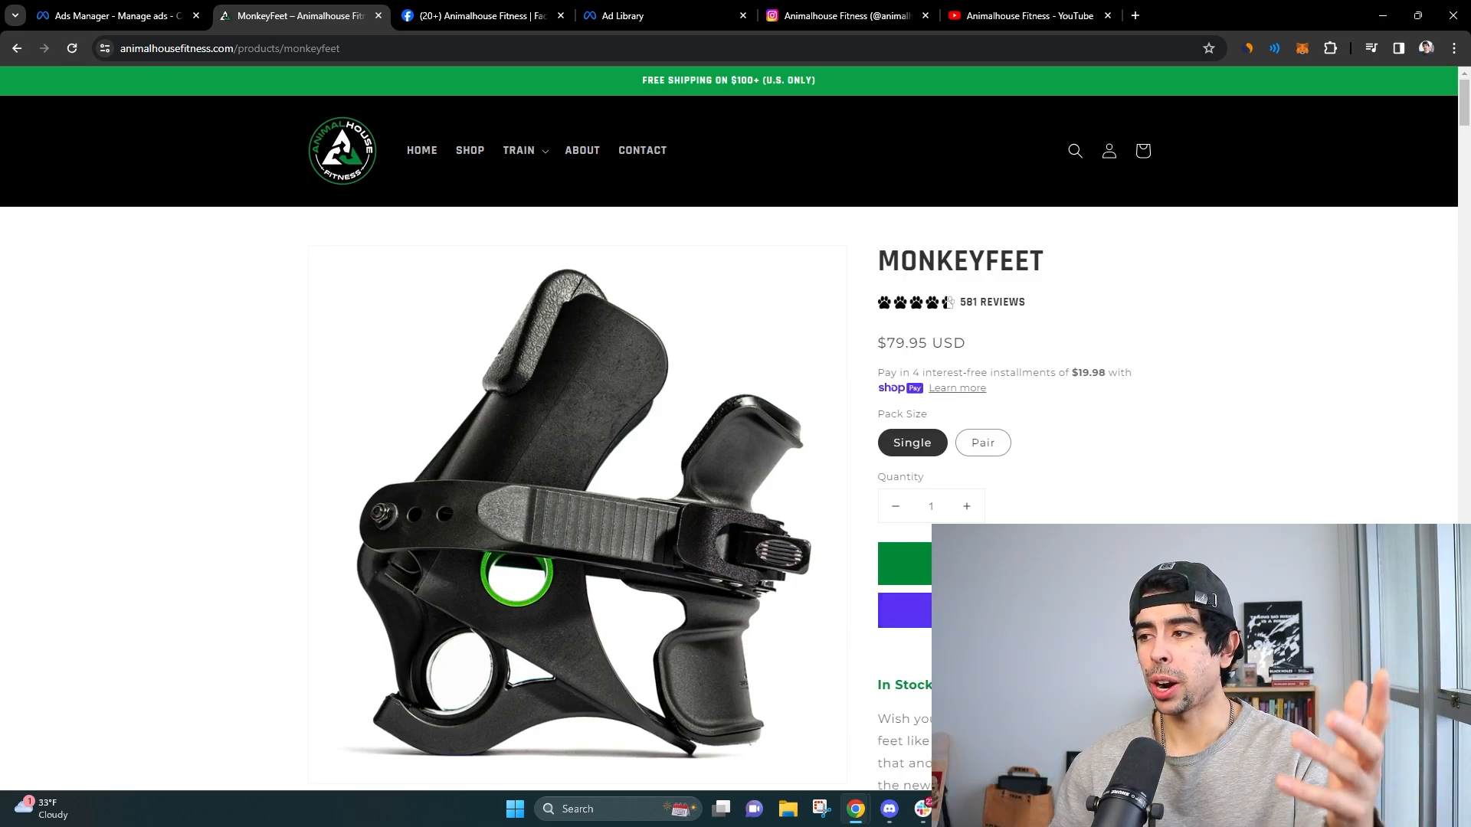
{"action": "scroll", "scroll_direction": "down", "scroll_amount": 3}
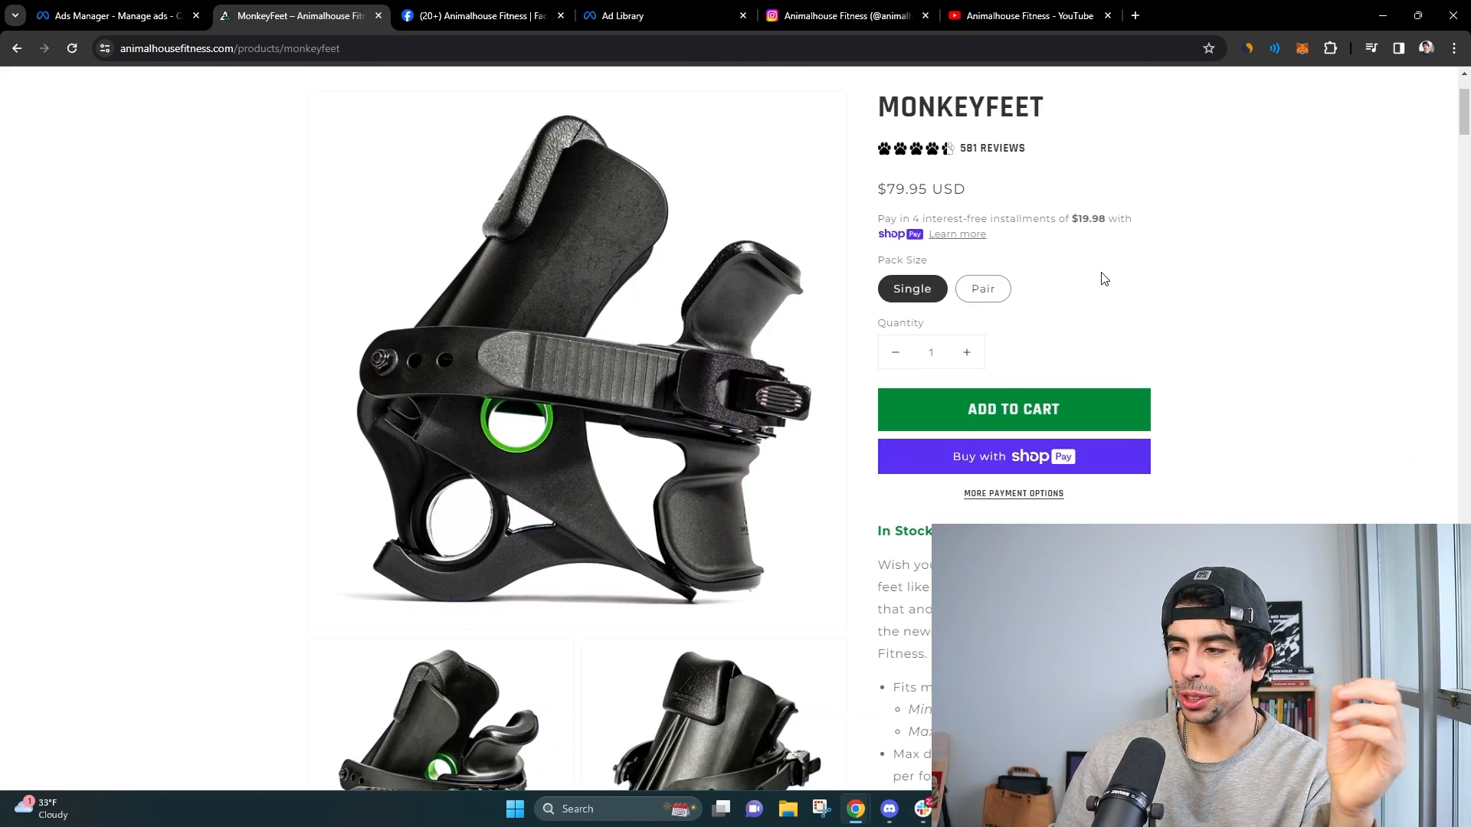
{"action": "scroll", "scroll_direction": "down", "scroll_amount": 3}
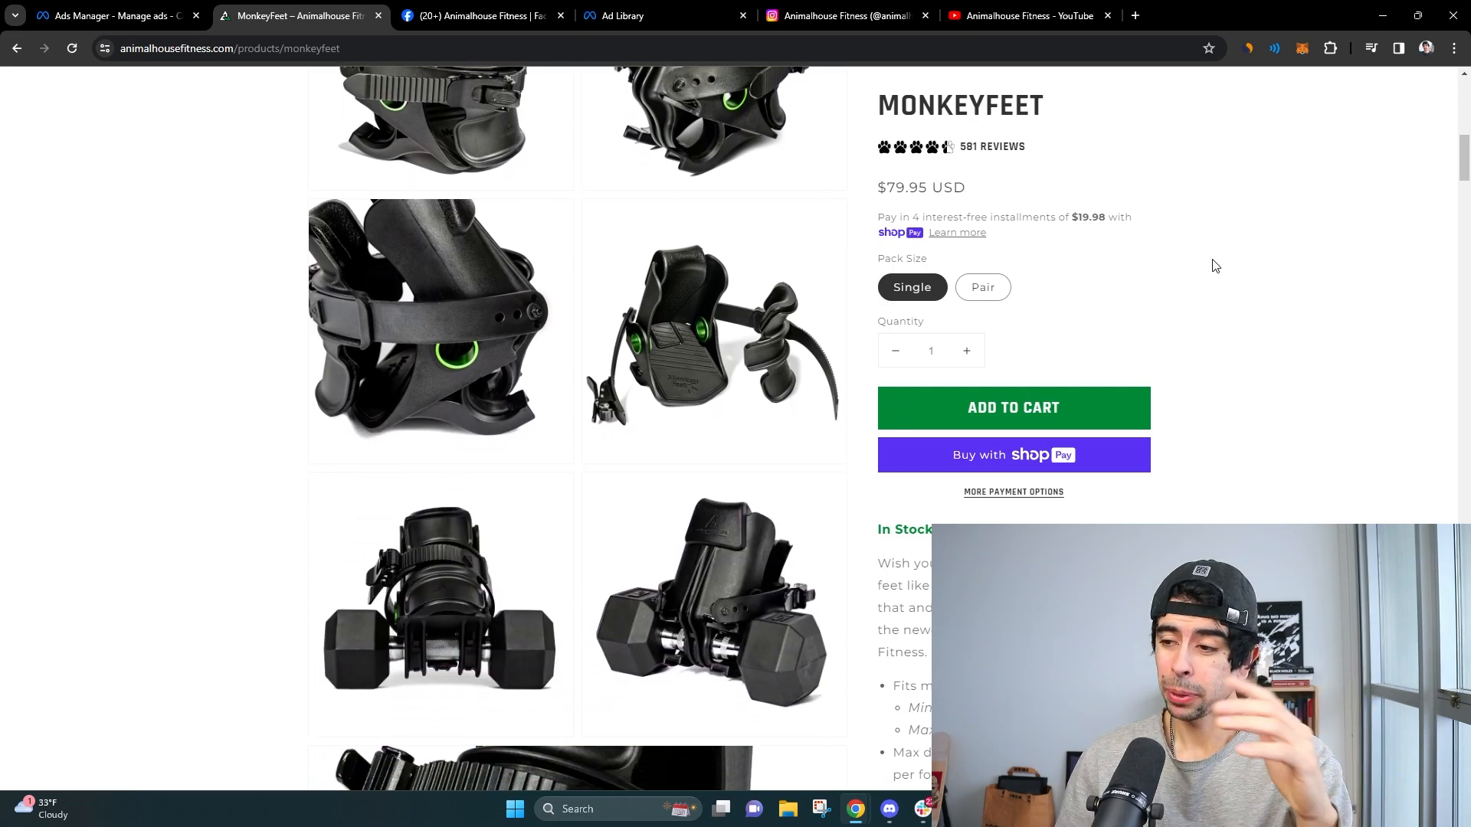
{"action": "scroll", "scroll_direction": "down", "scroll_amount": 3}
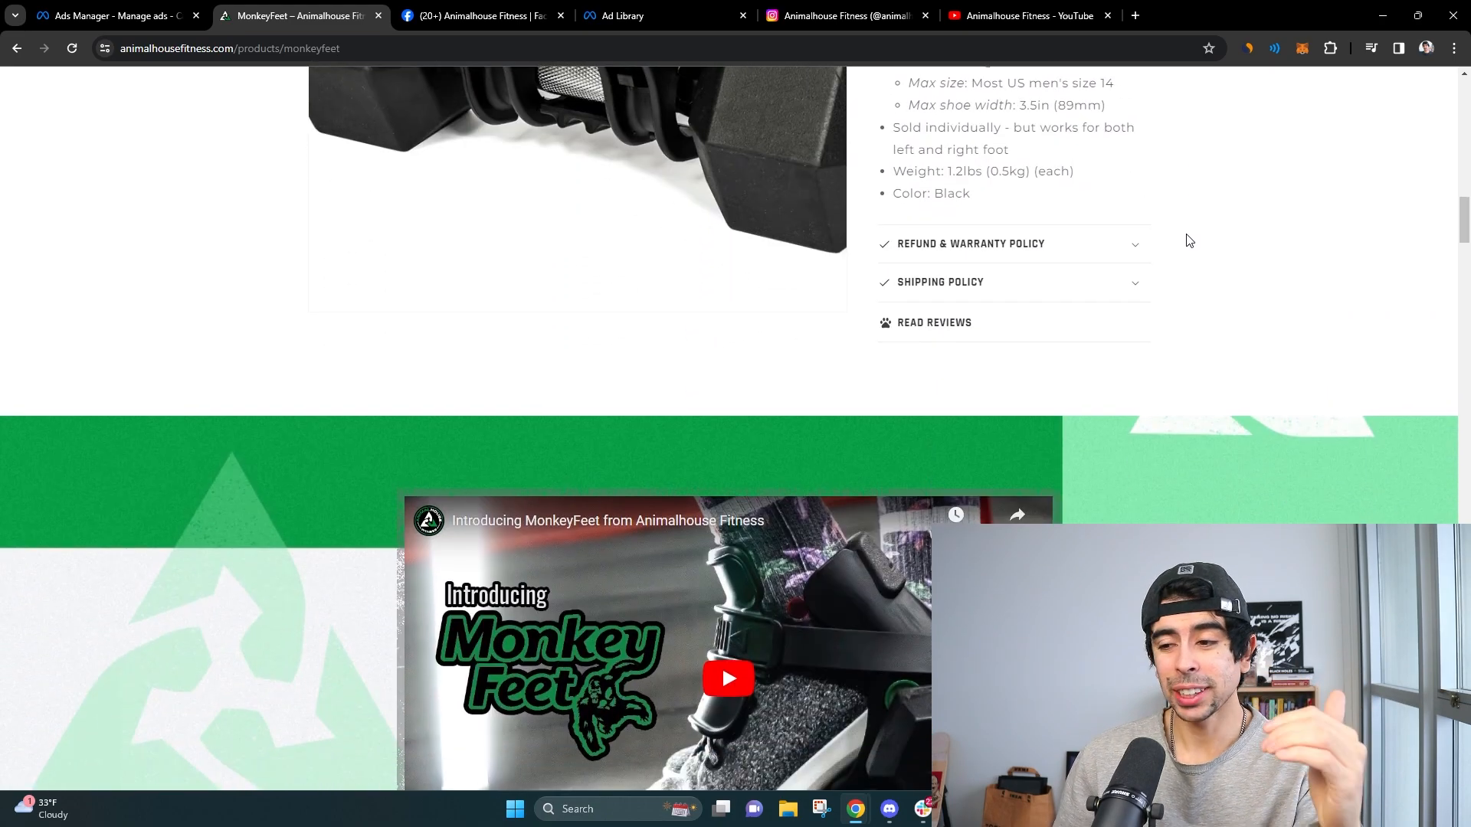
{"action": "scroll", "scroll_direction": "down", "scroll_amount": 3}
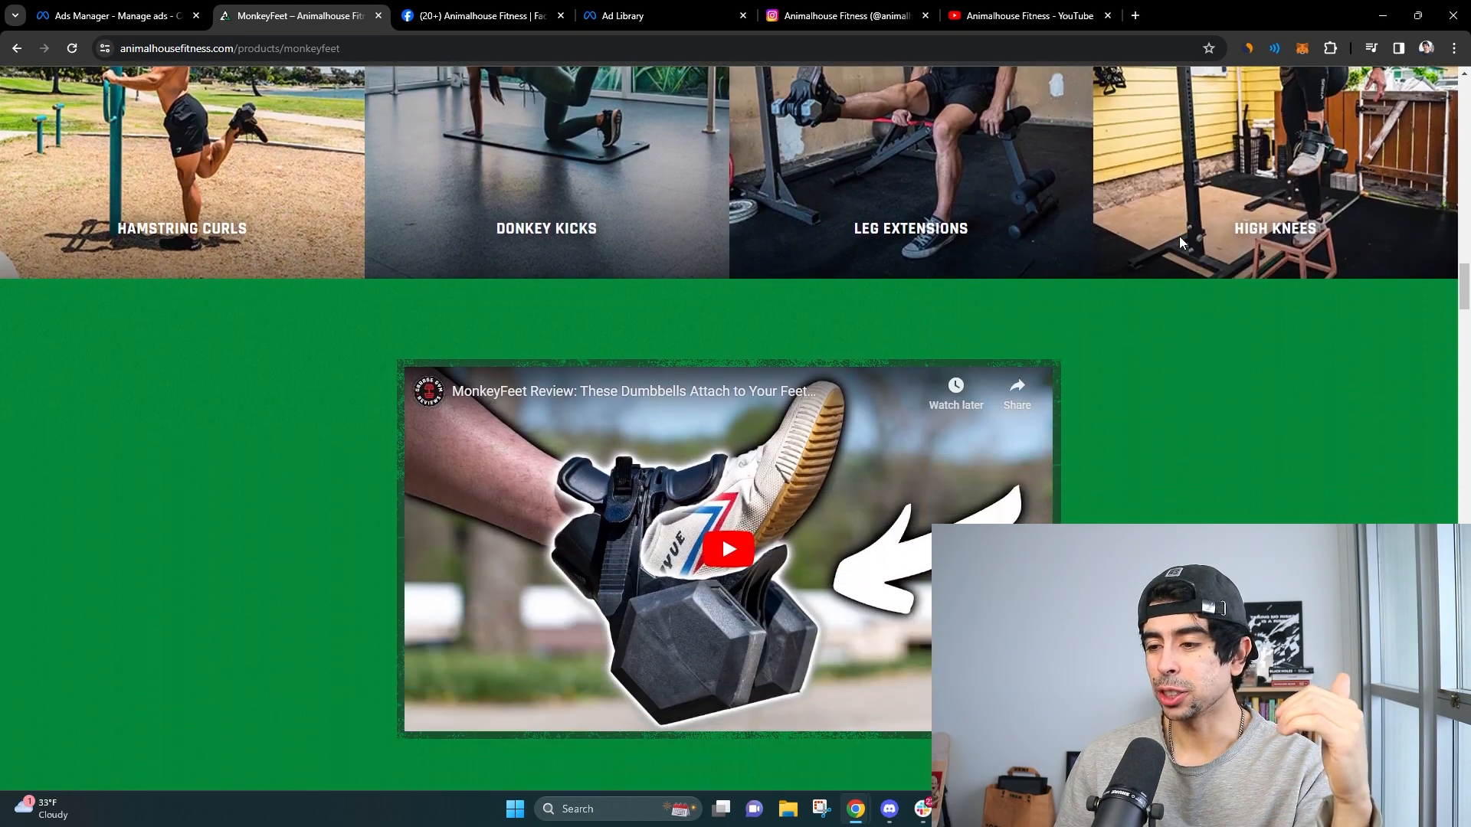
{"action": "scroll", "scroll_direction": "down", "scroll_amount": 3}
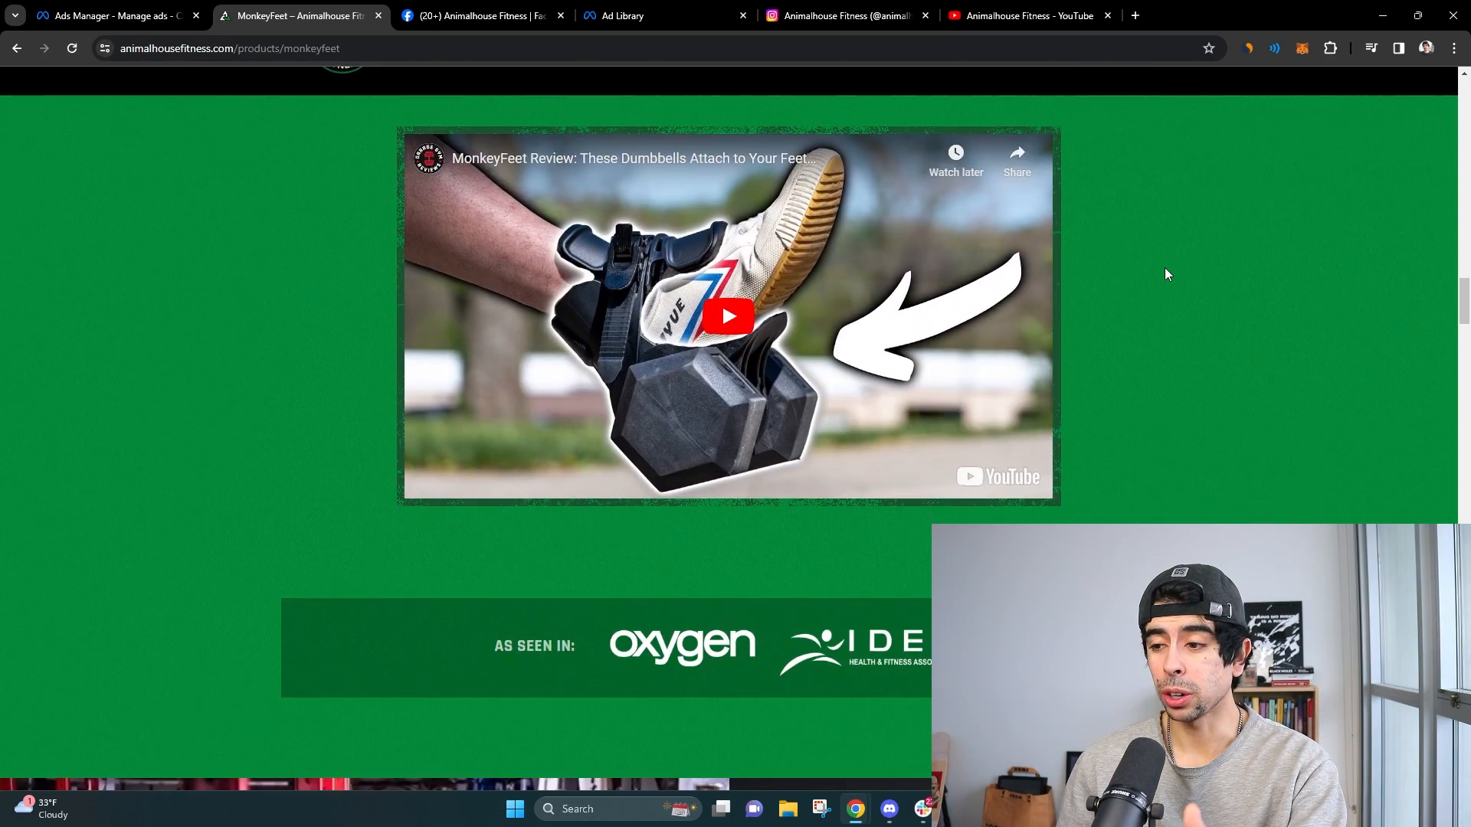
{"action": "scroll", "scroll_direction": "down", "scroll_amount": 3}
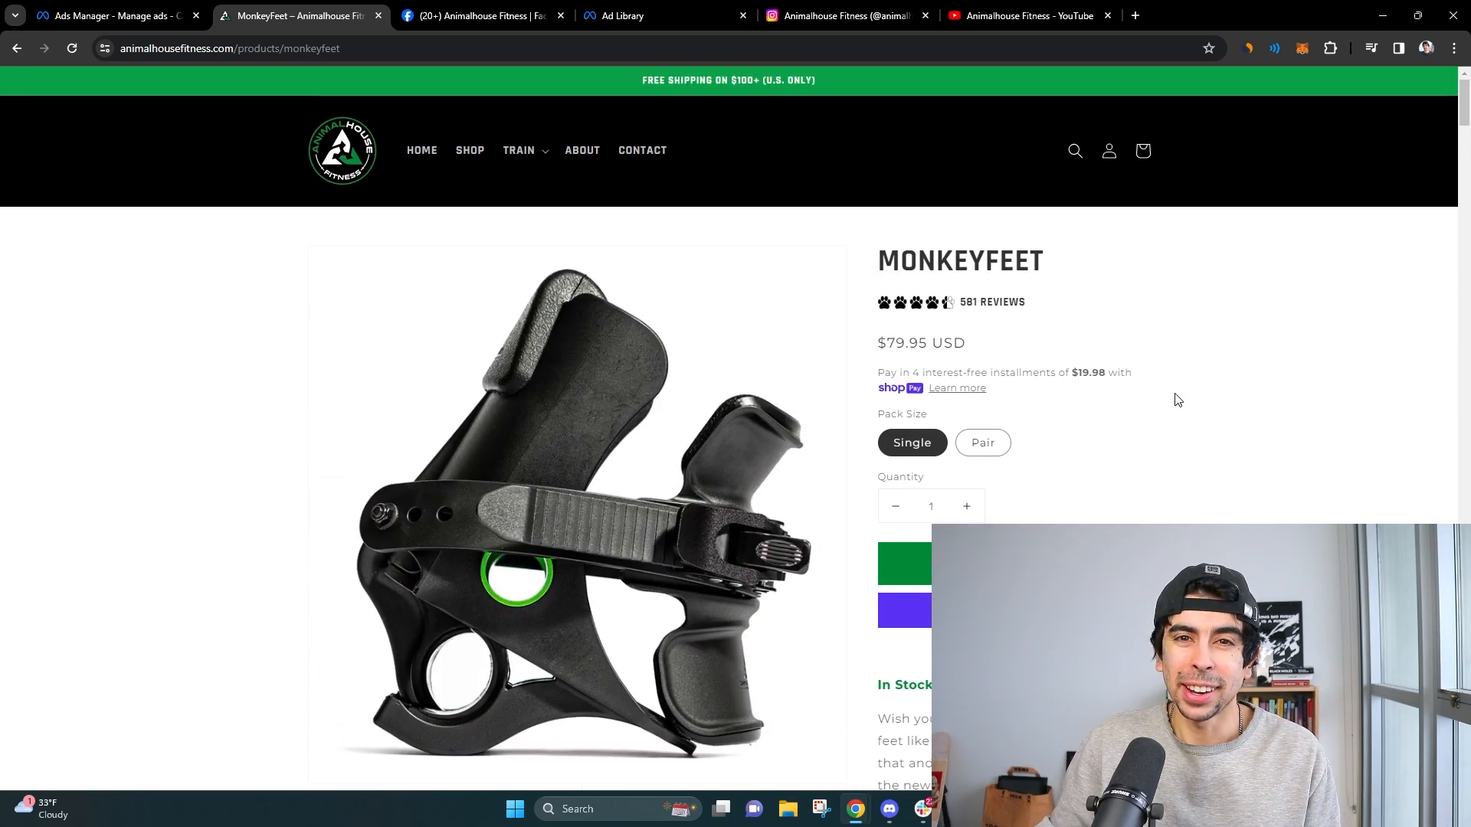
- Scroll past the exercise photos and 'As seen in' banner to the Top 7 Workouts video
{"action": "scroll", "scroll_direction": "down", "scroll_amount": 3}
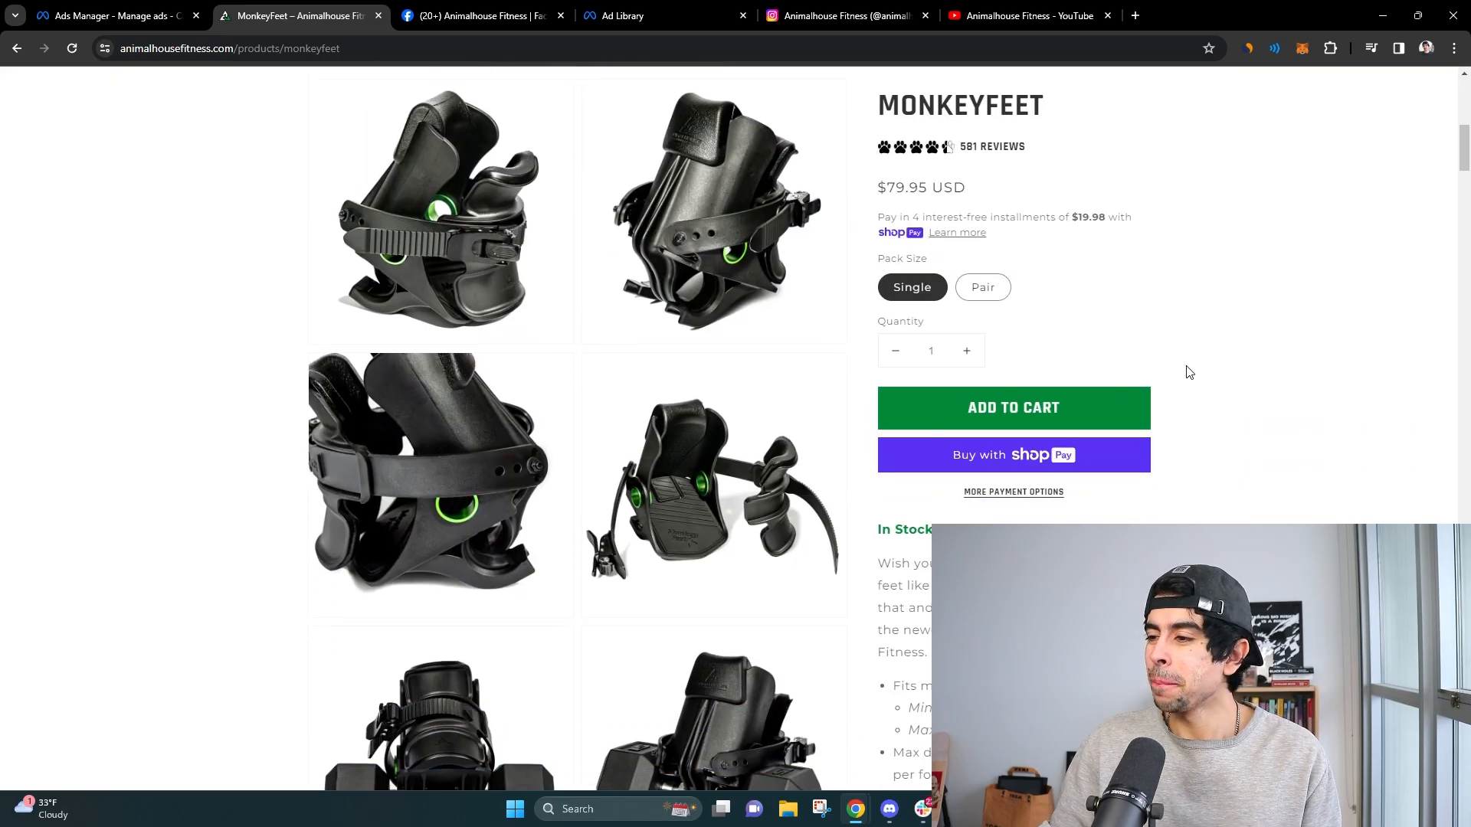
{"action": "scroll", "scroll_direction": "down", "scroll_amount": 3}
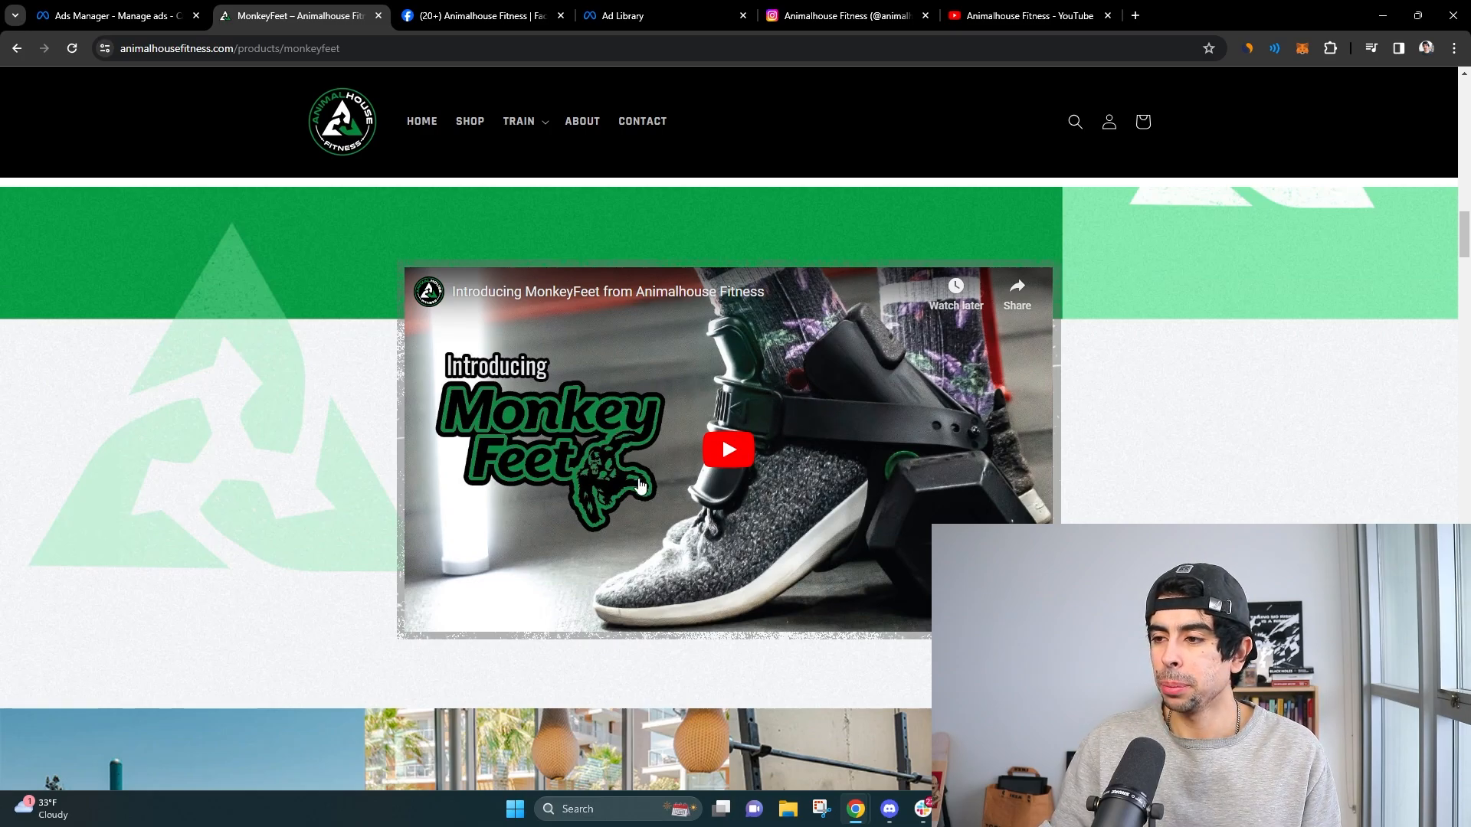
{"action": "scroll", "scroll_direction": "down", "scroll_amount": 3}
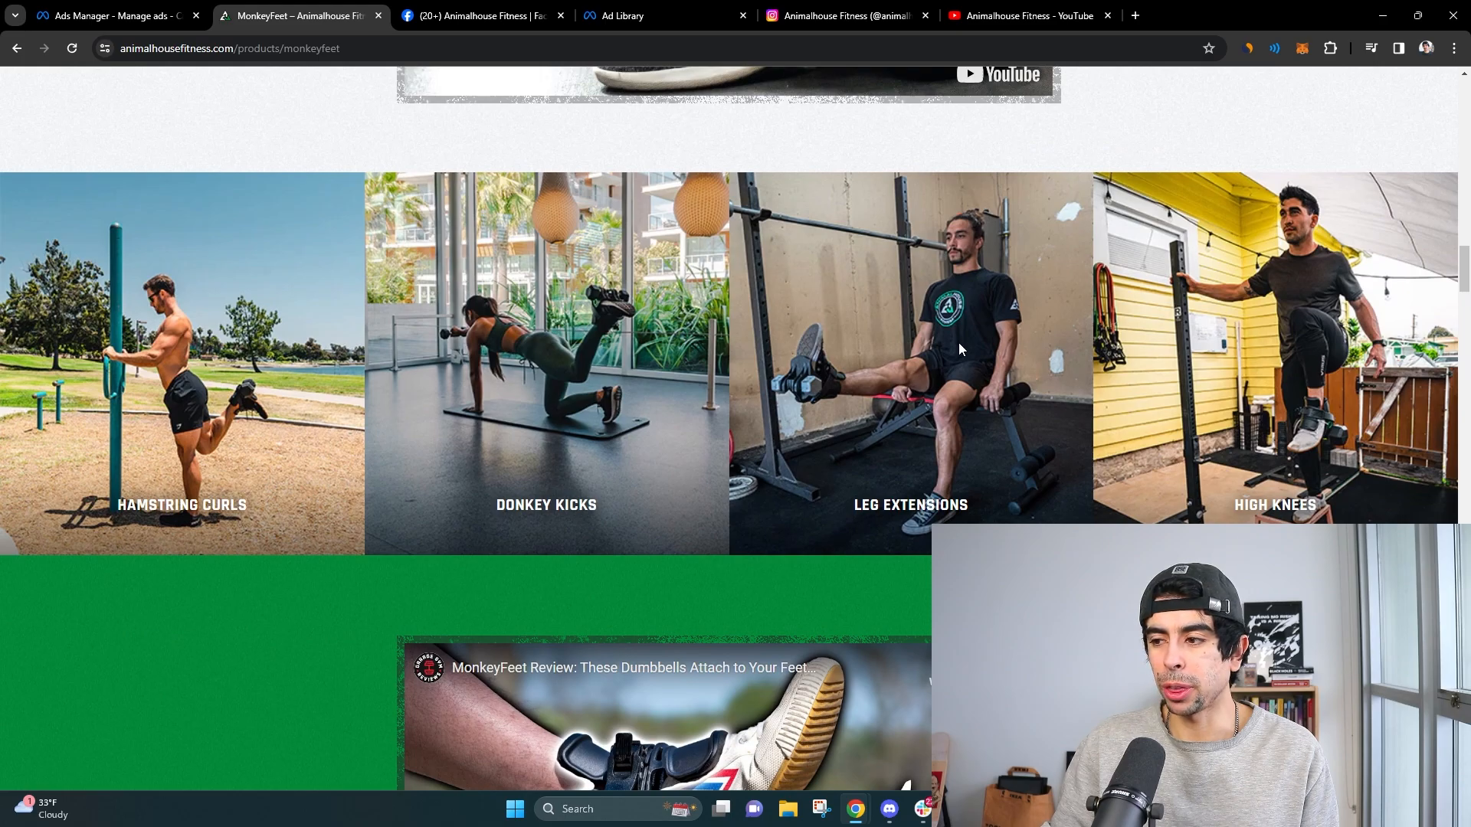
{"action": "scroll", "scroll_direction": "down", "scroll_amount": 3}
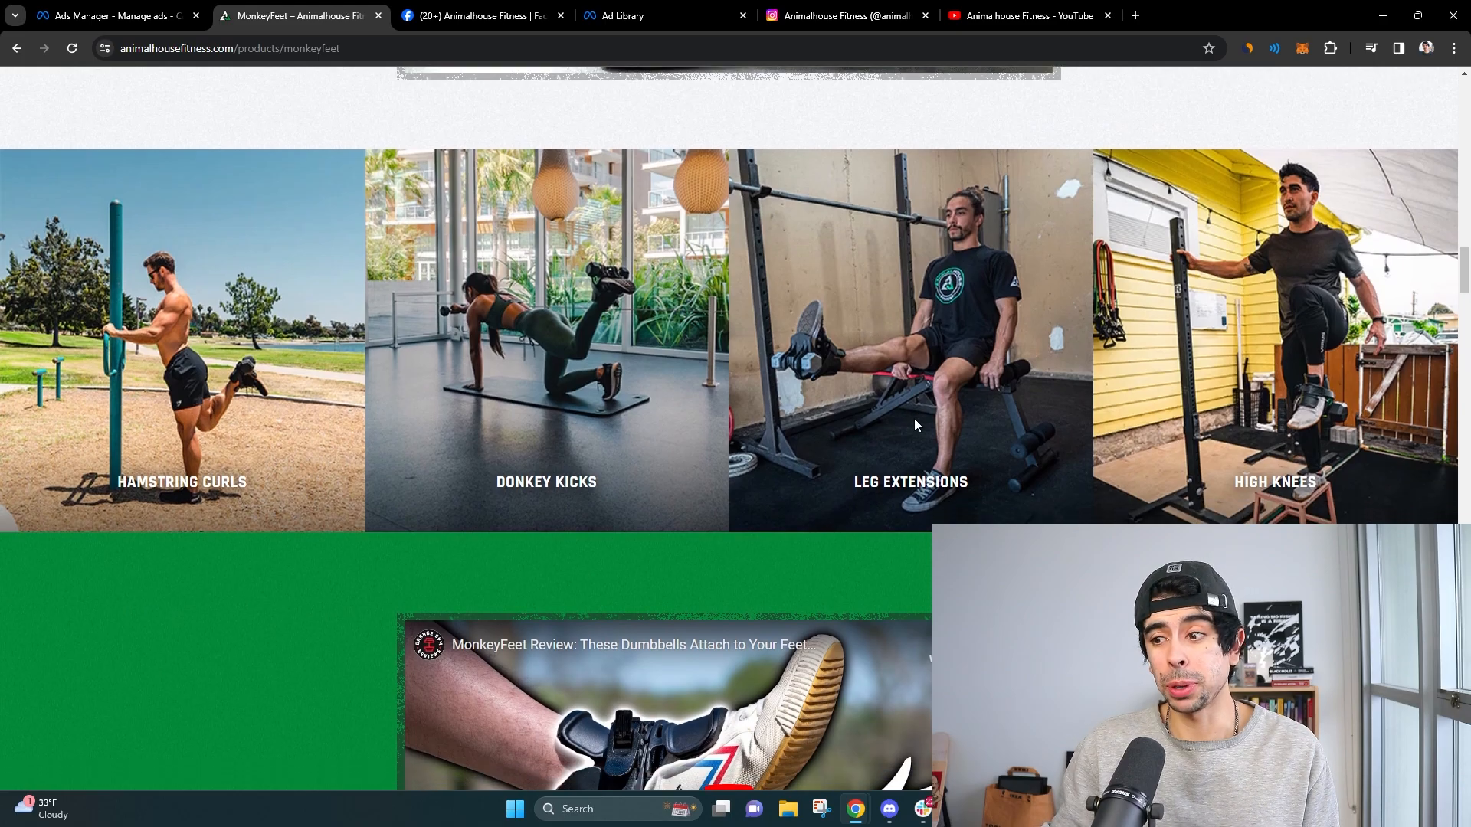
{"action": "scroll", "scroll_direction": "down", "scroll_amount": 3}
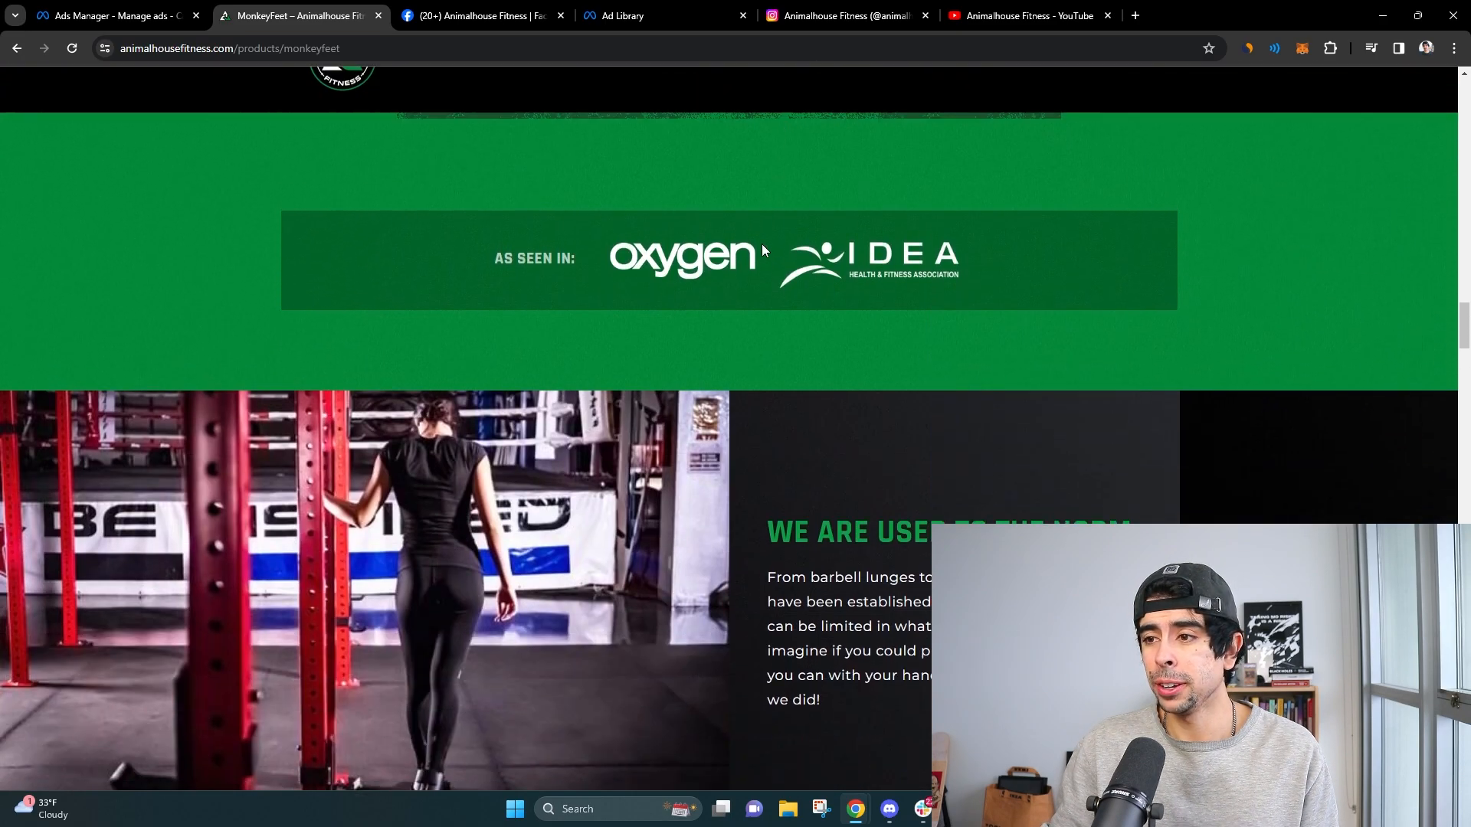
{"action": "scroll", "scroll_direction": "down", "scroll_amount": 3}
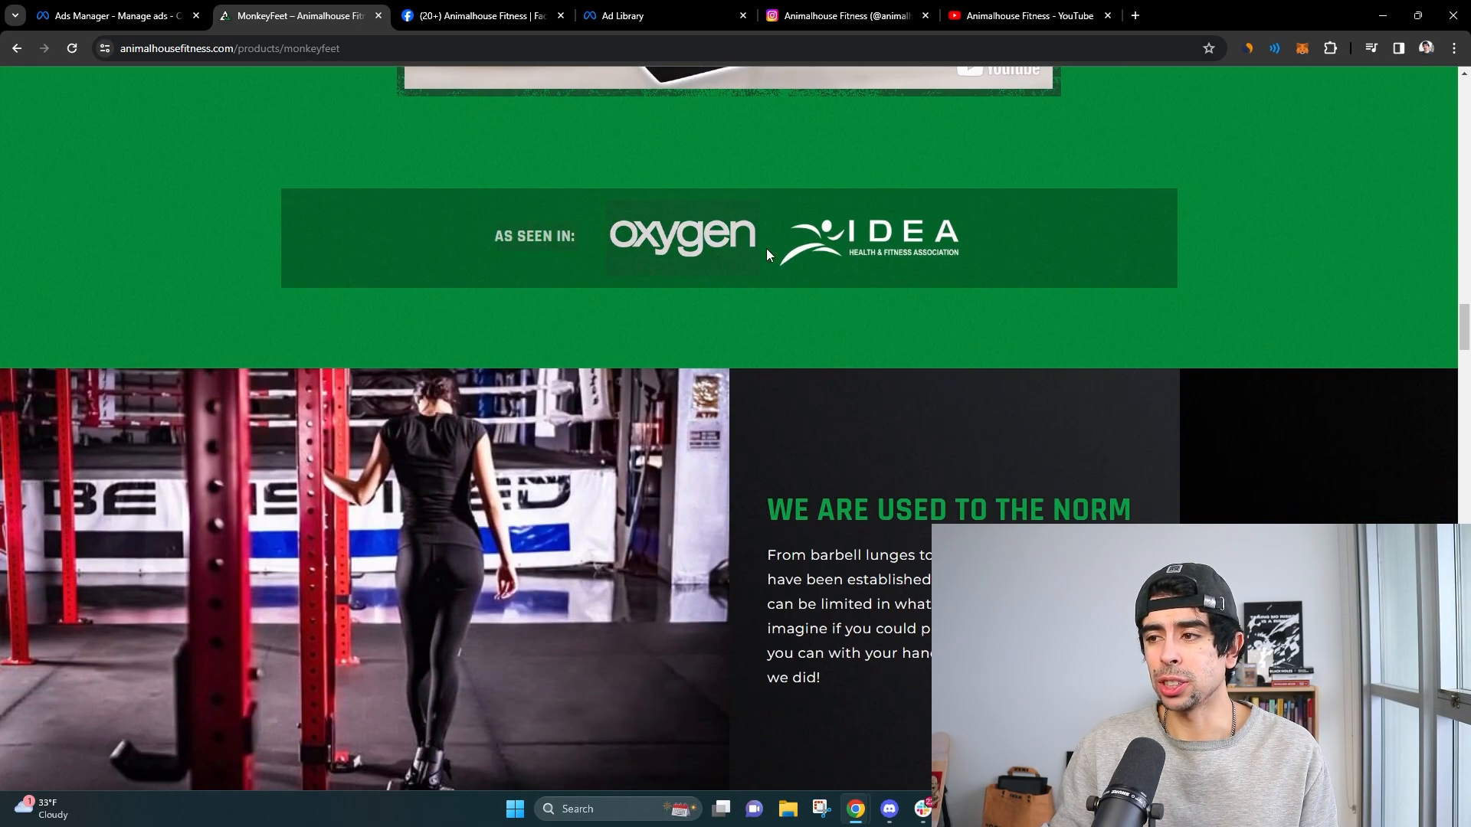
{"action": "scroll", "scroll_direction": "down", "scroll_amount": 3}
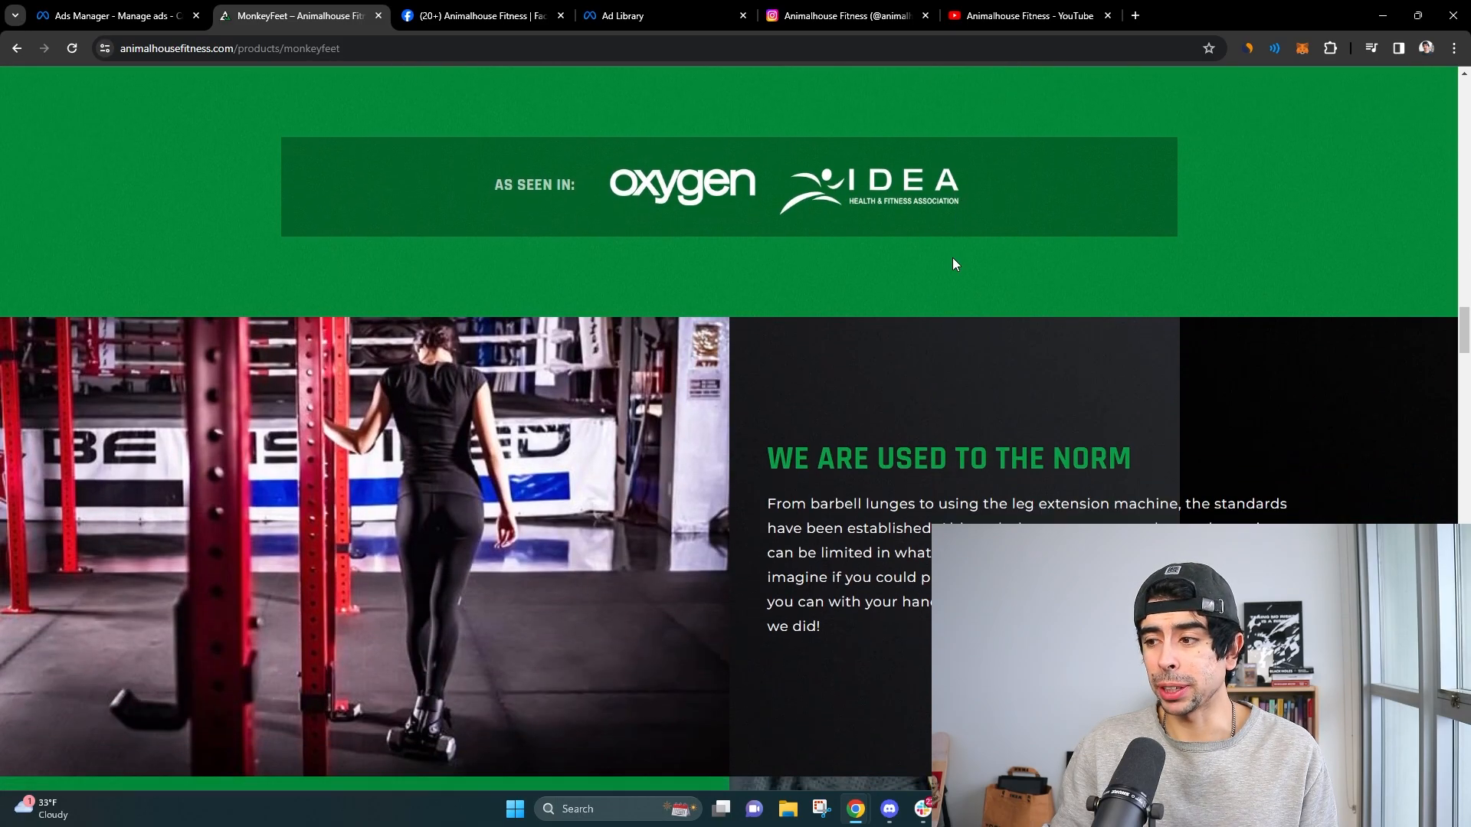
{"action": "scroll", "scroll_direction": "down", "scroll_amount": 3}
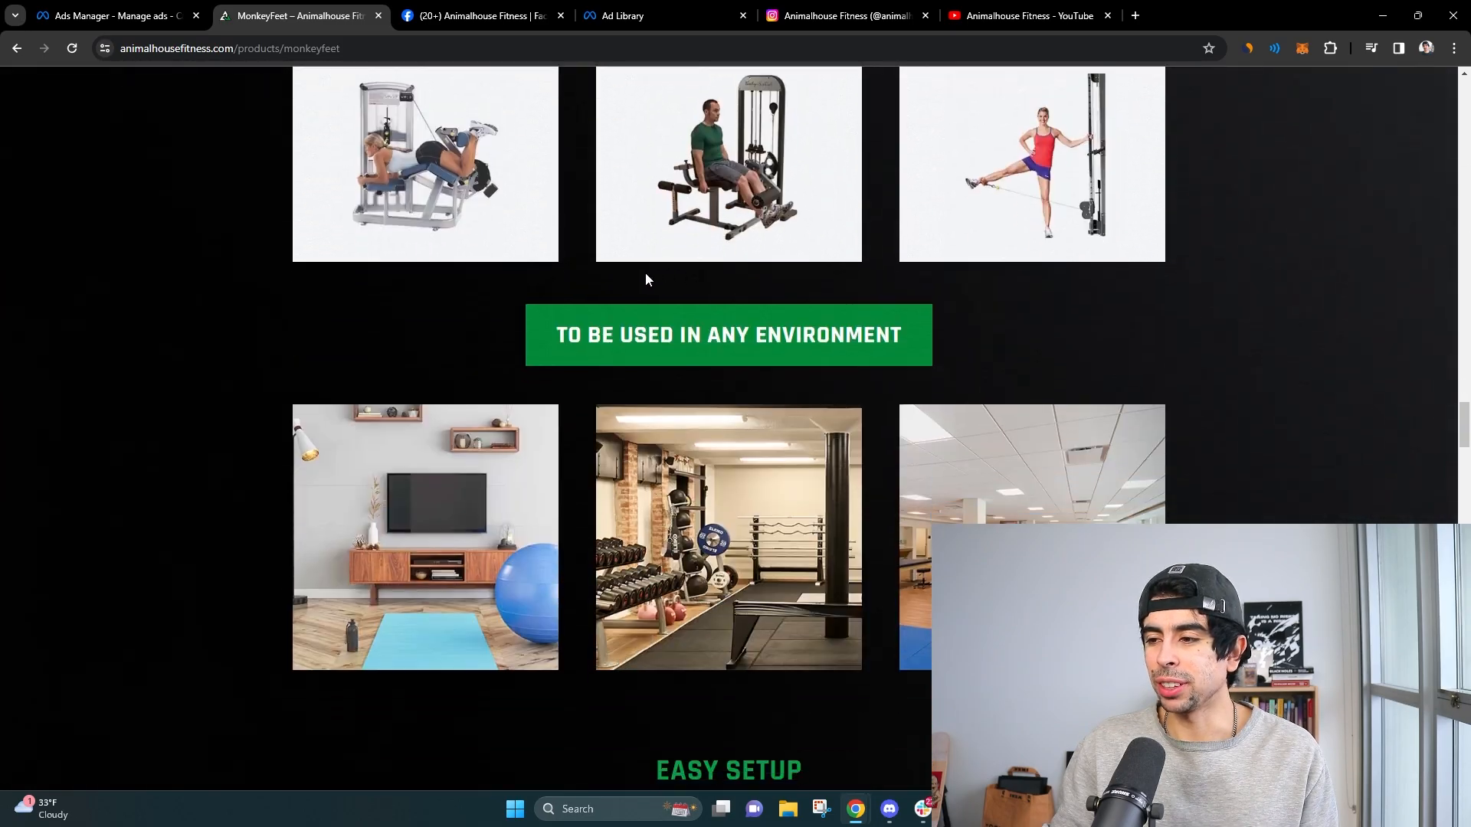
{"action": "scroll", "scroll_direction": "up", "scroll_amount": 3}
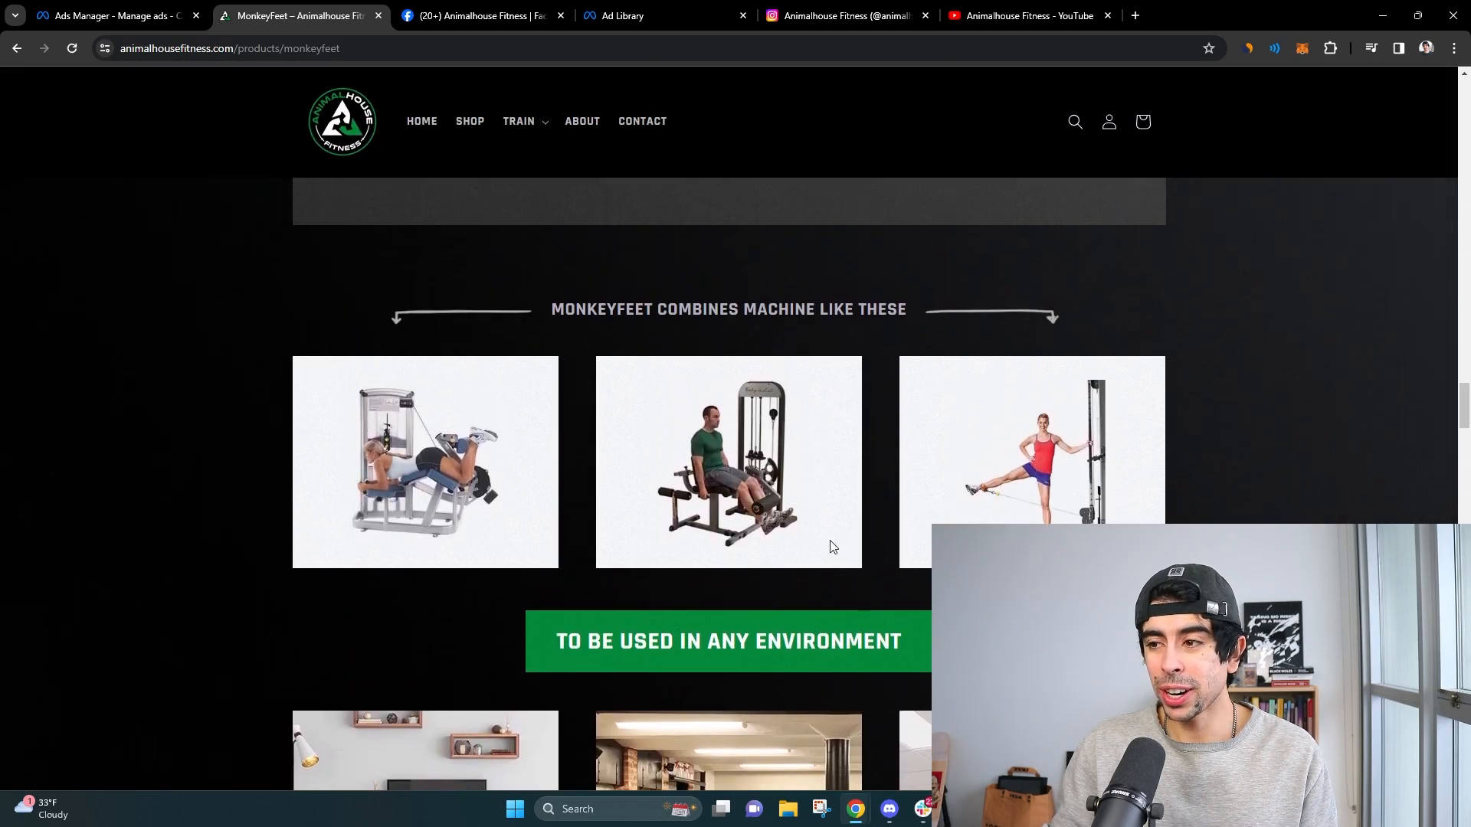
{"action": "scroll", "scroll_direction": "down", "scroll_amount": 3}
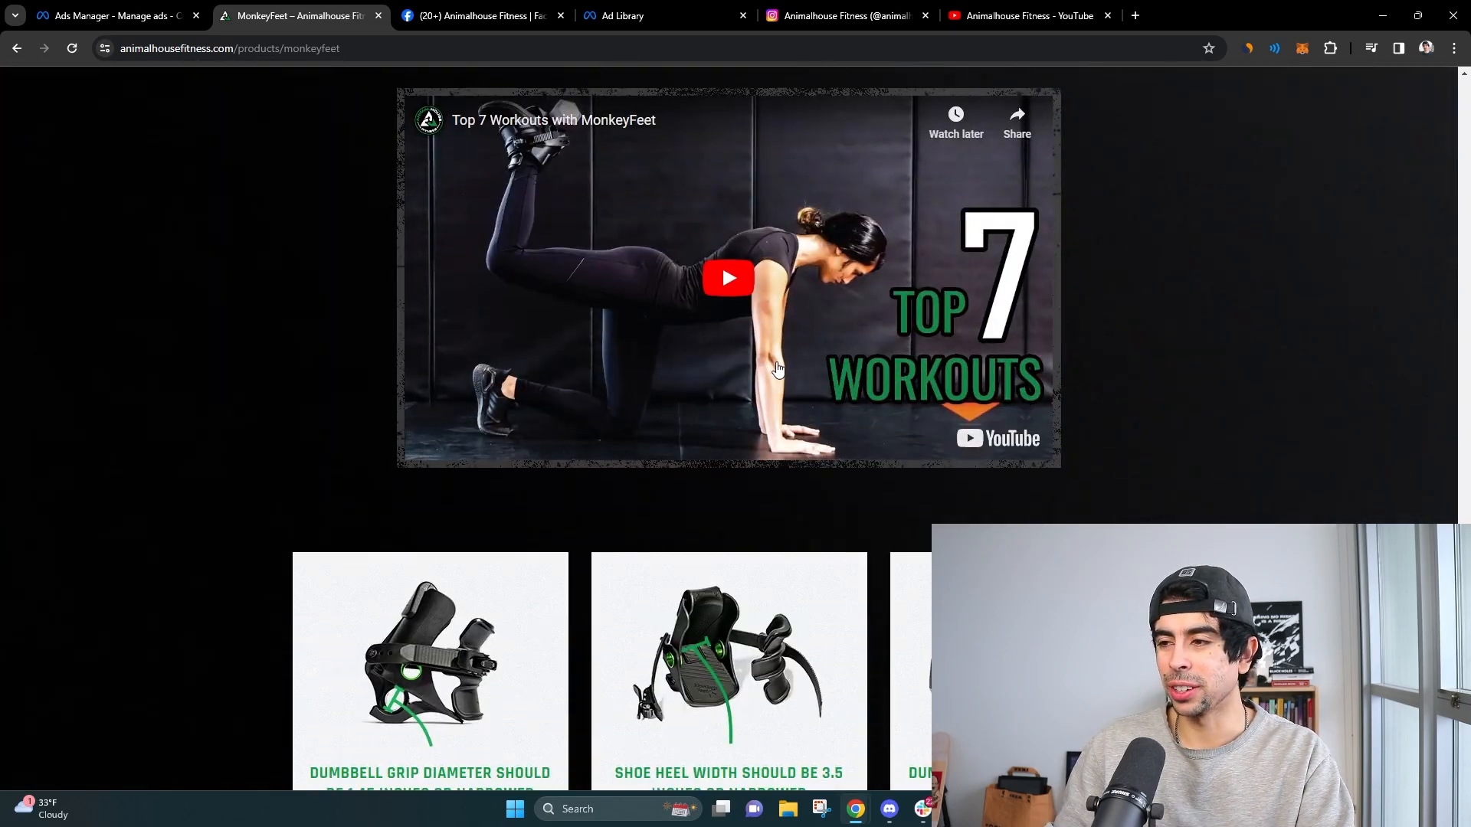
{"action": "scroll", "scroll_direction": "down", "scroll_amount": 3}
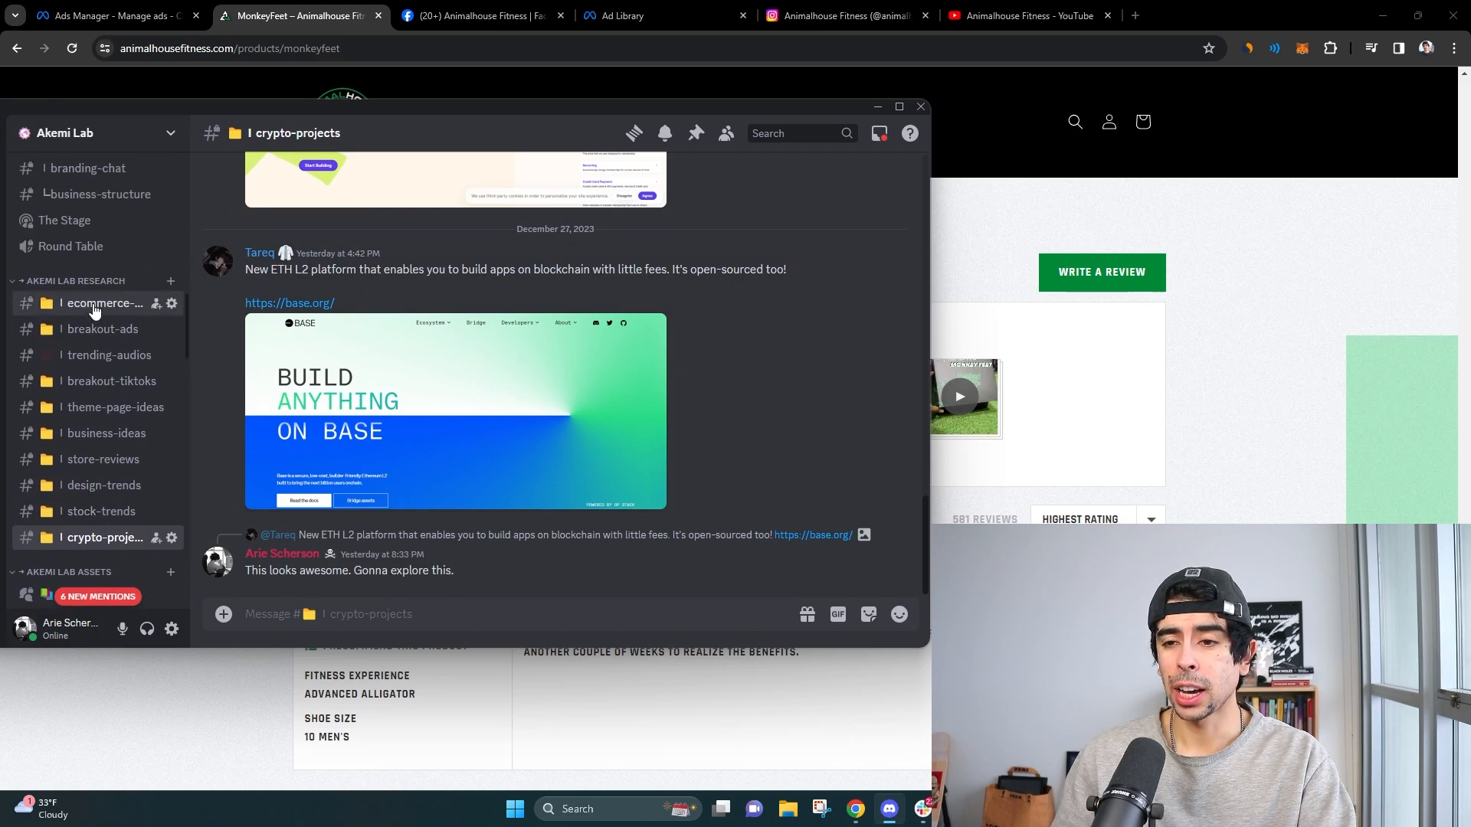
- In the Akemi Lab server, view #ecommerce-trends, then #business-ideas
{"action": "left_click", "coordinate": [103, 304]}
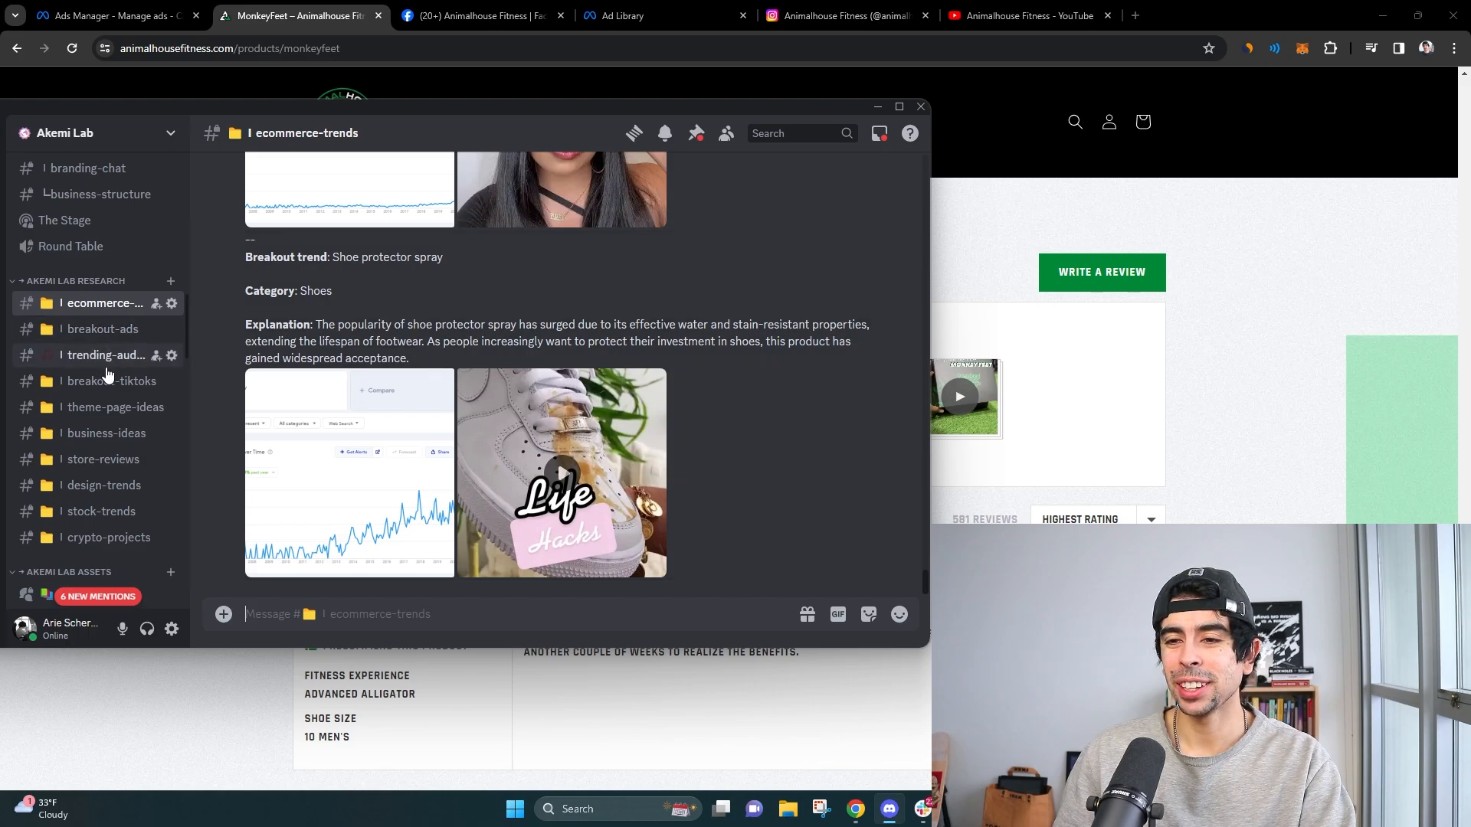
{"action": "mouse_move", "coordinate": [99, 440]}
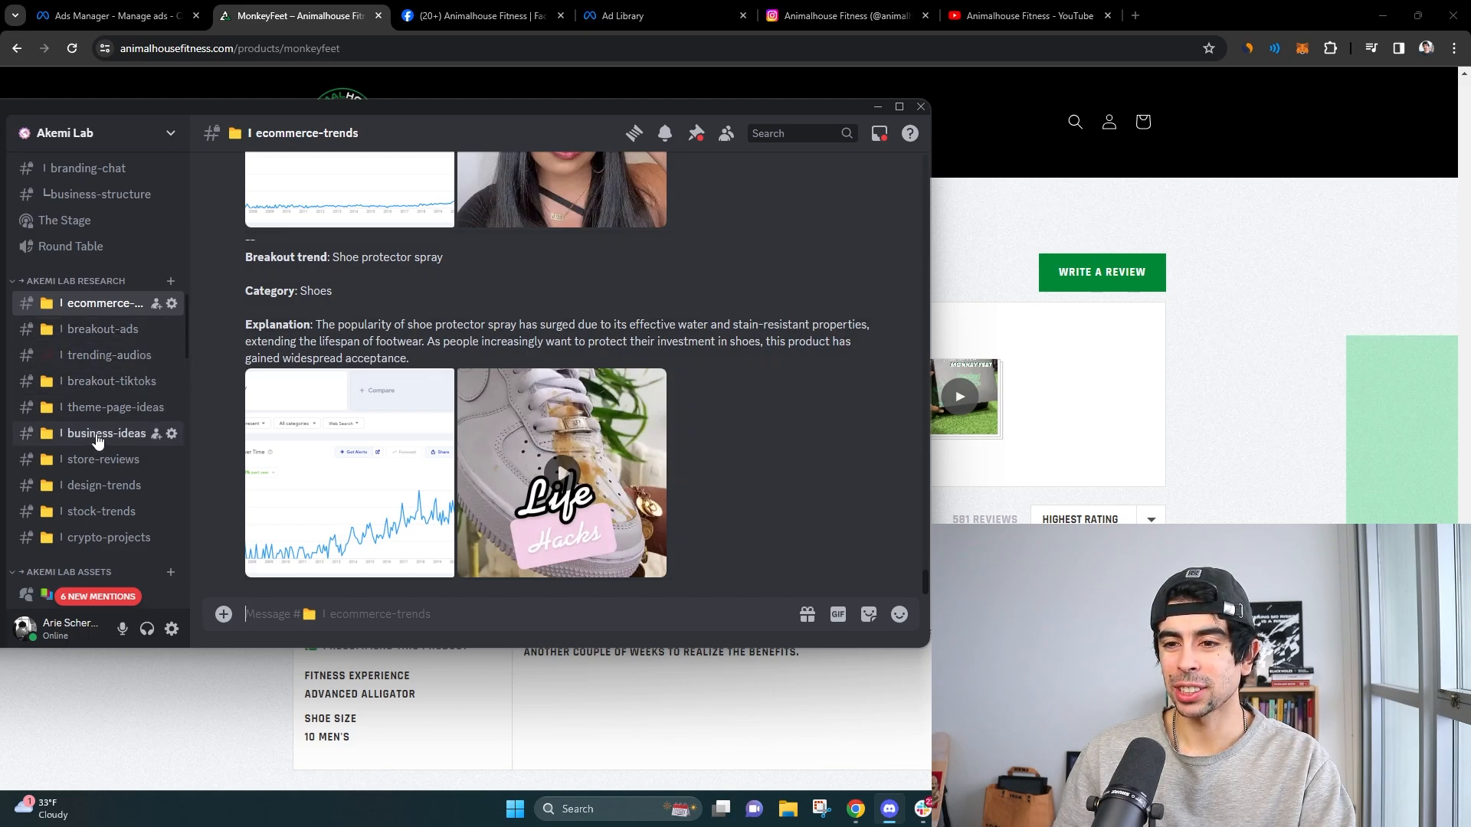
{"action": "left_click", "coordinate": [105, 432]}
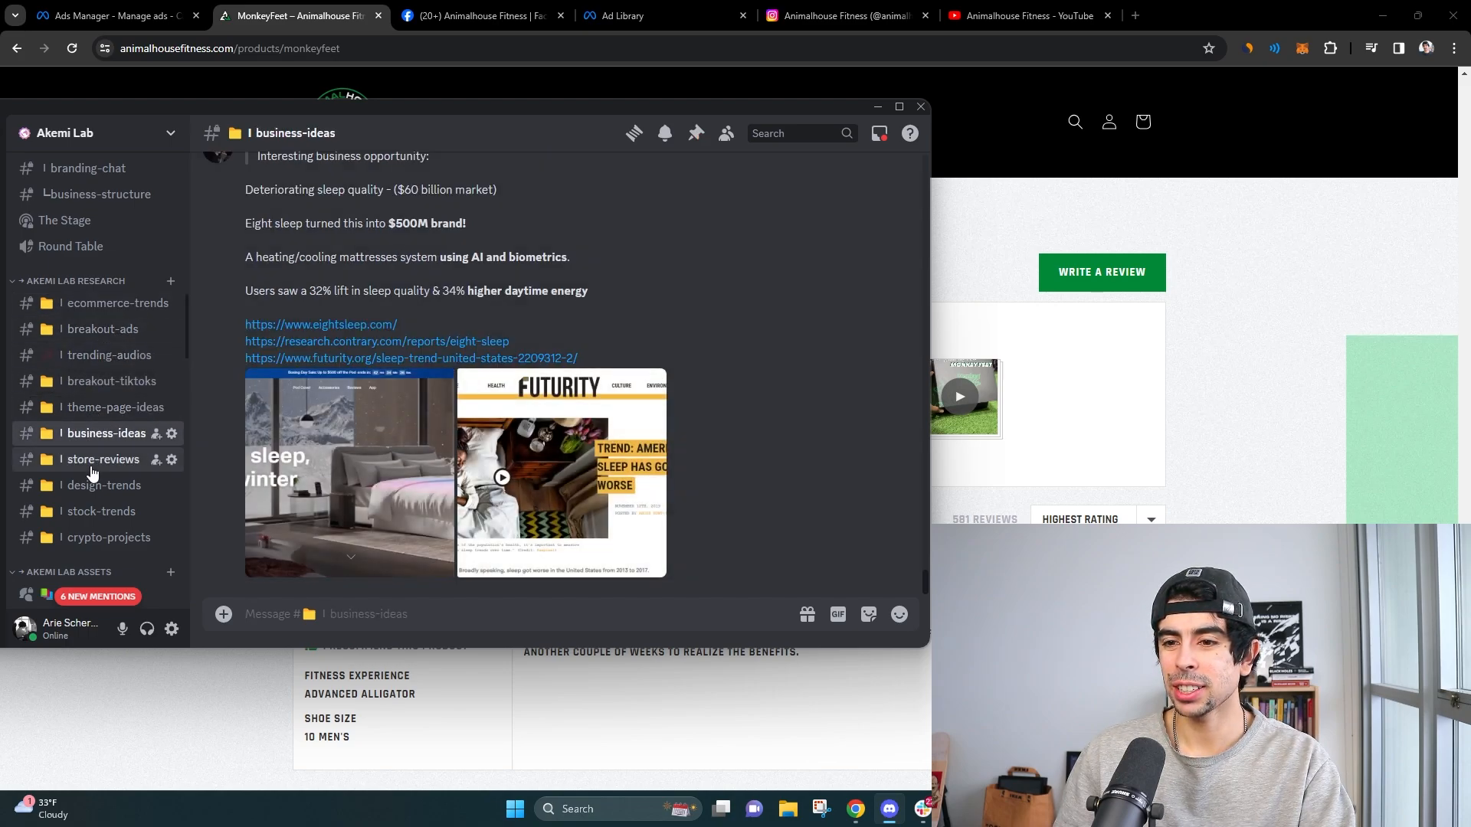
- In #store-reviews, enlarge the Animalhouse Fitness $440K/month traffic and revenue screenshot
{"action": "left_click", "coordinate": [103, 459]}
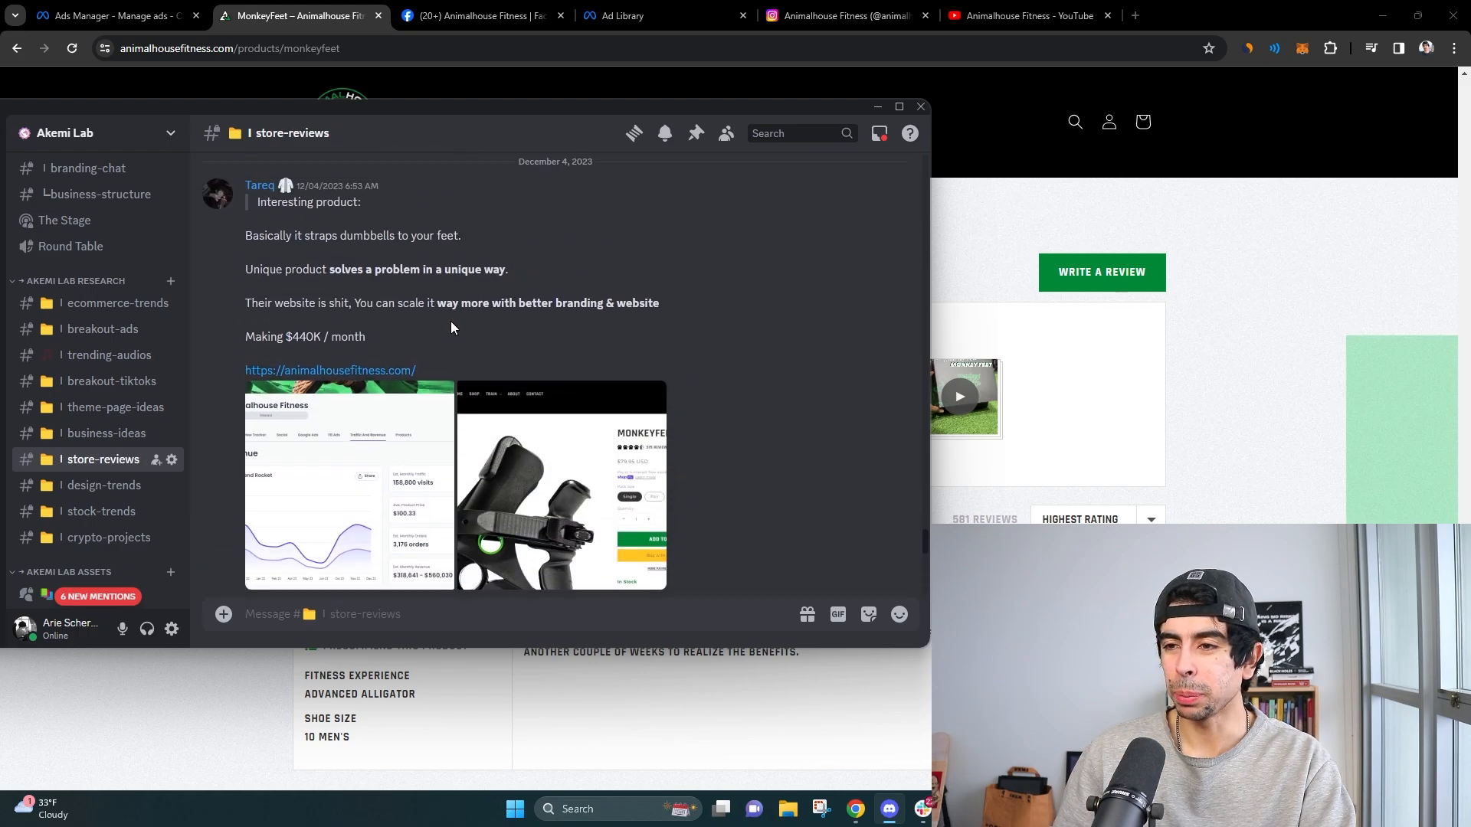
{"action": "mouse_move", "coordinate": [366, 251]}
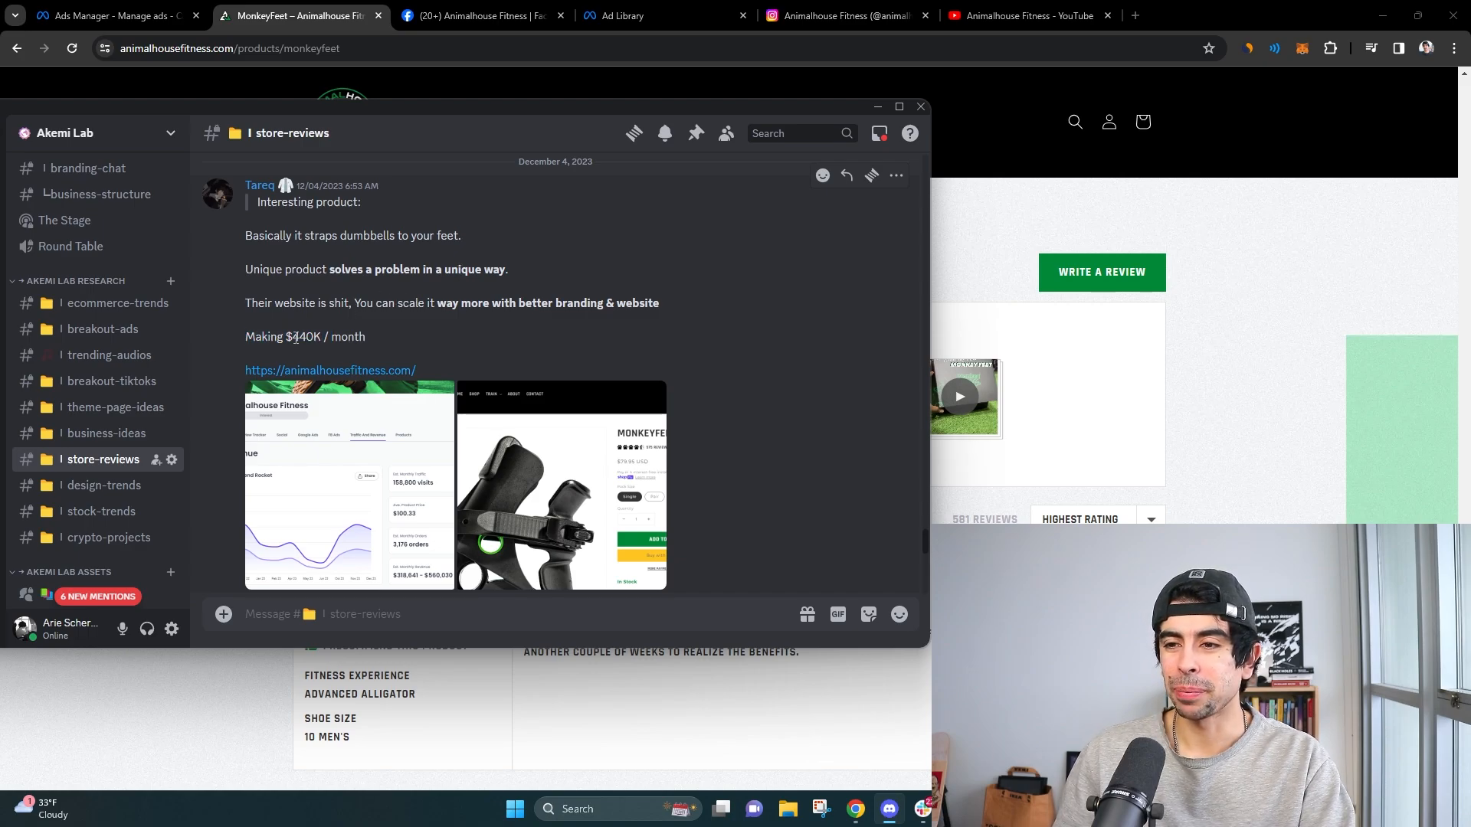
{"action": "mouse_move", "coordinate": [291, 333]}
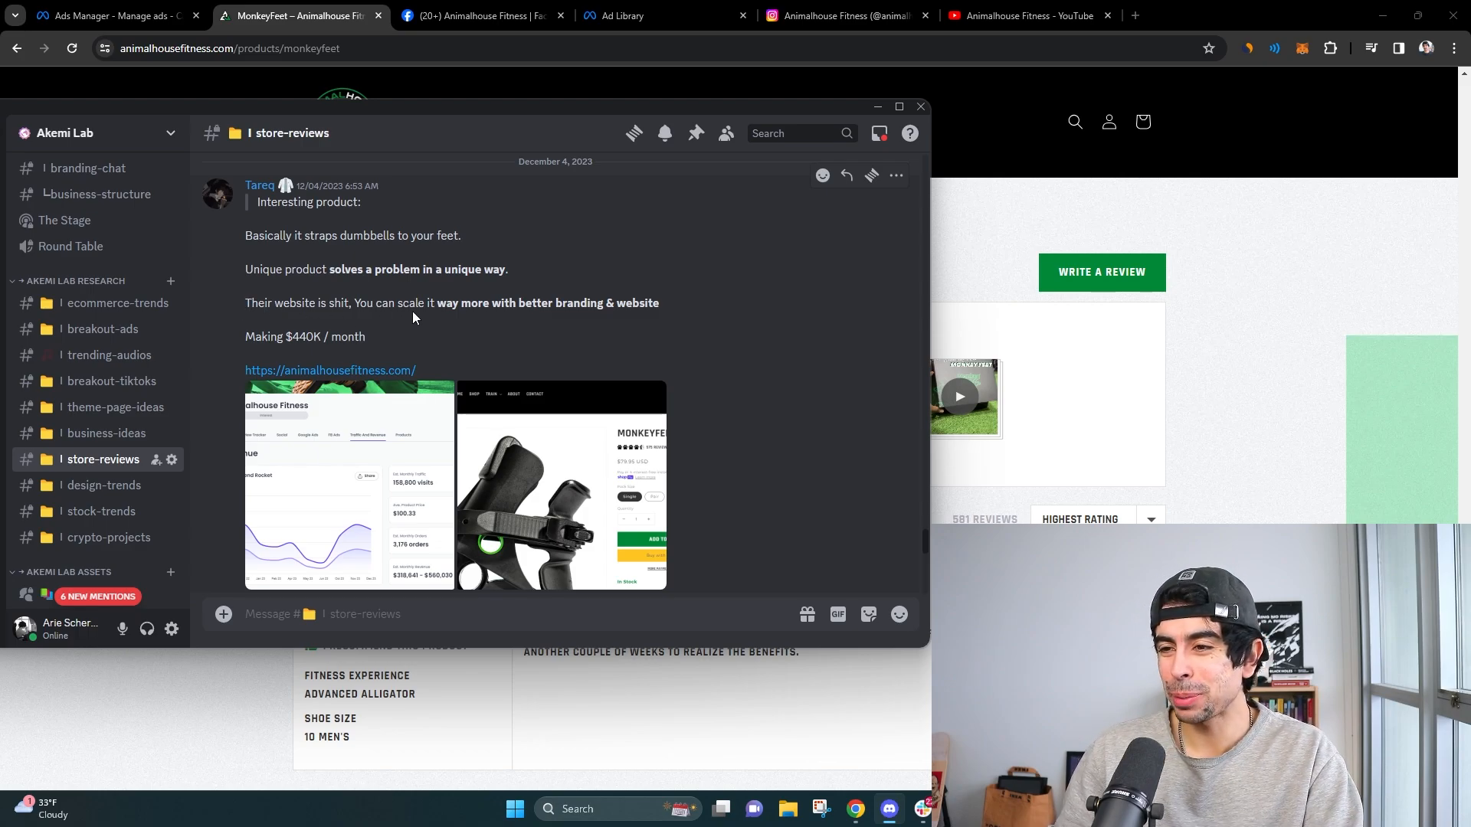
{"action": "mouse_move", "coordinate": [626, 308]}
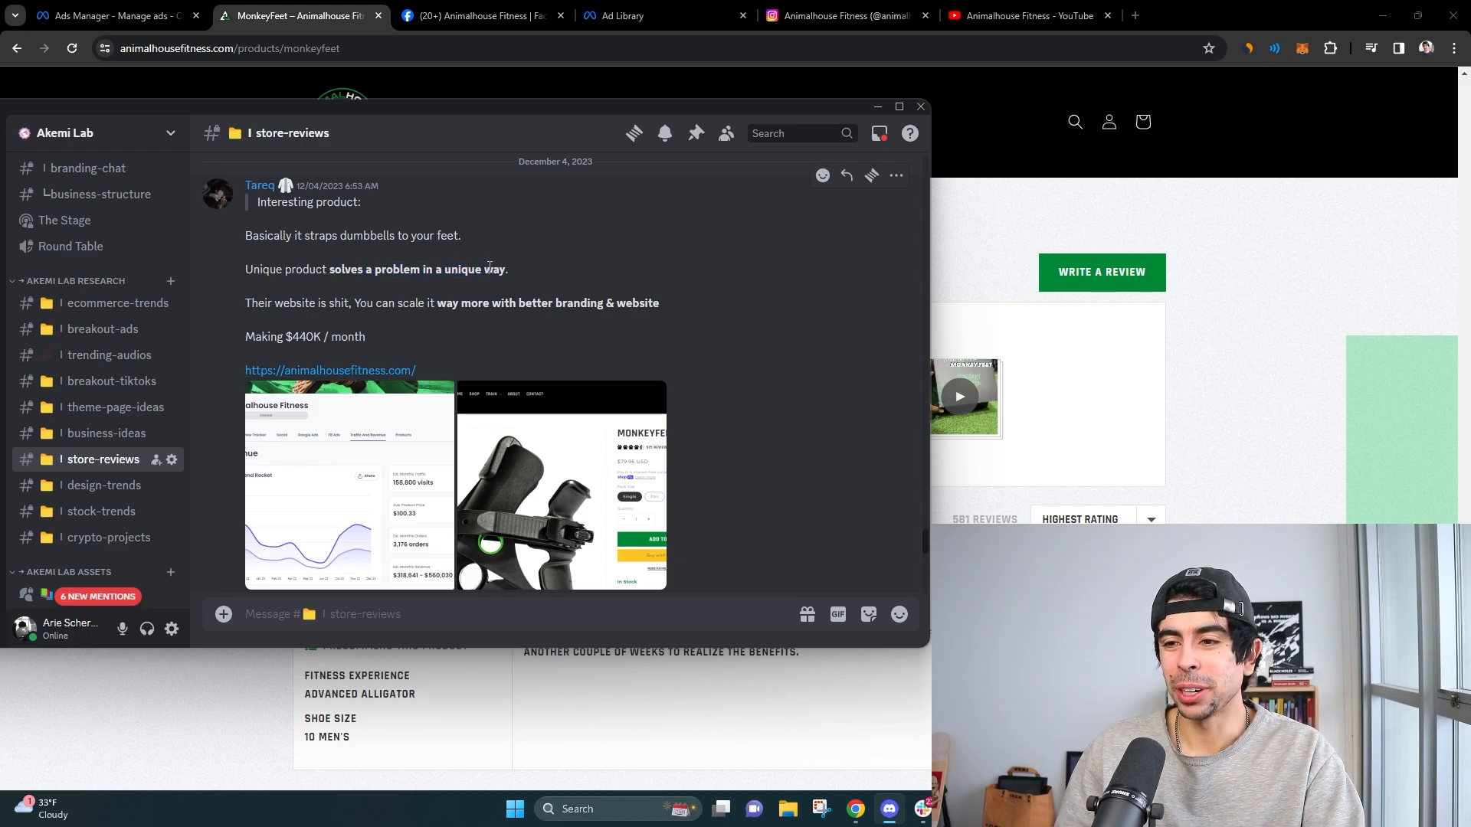
{"action": "left_click", "coordinate": [349, 484]}
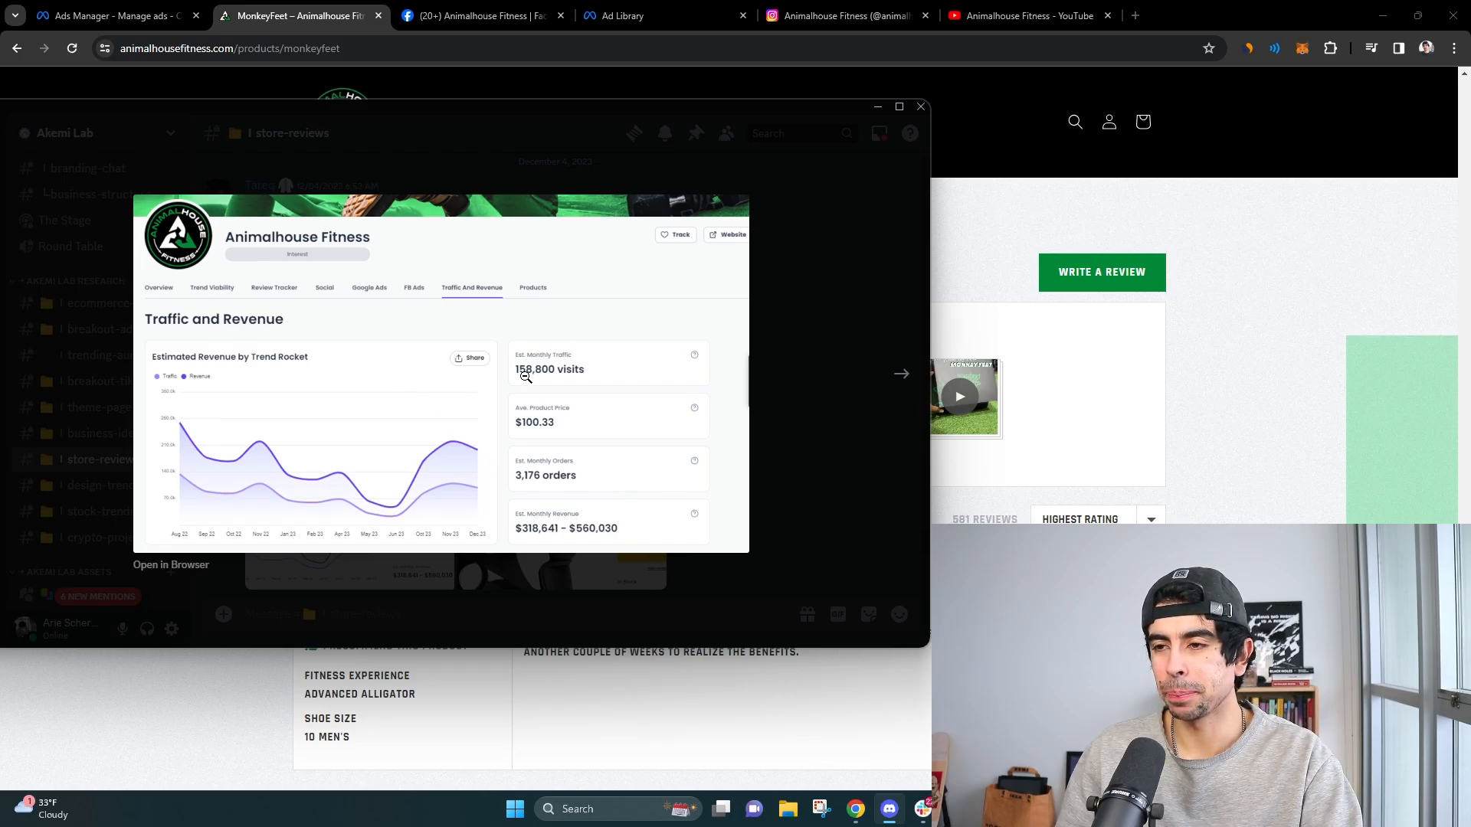
{"action": "mouse_move", "coordinate": [517, 398]}
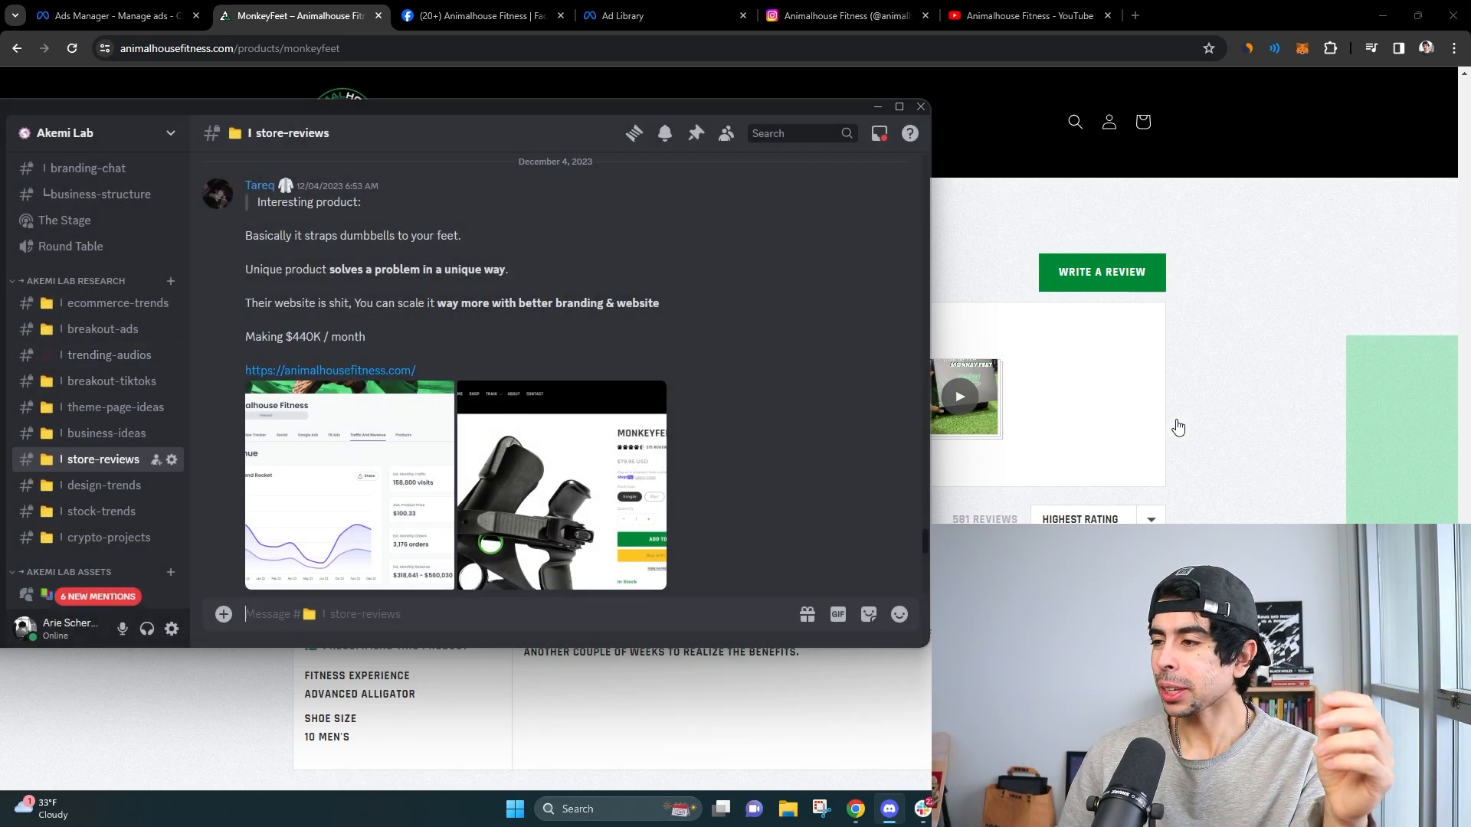
- From the Animalhouse Fitness Facebook page's transparency details, open its ~150 ads in Ad Library
{"action": "left_click", "coordinate": [918, 106]}
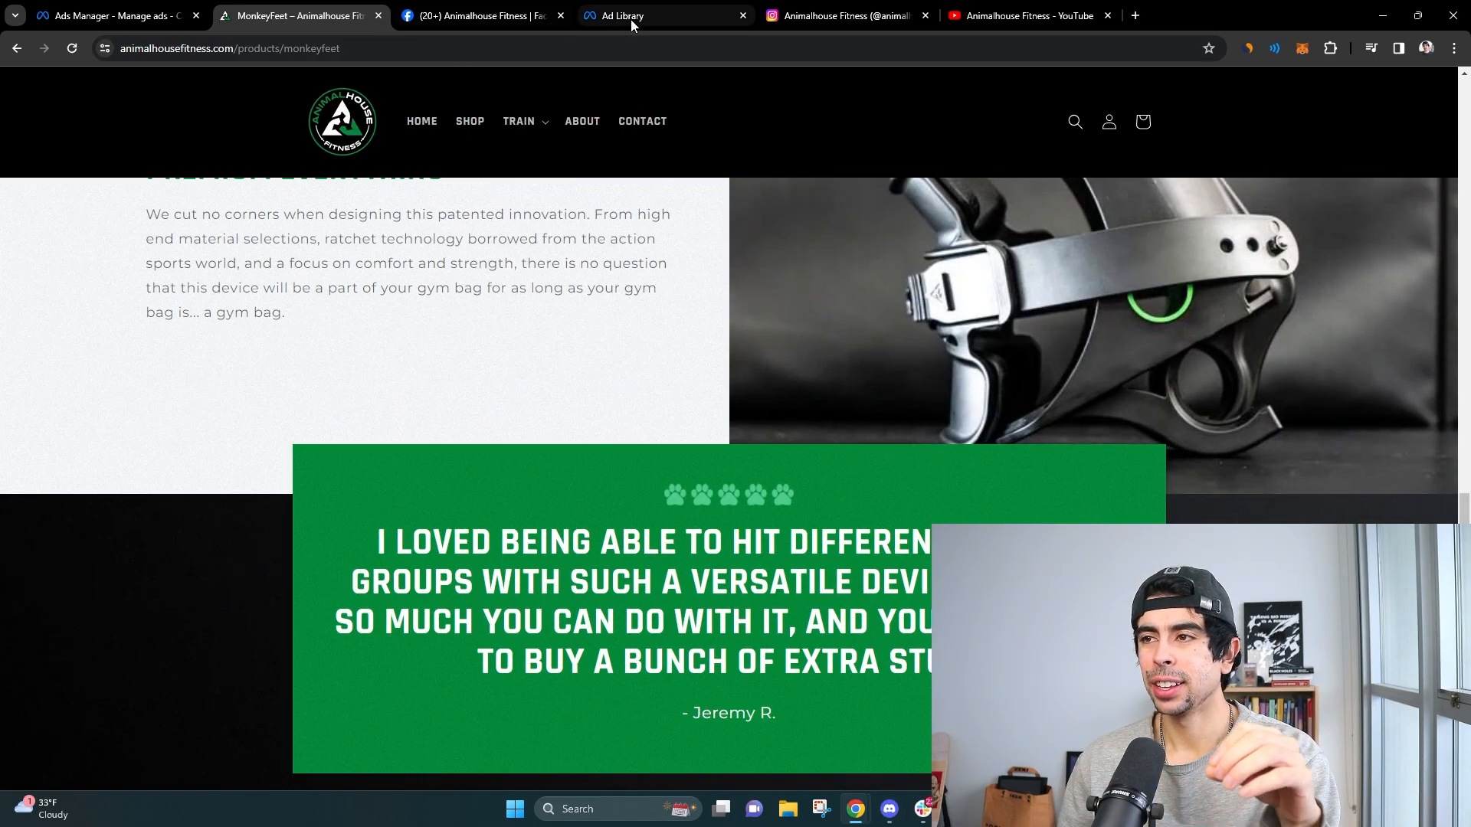
{"action": "left_click", "coordinate": [481, 16]}
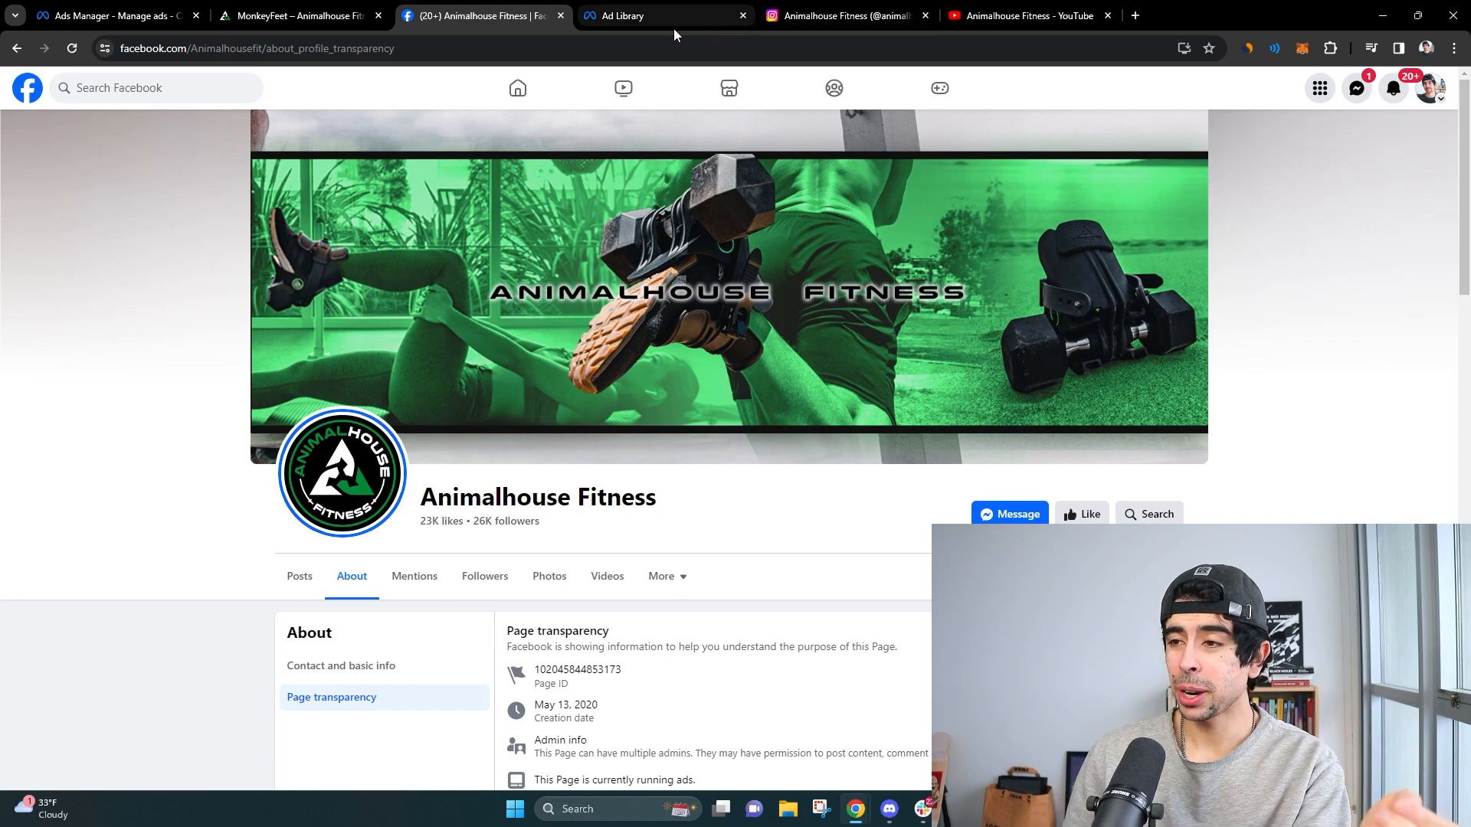
{"action": "scroll", "scroll_direction": "down", "scroll_amount": 3}
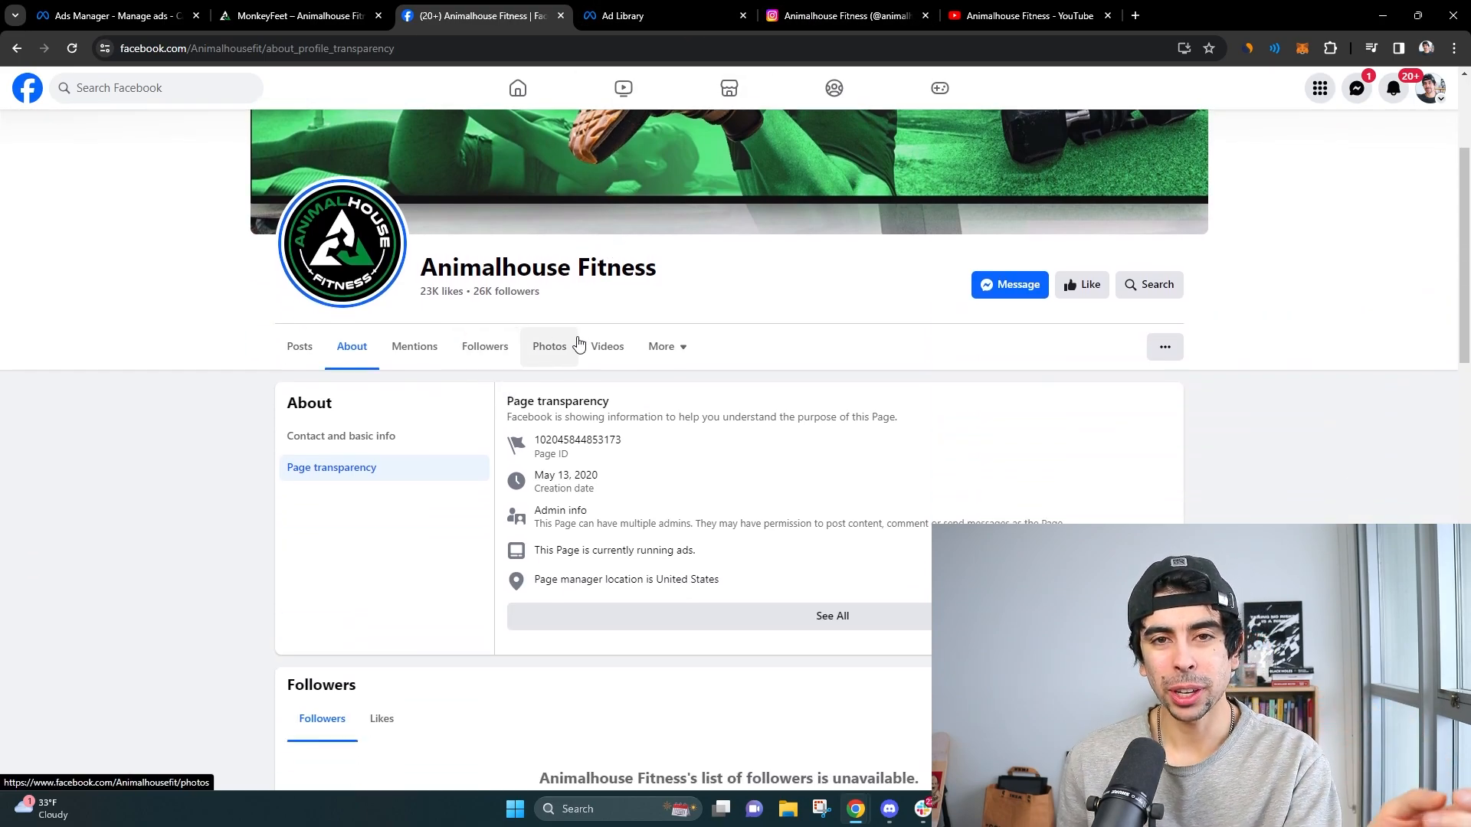
{"action": "mouse_move", "coordinate": [413, 346]}
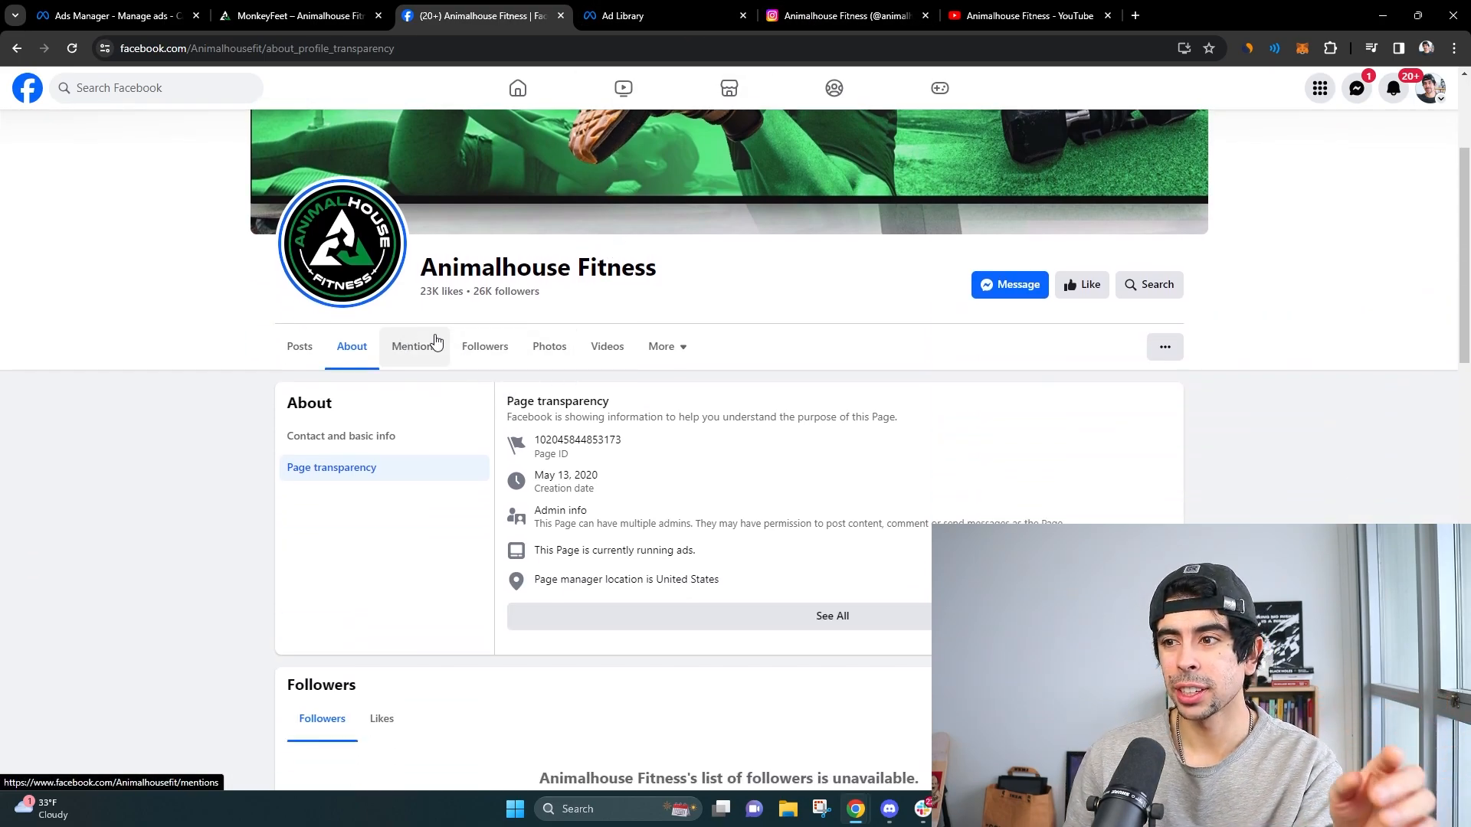
{"action": "mouse_move", "coordinate": [671, 455]}
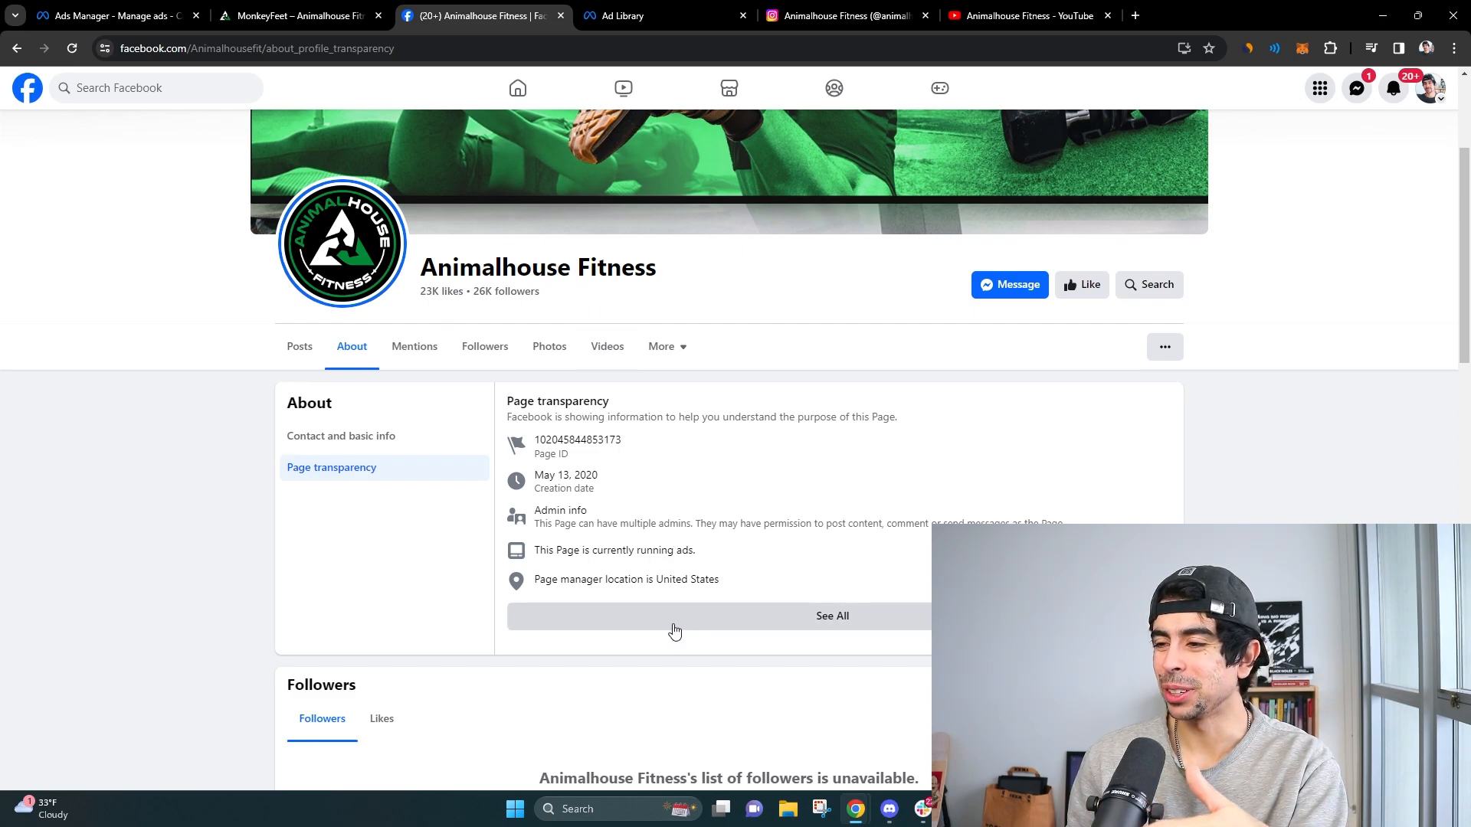
{"action": "left_click", "coordinate": [831, 616]}
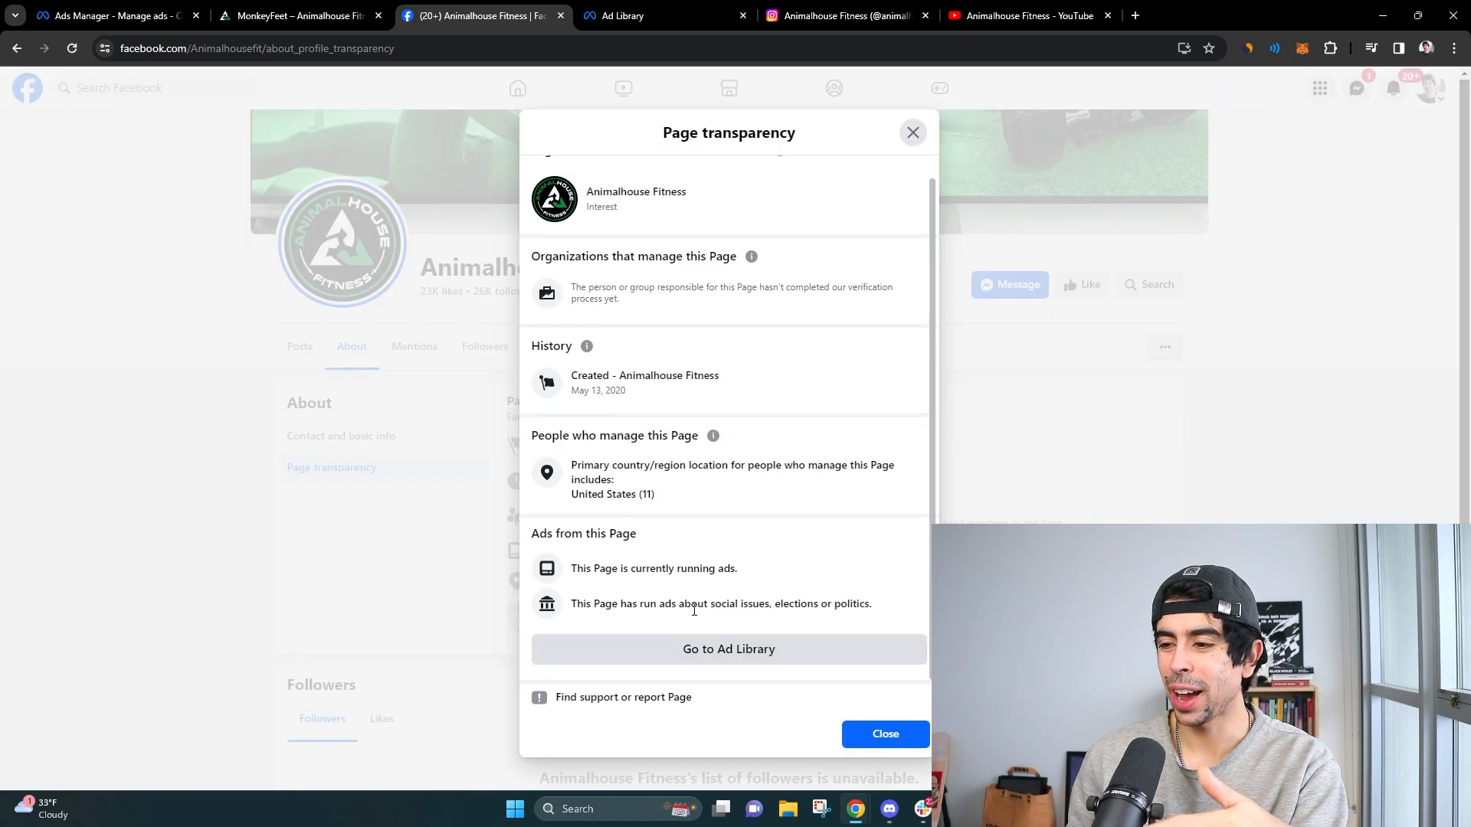
{"action": "left_click", "coordinate": [727, 648]}
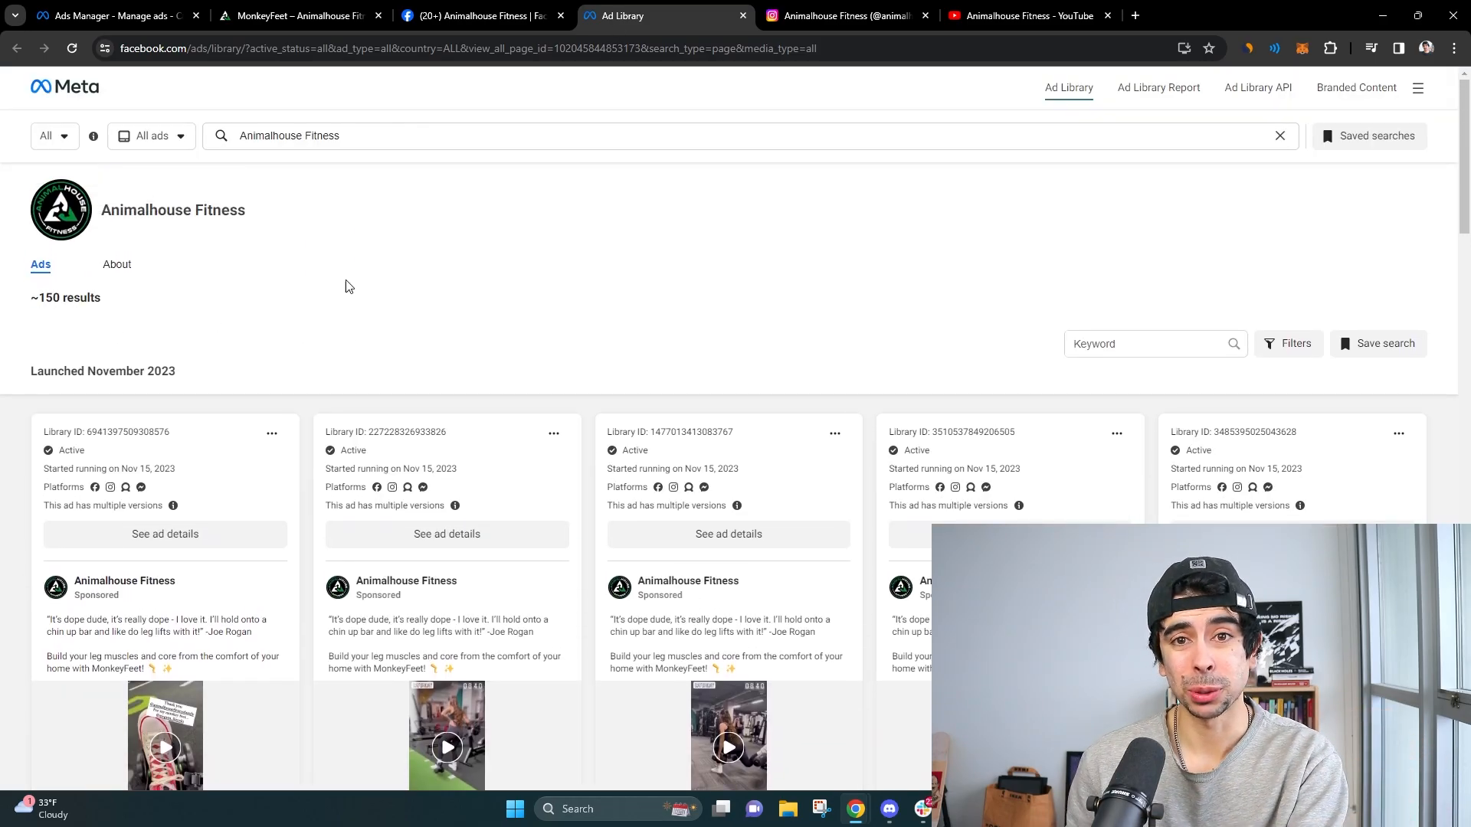
{"action": "mouse_move", "coordinate": [459, 286]}
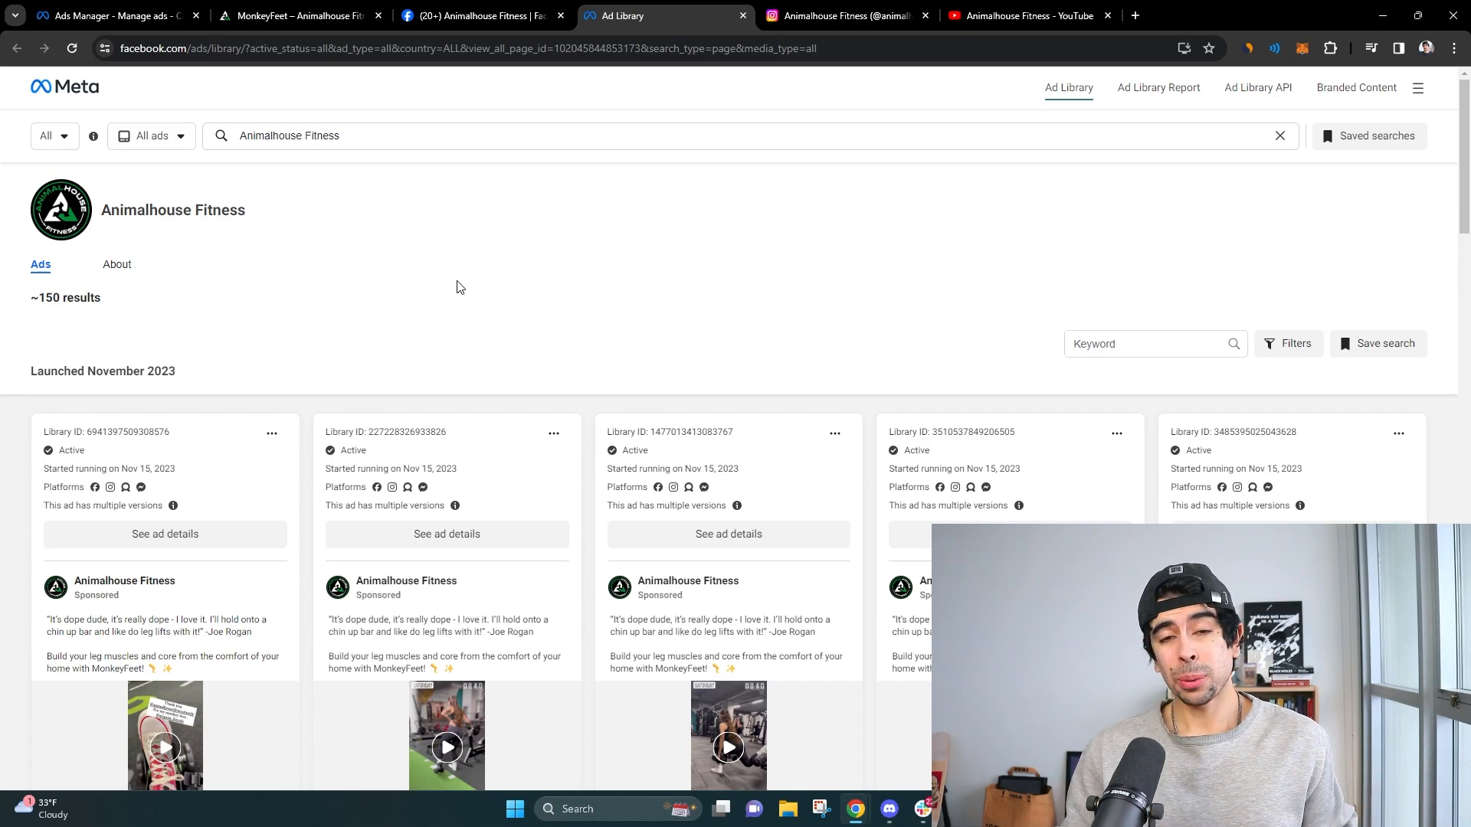
{"action": "scroll", "scroll_direction": "down", "scroll_amount": 3}
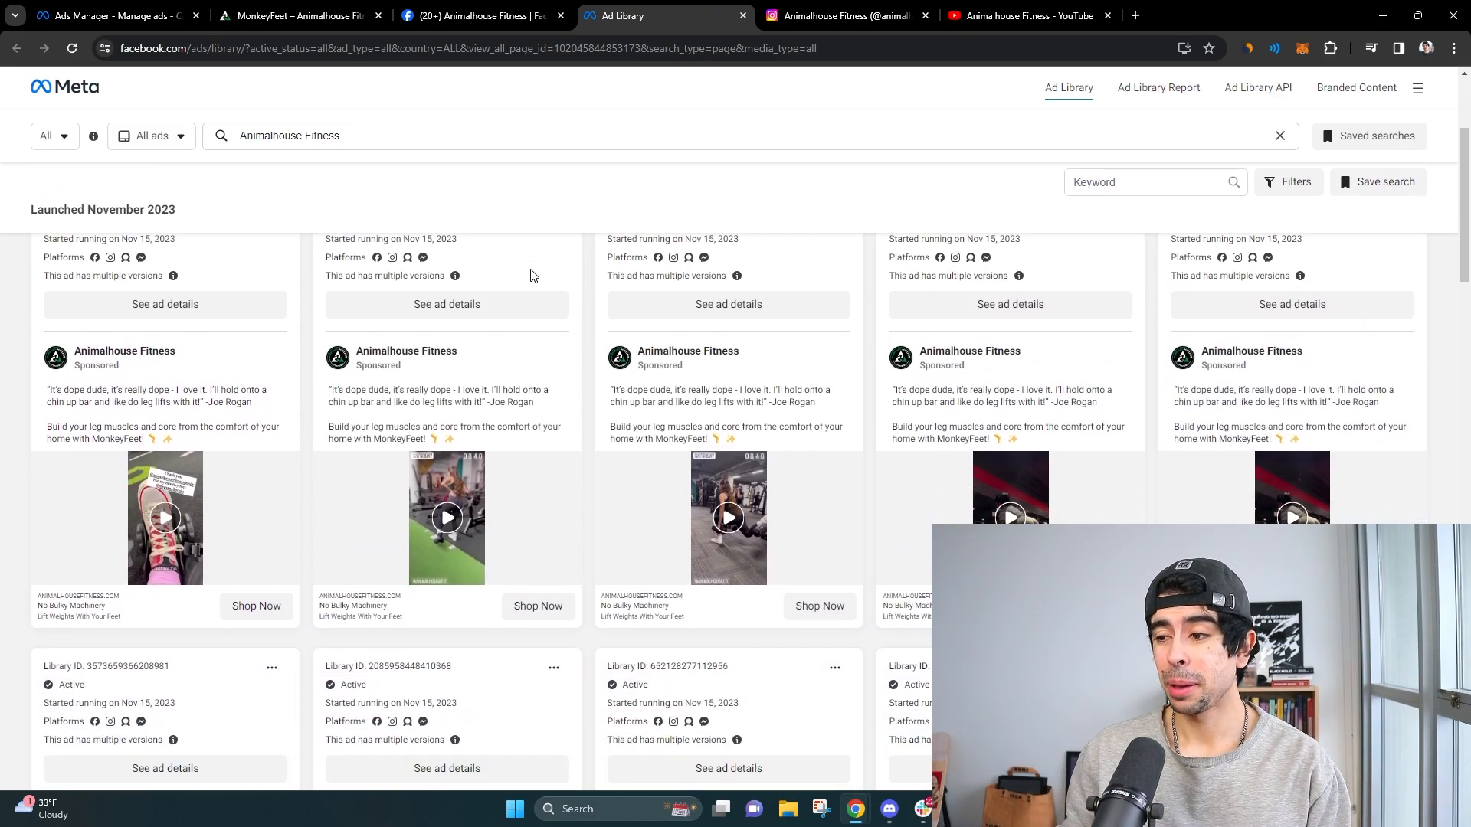
{"action": "scroll", "scroll_direction": "down", "scroll_amount": 3}
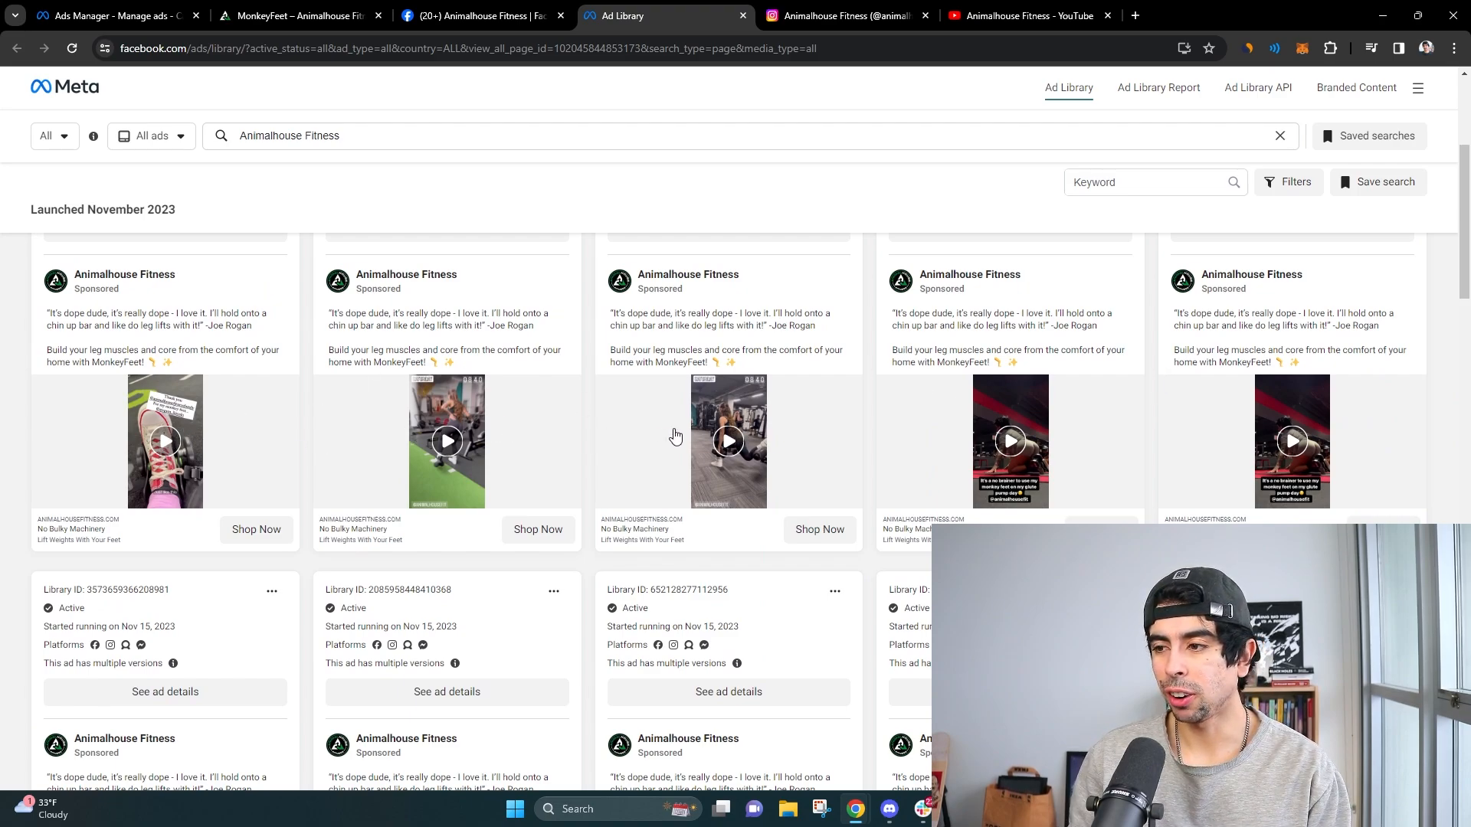
{"action": "scroll", "scroll_direction": "down", "scroll_amount": 3}
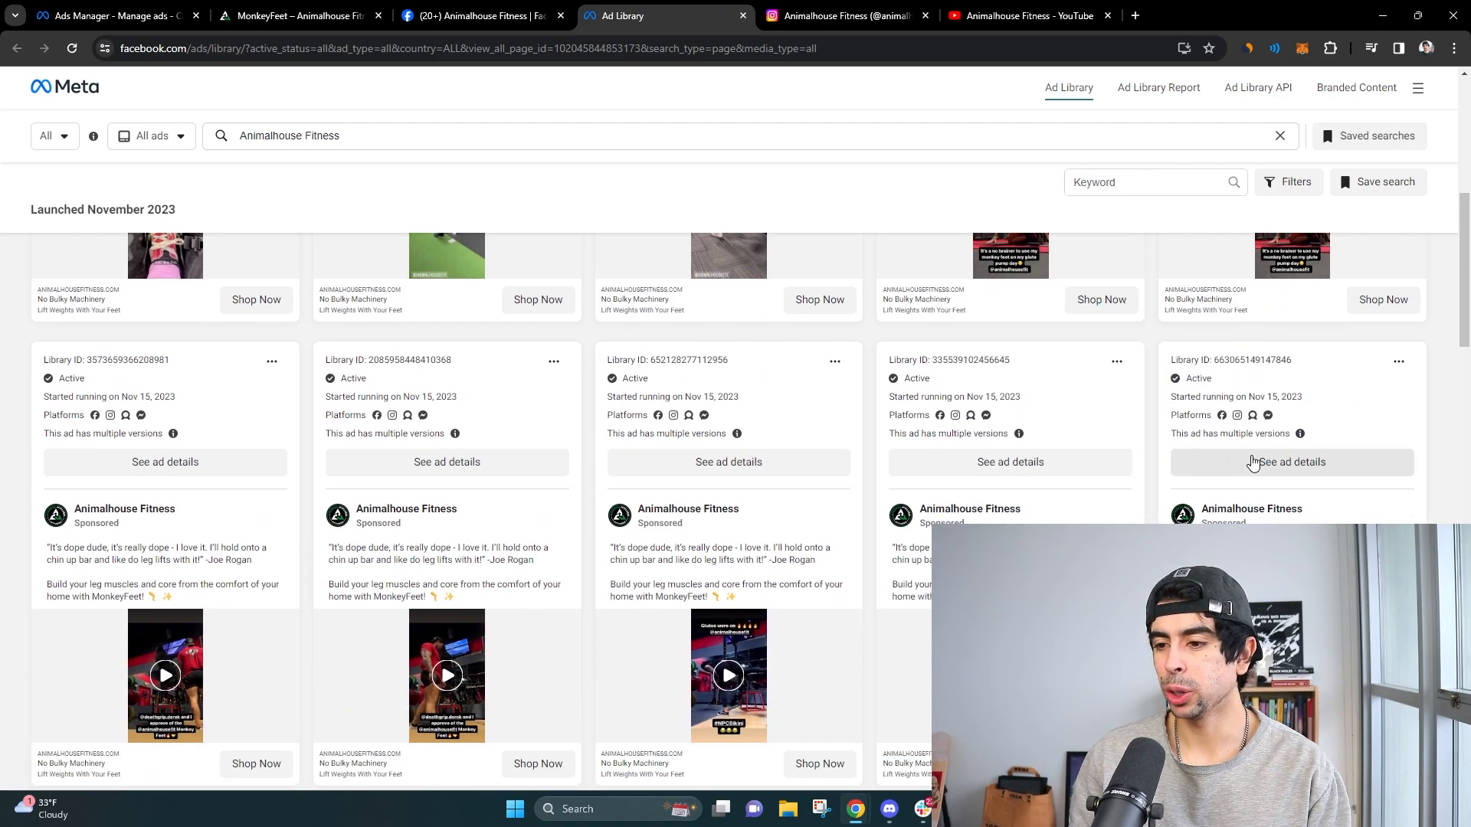
{"action": "scroll", "scroll_direction": "down", "scroll_amount": 3}
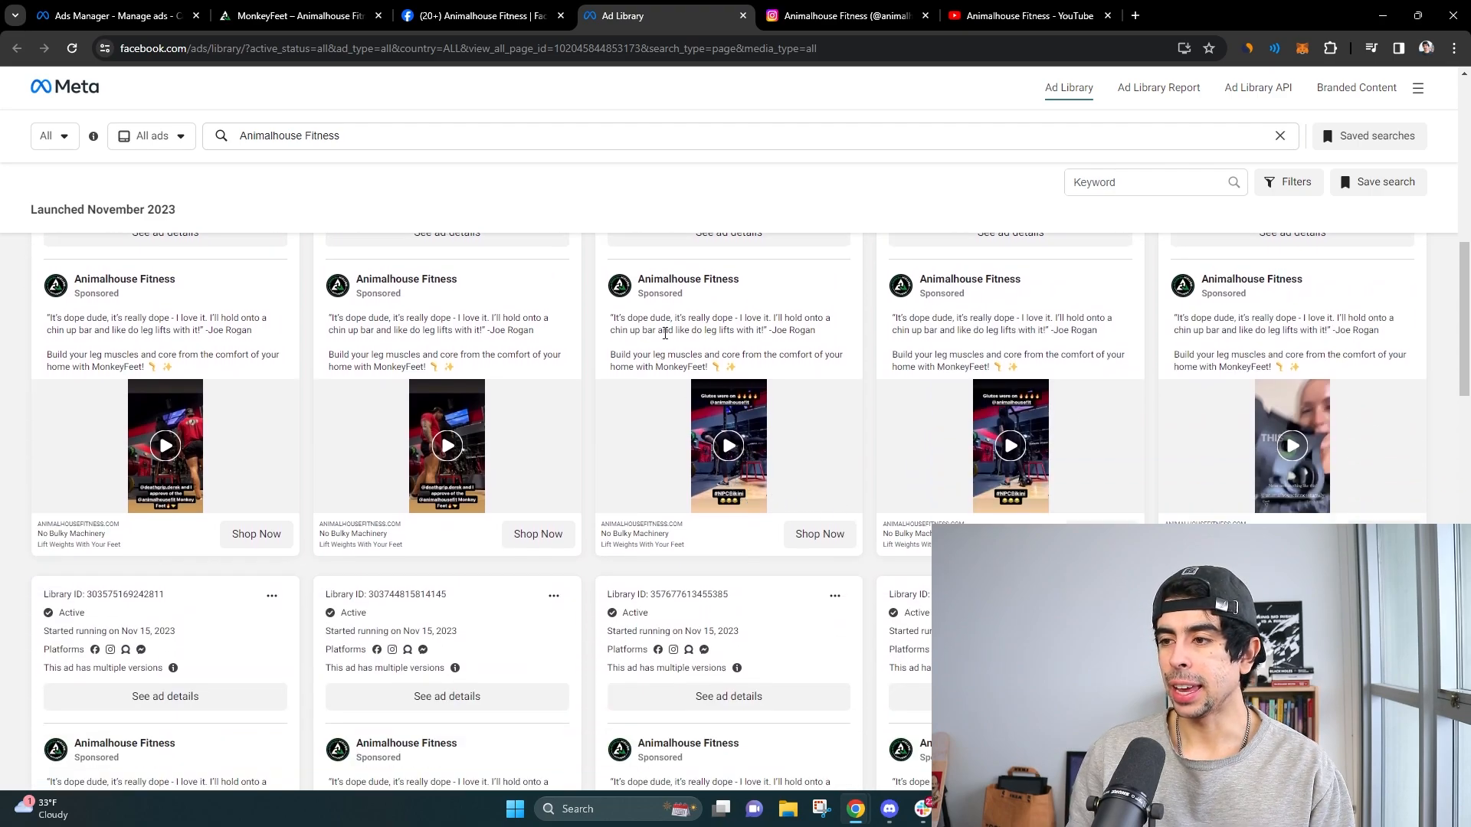
{"action": "scroll", "scroll_direction": "down", "scroll_amount": 3}
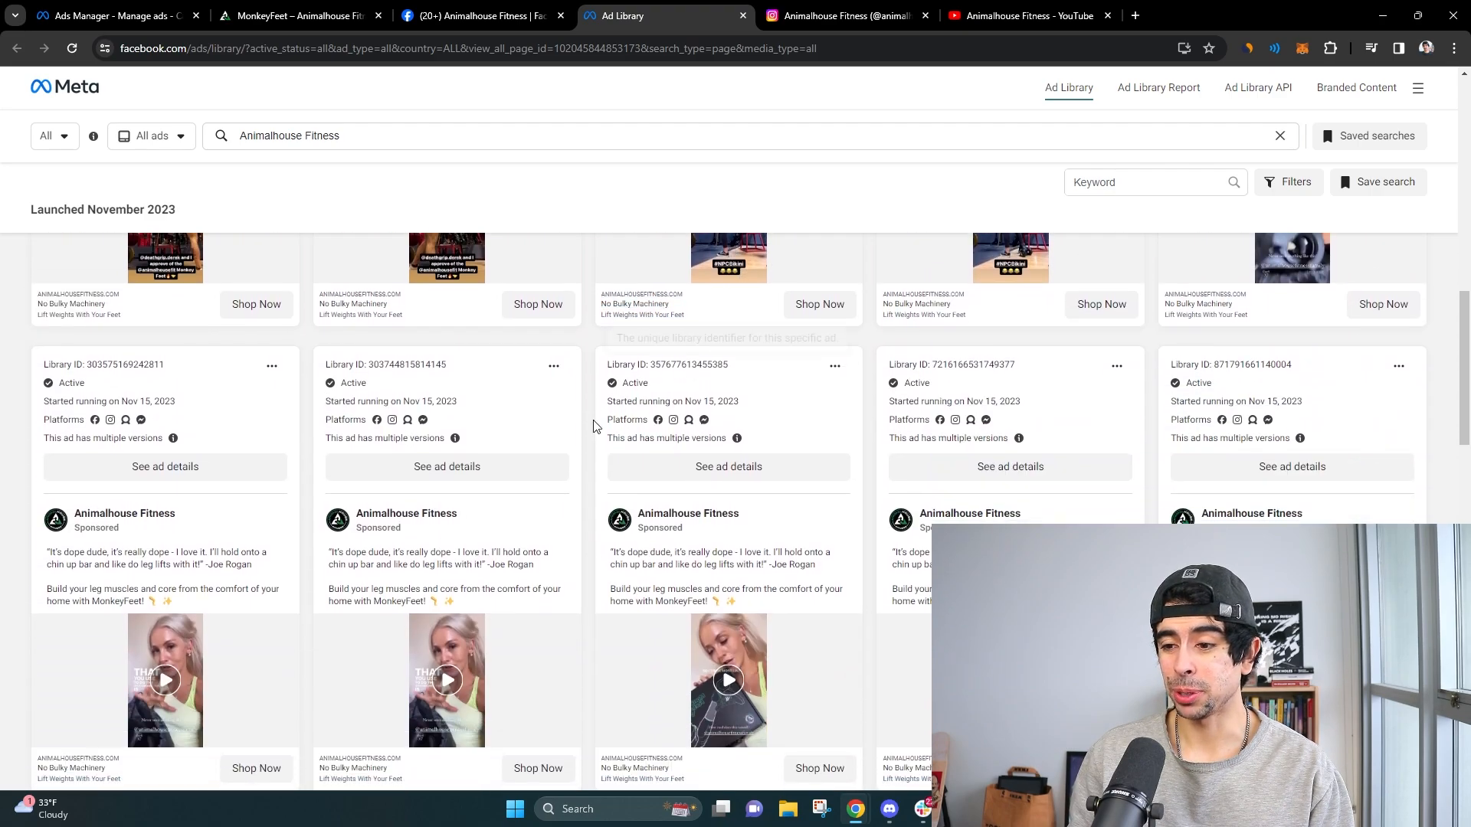
{"action": "scroll", "scroll_direction": "down", "scroll_amount": 3}
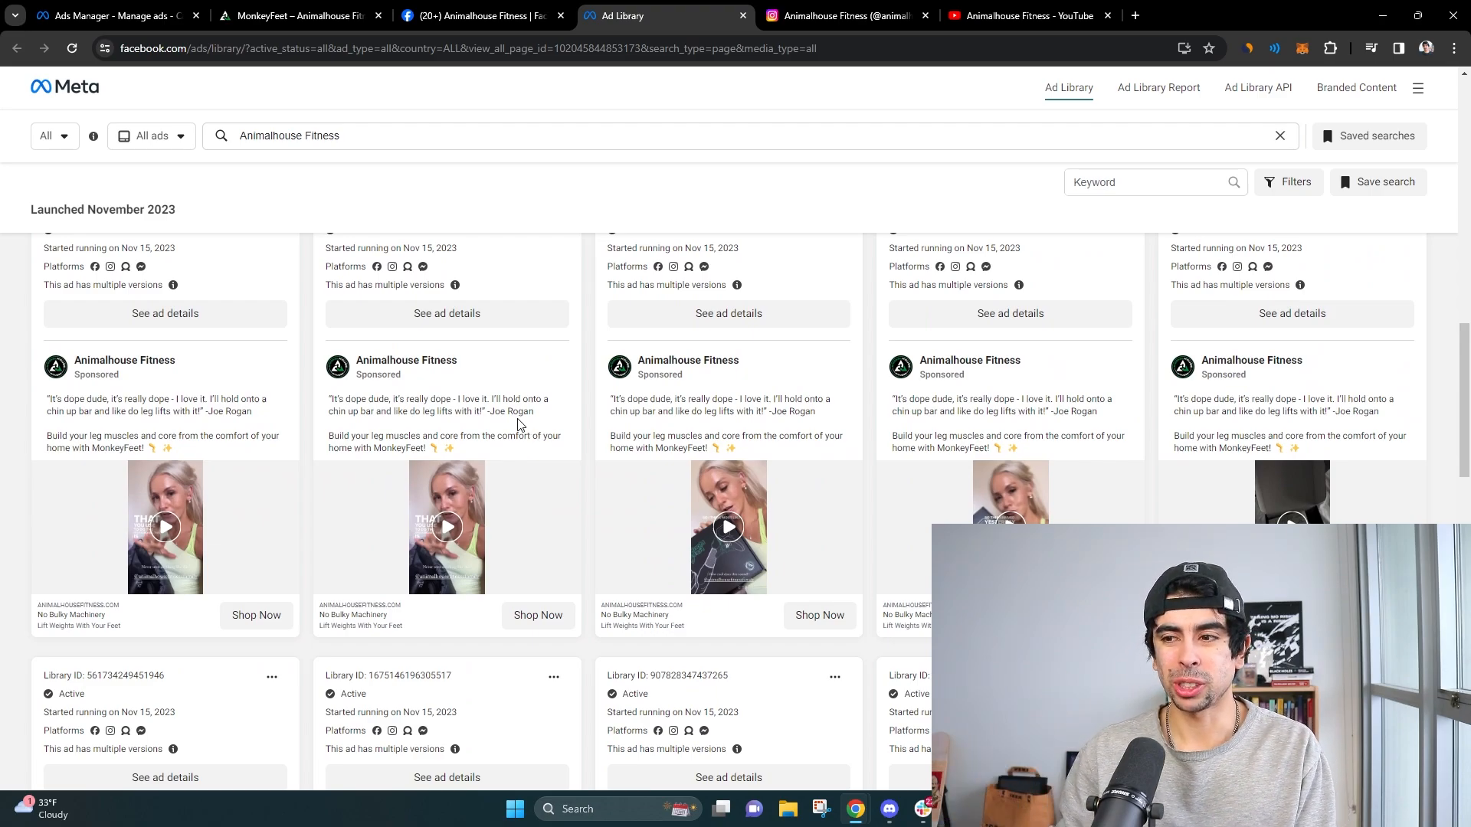
{"action": "double_click", "coordinate": [497, 410]}
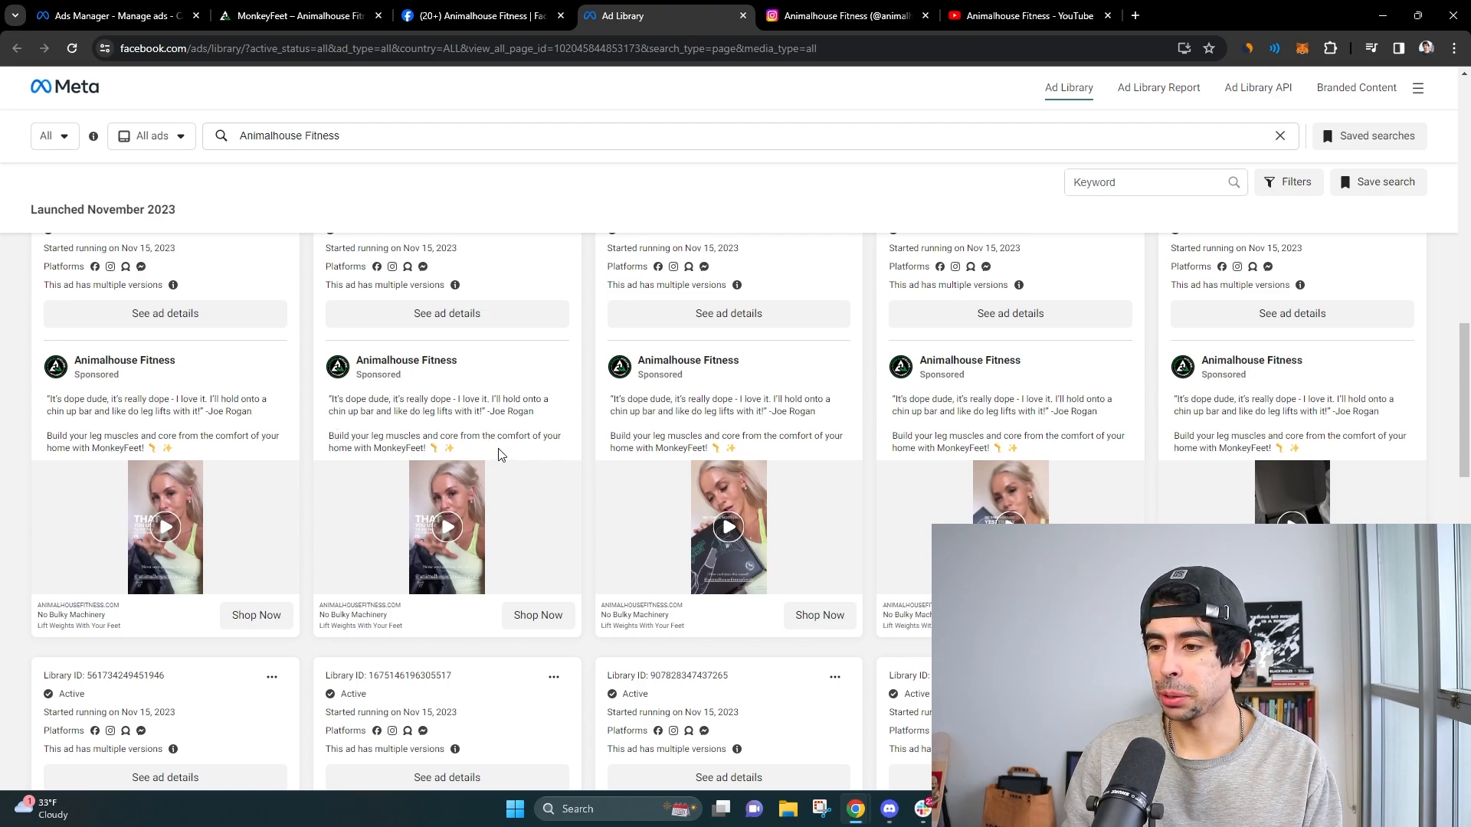
- Scroll the November 2023 ads, playing and pausing the second ad's workout video
{"action": "scroll", "scroll_direction": "down", "scroll_amount": 3}
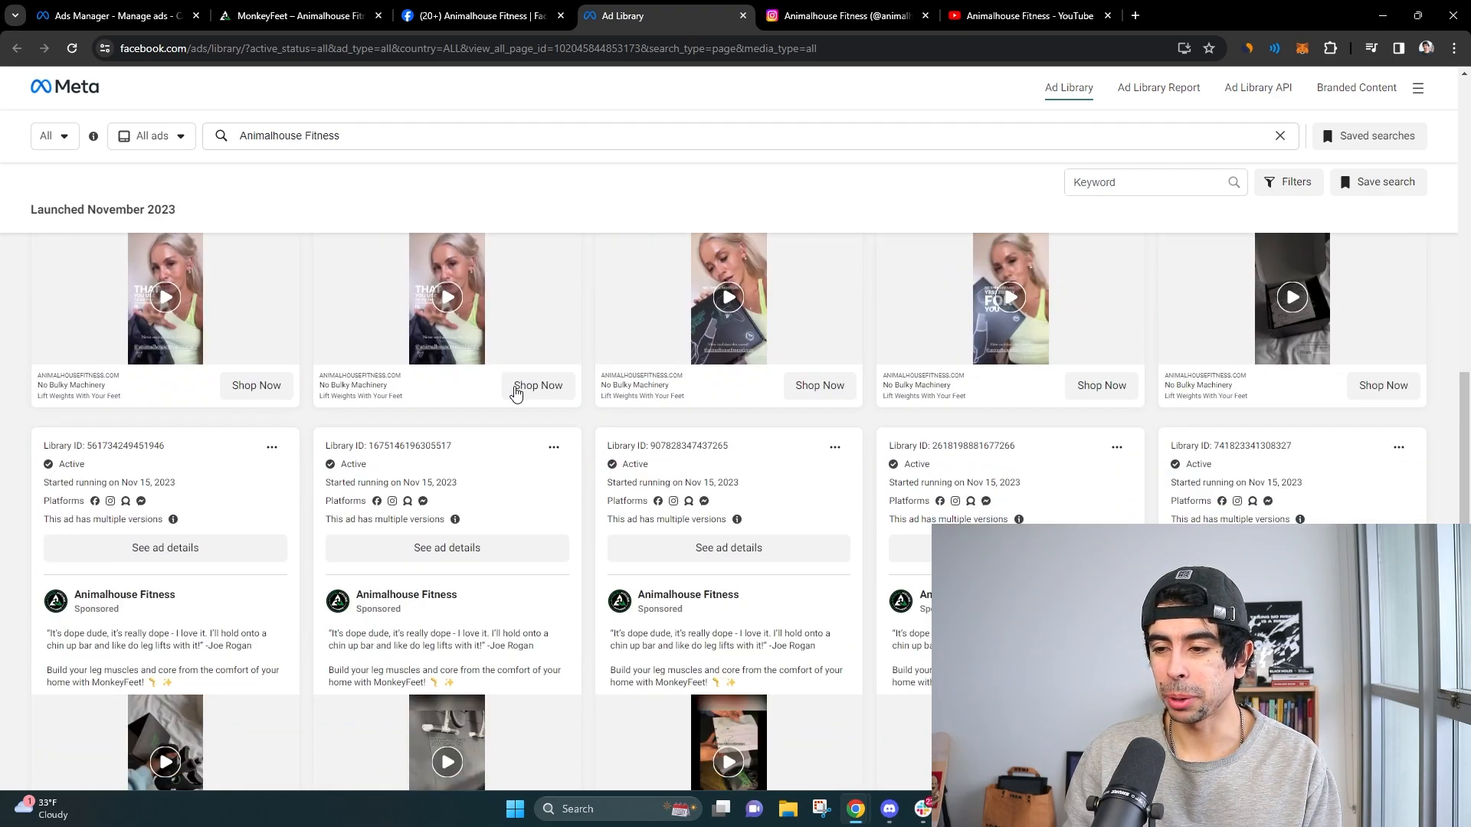
{"action": "scroll", "scroll_direction": "down", "scroll_amount": 3}
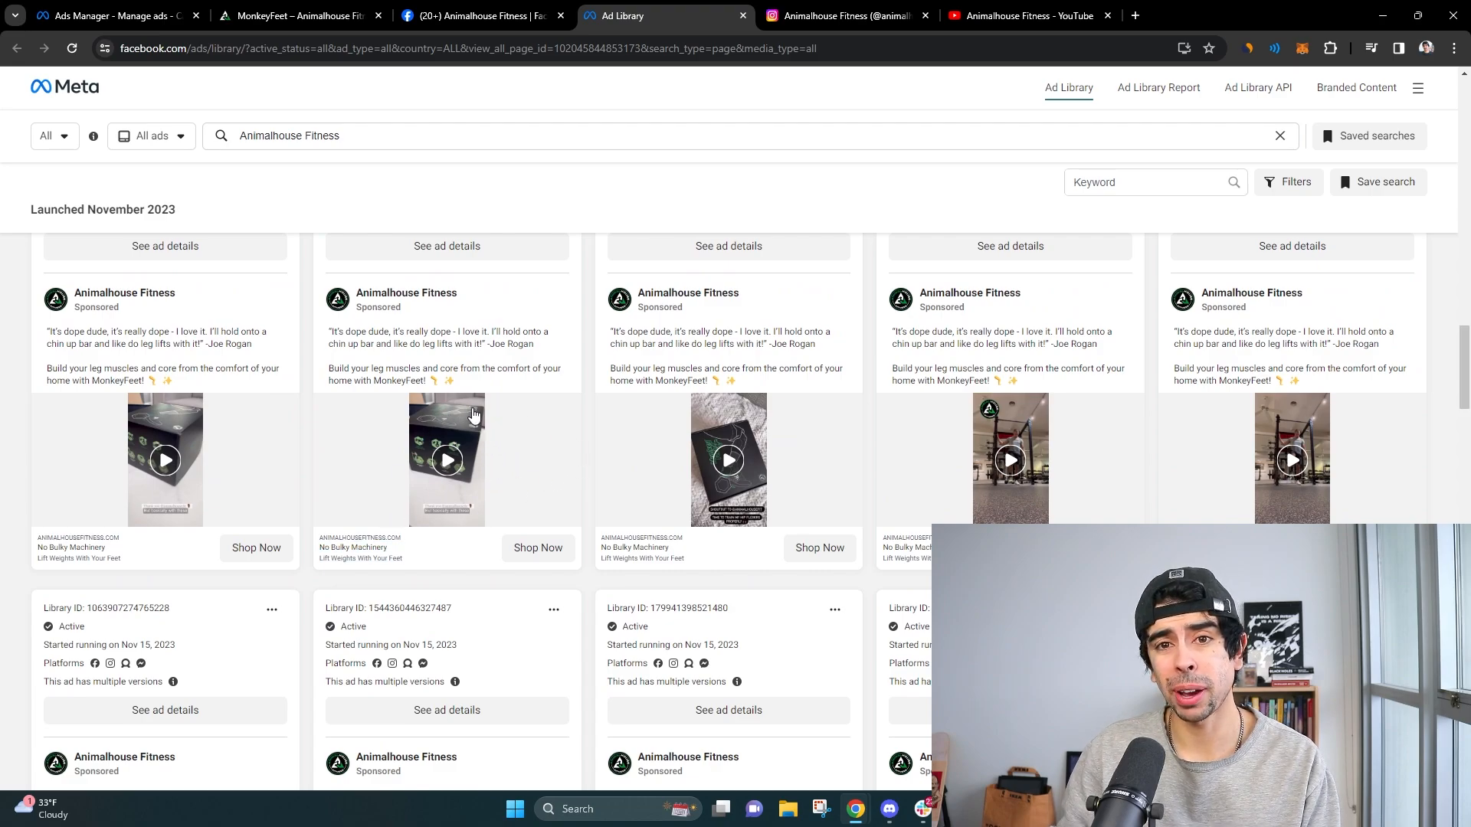
{"action": "scroll", "scroll_direction": "down", "scroll_amount": 3}
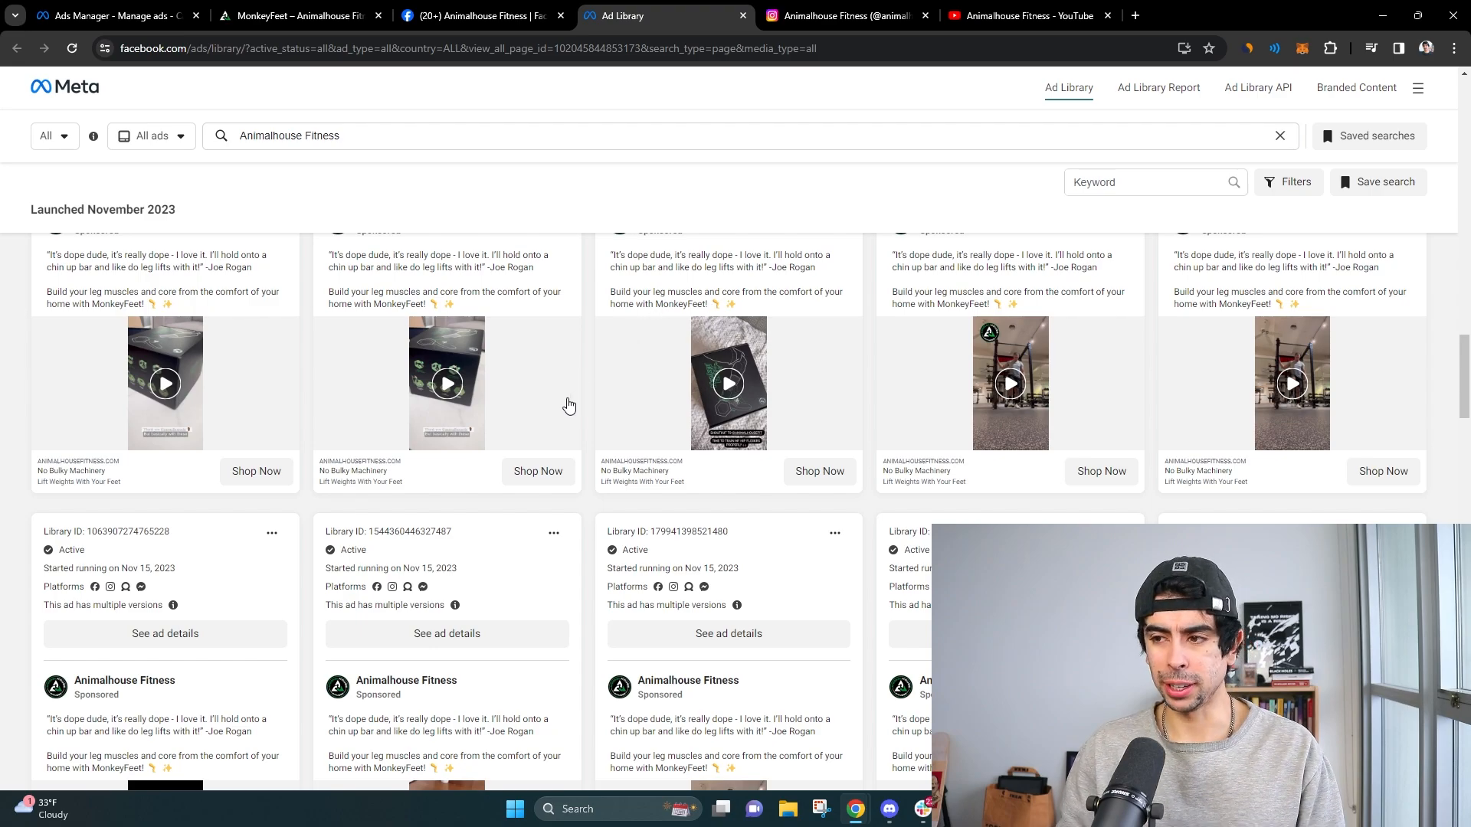
{"action": "mouse_move", "coordinate": [488, 413]}
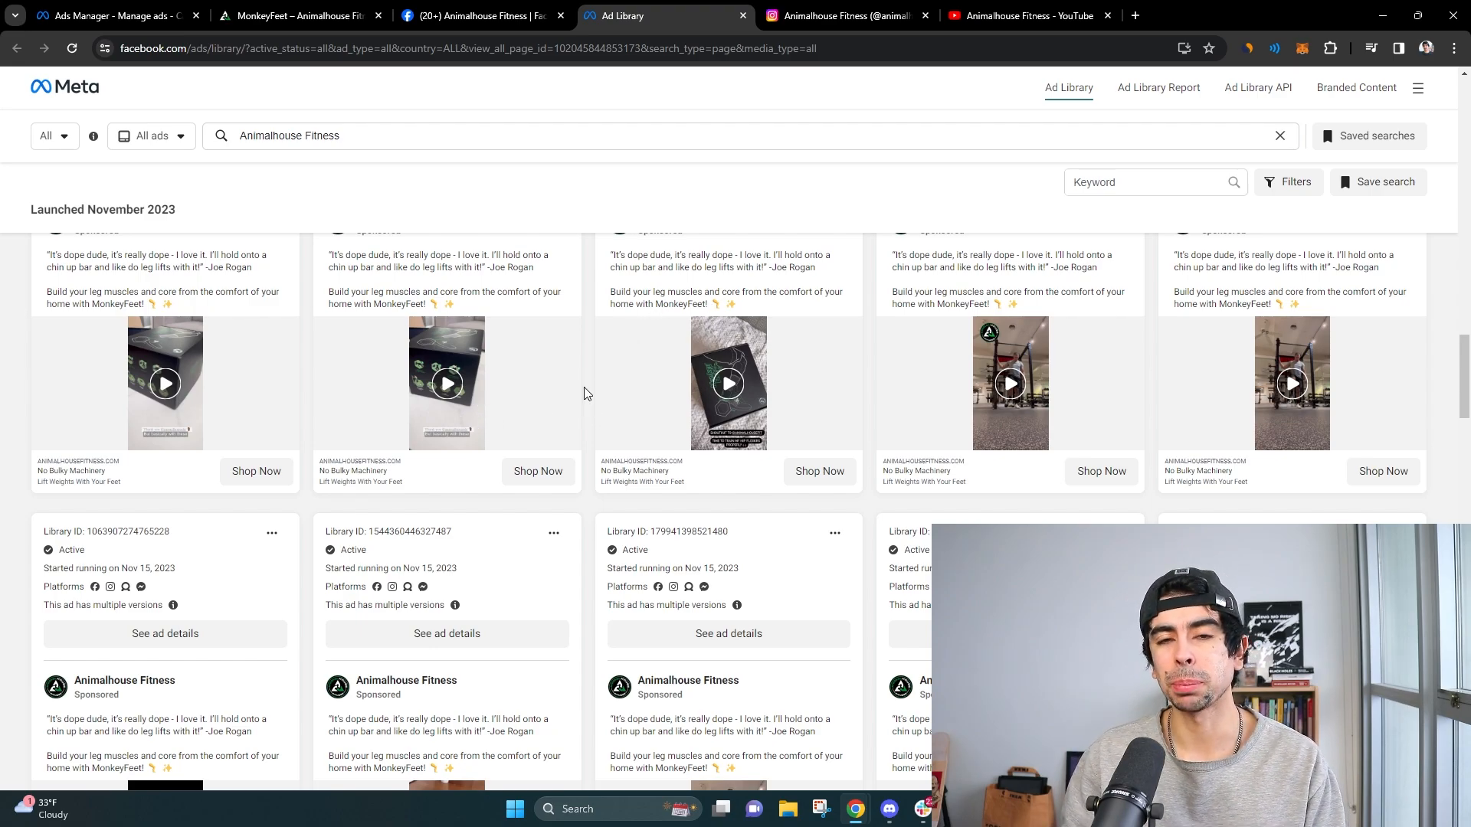
{"action": "scroll", "scroll_direction": "down", "scroll_amount": 3}
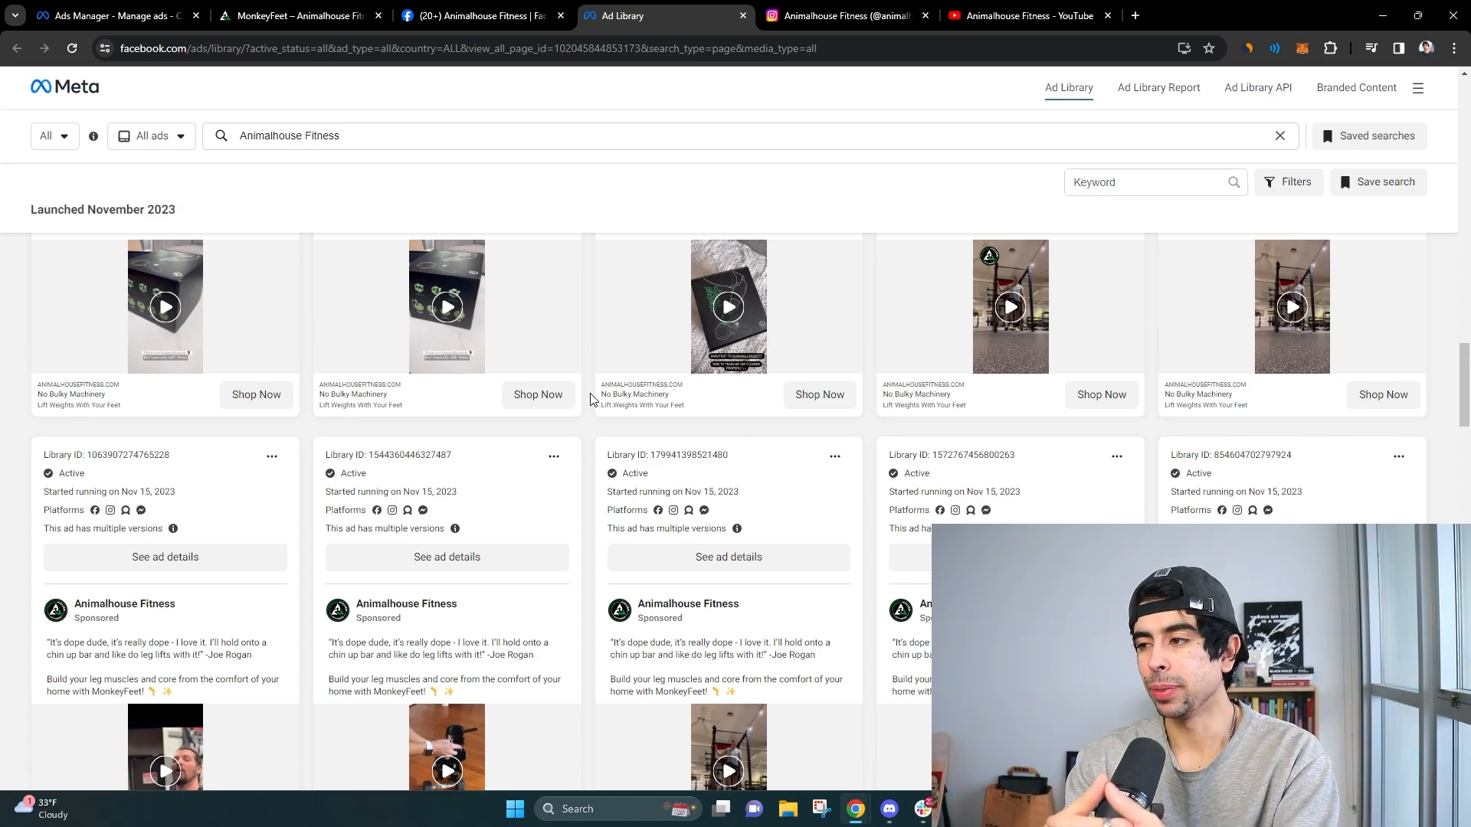
{"action": "scroll", "scroll_direction": "down", "scroll_amount": 3}
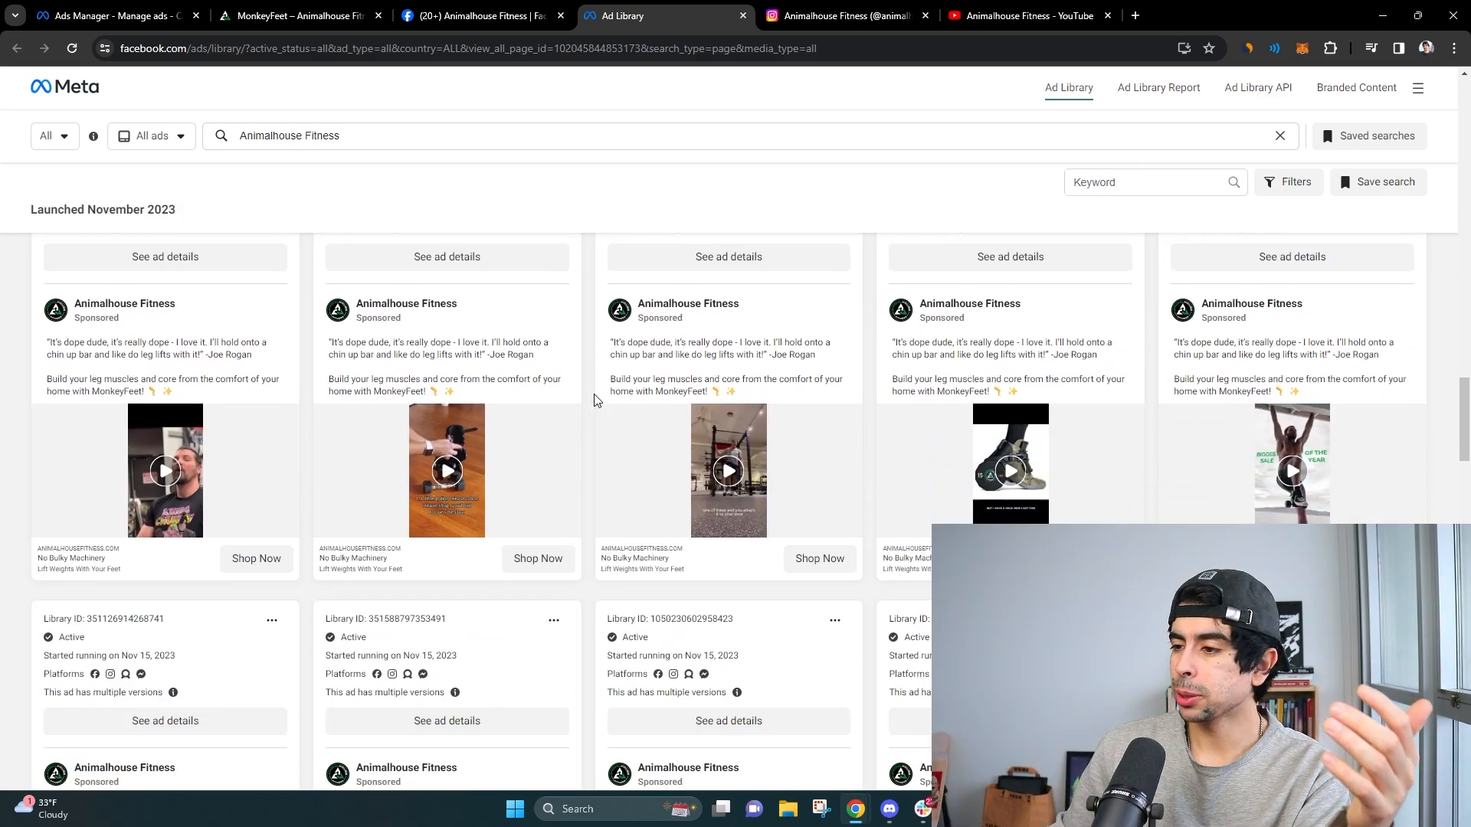
{"action": "scroll", "scroll_direction": "down", "scroll_amount": 3}
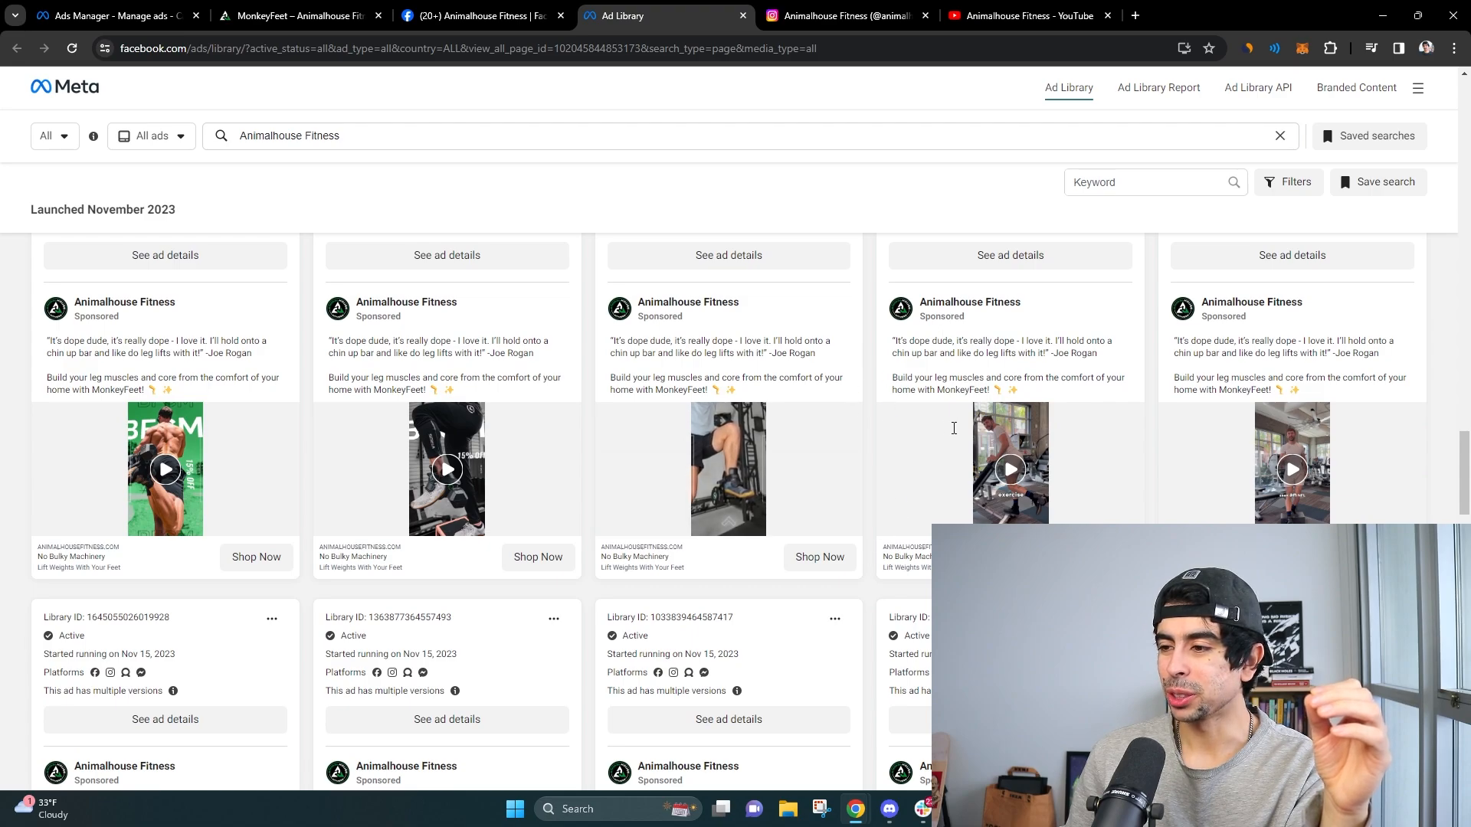
{"action": "left_click", "coordinate": [447, 468]}
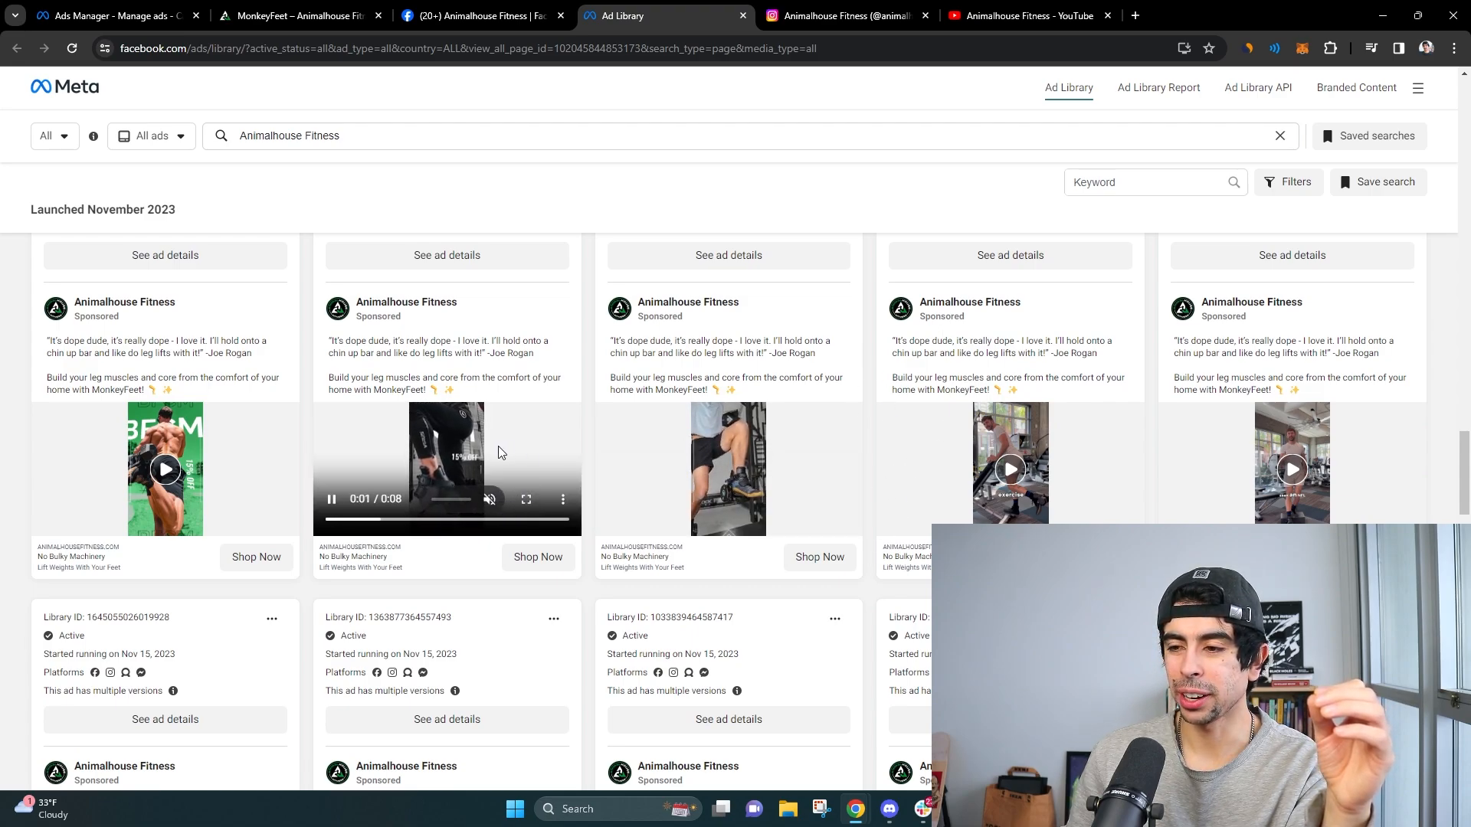
{"action": "left_click", "coordinate": [330, 499]}
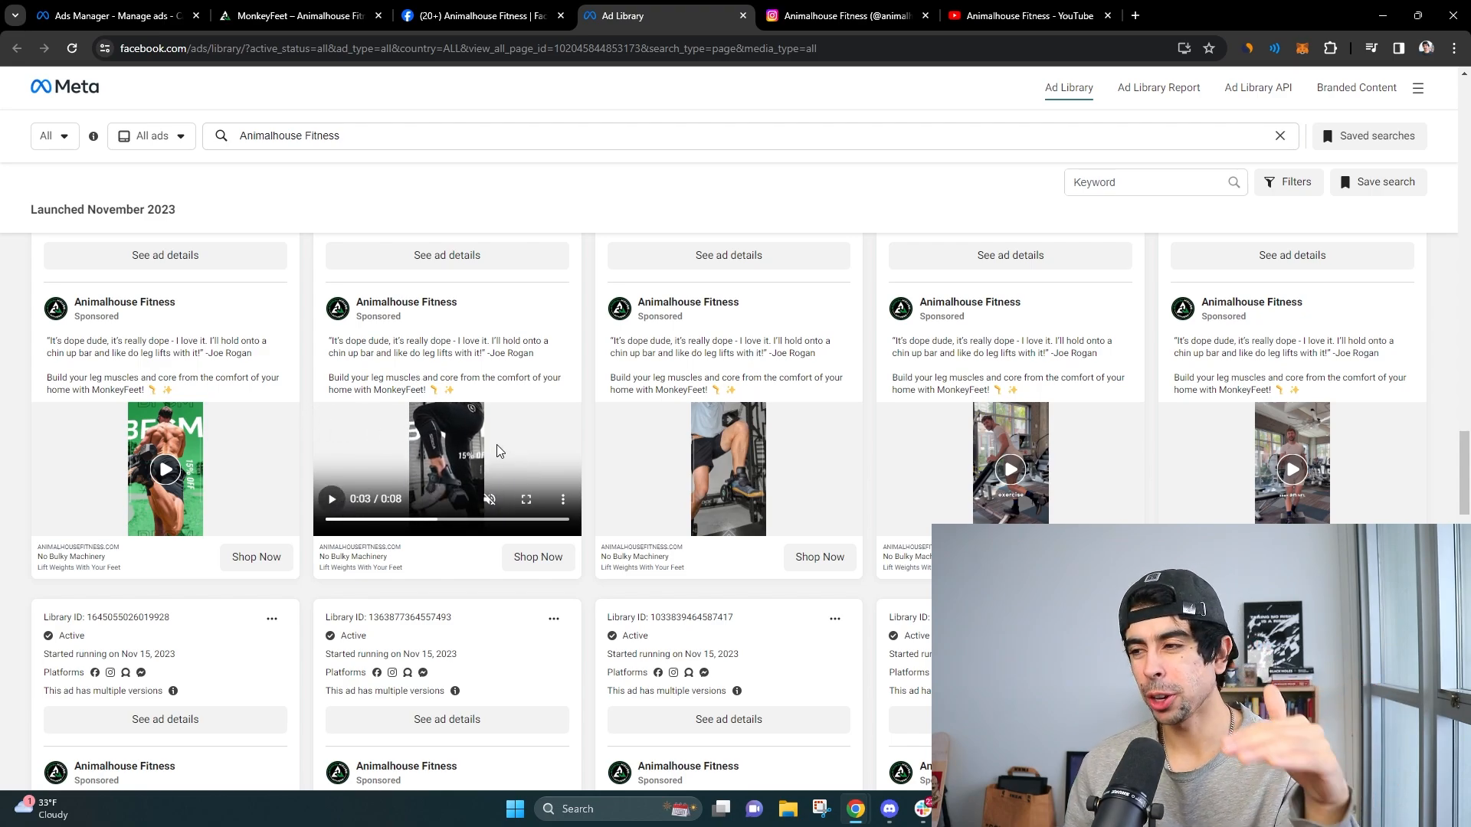
{"action": "scroll", "scroll_direction": "down", "scroll_amount": 3}
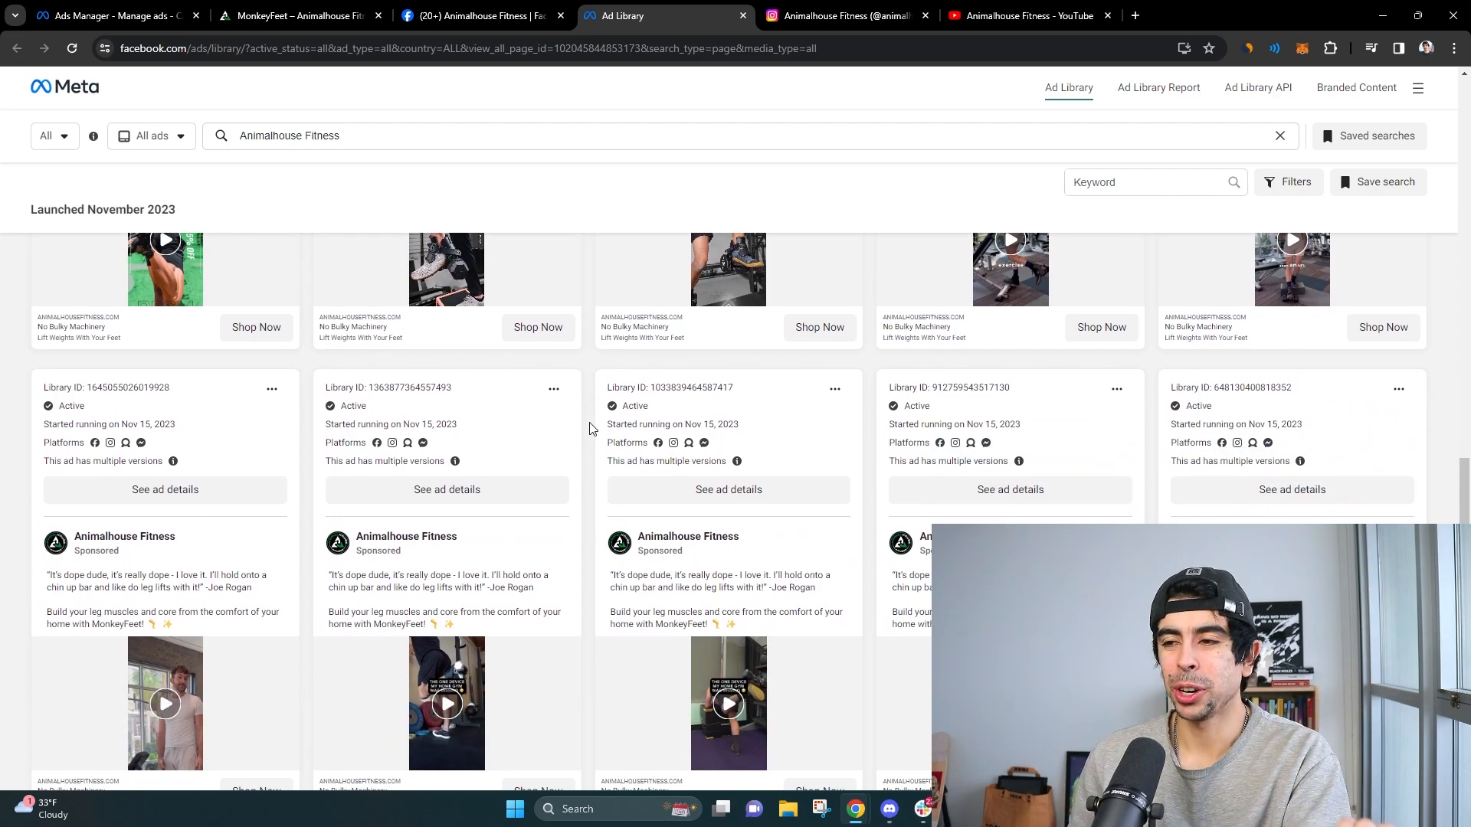
{"action": "scroll", "scroll_direction": "down", "scroll_amount": 3}
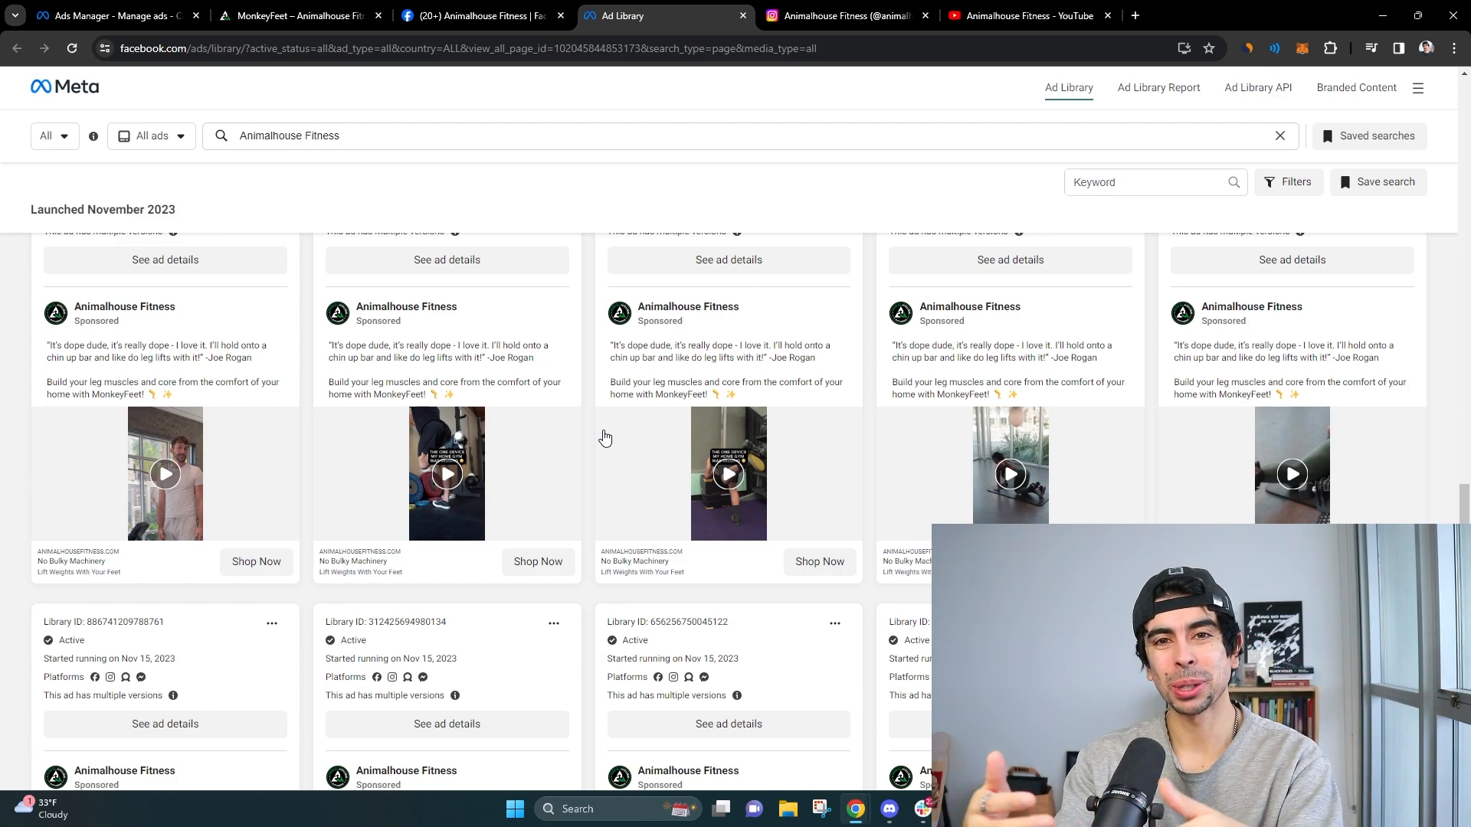
- Scroll to the end of the November 15 batch, reaching an ad started November 2, 2023
{"action": "scroll", "scroll_direction": "down", "scroll_amount": 3}
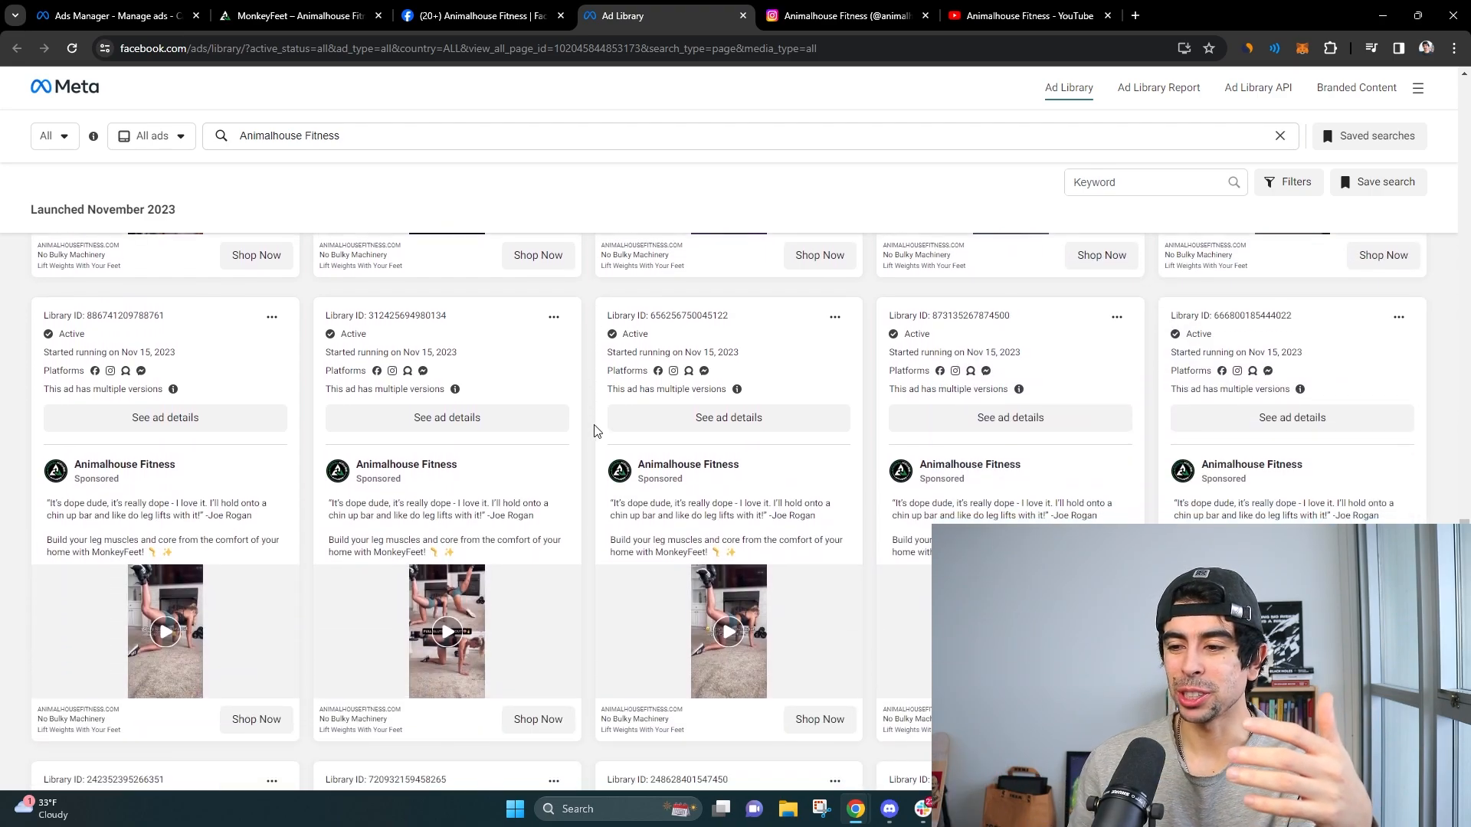
{"action": "scroll", "scroll_direction": "down", "scroll_amount": 3}
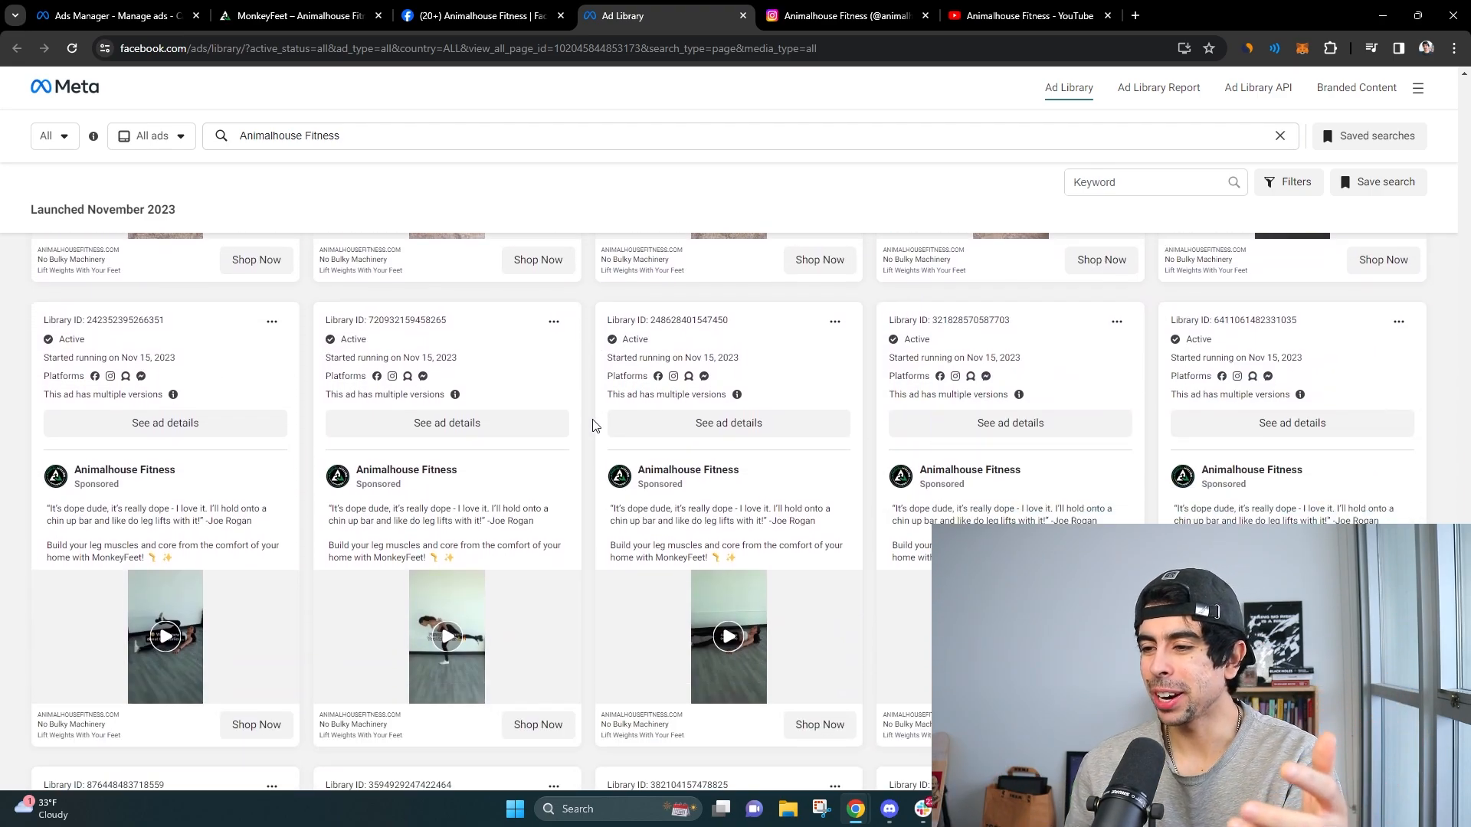
{"action": "scroll", "scroll_direction": "down", "scroll_amount": 3}
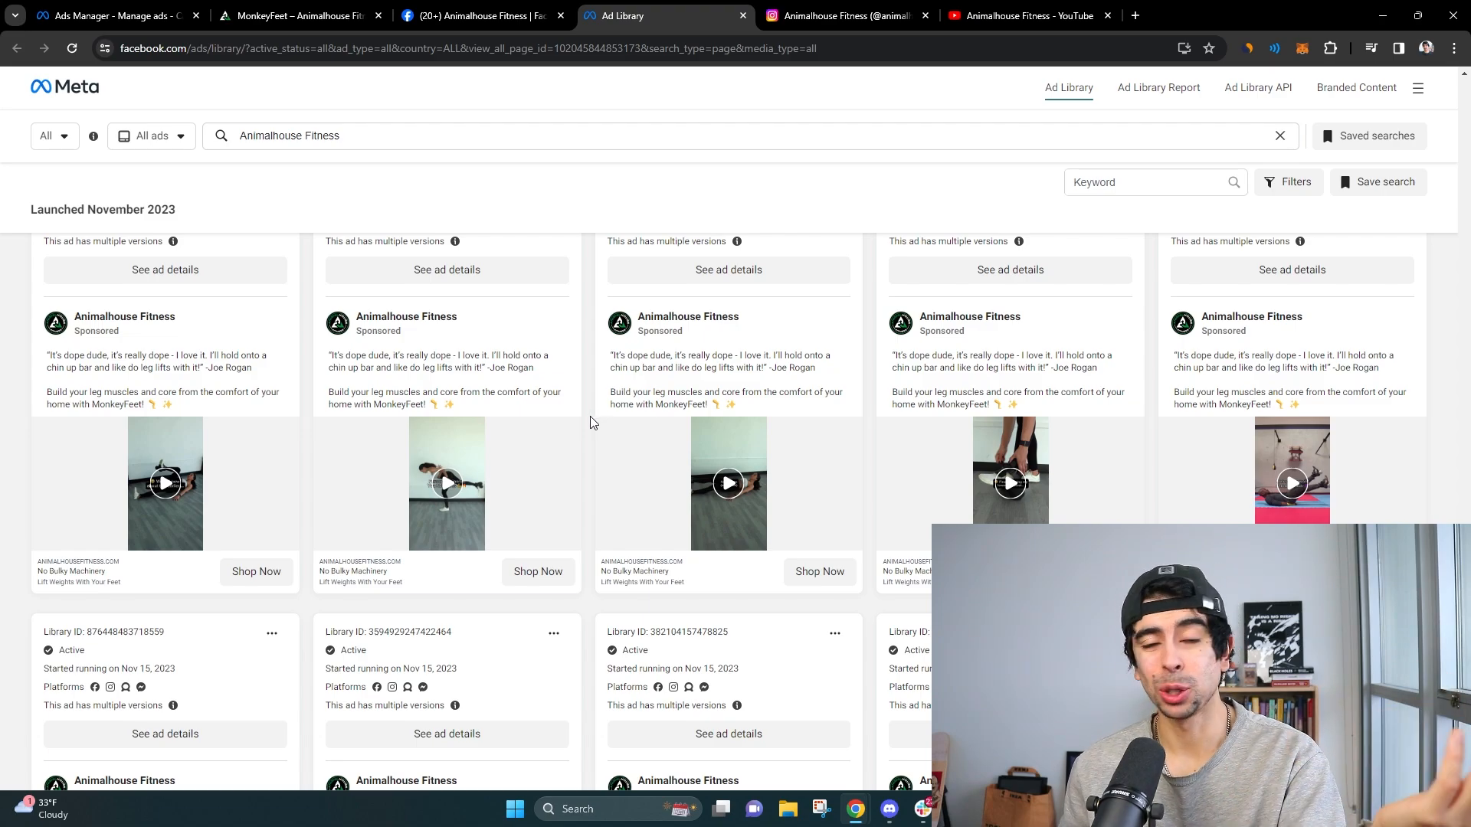
{"action": "scroll", "scroll_direction": "down", "scroll_amount": 3}
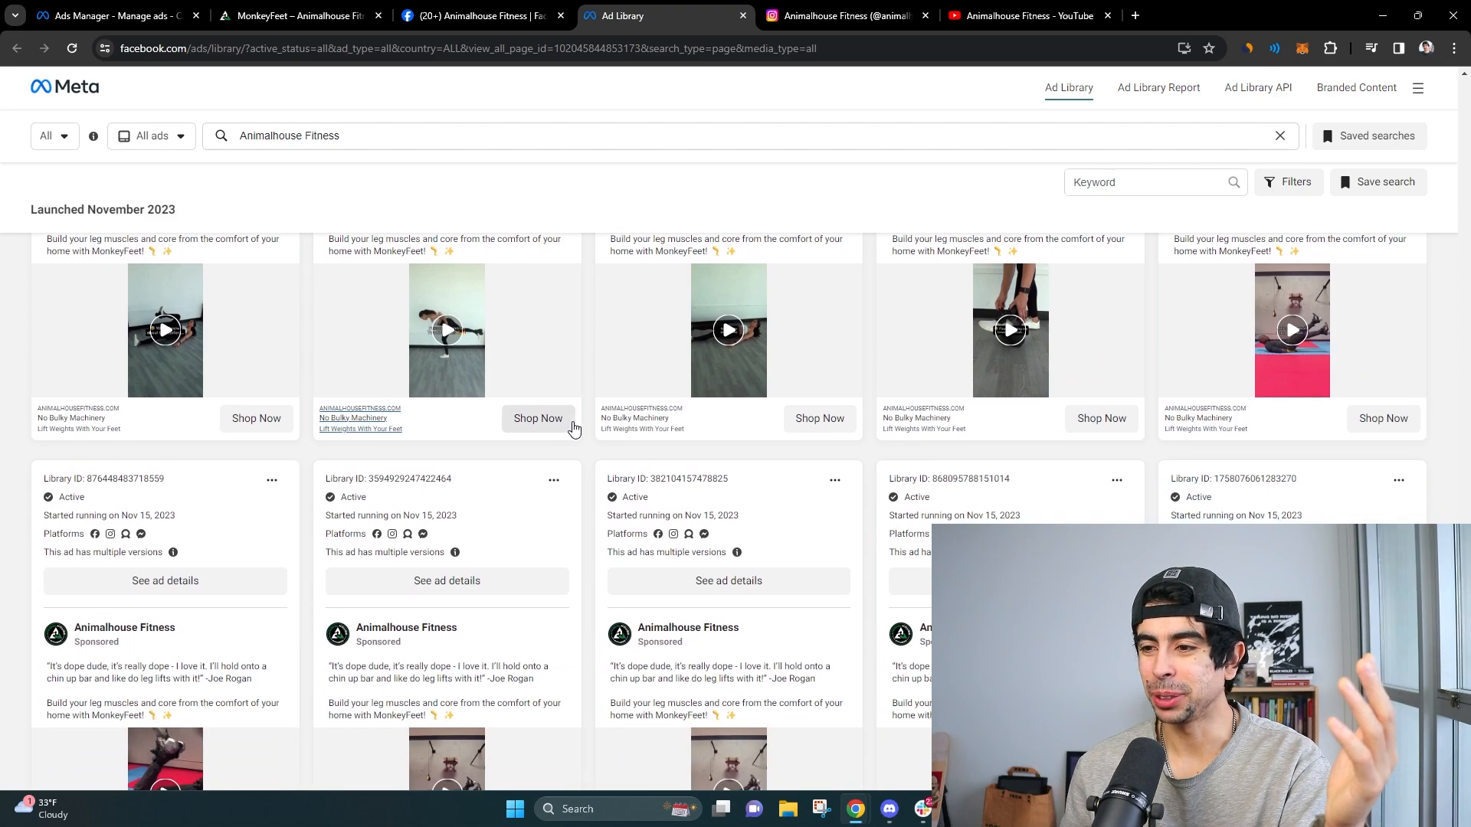
{"action": "scroll", "scroll_direction": "down", "scroll_amount": 3}
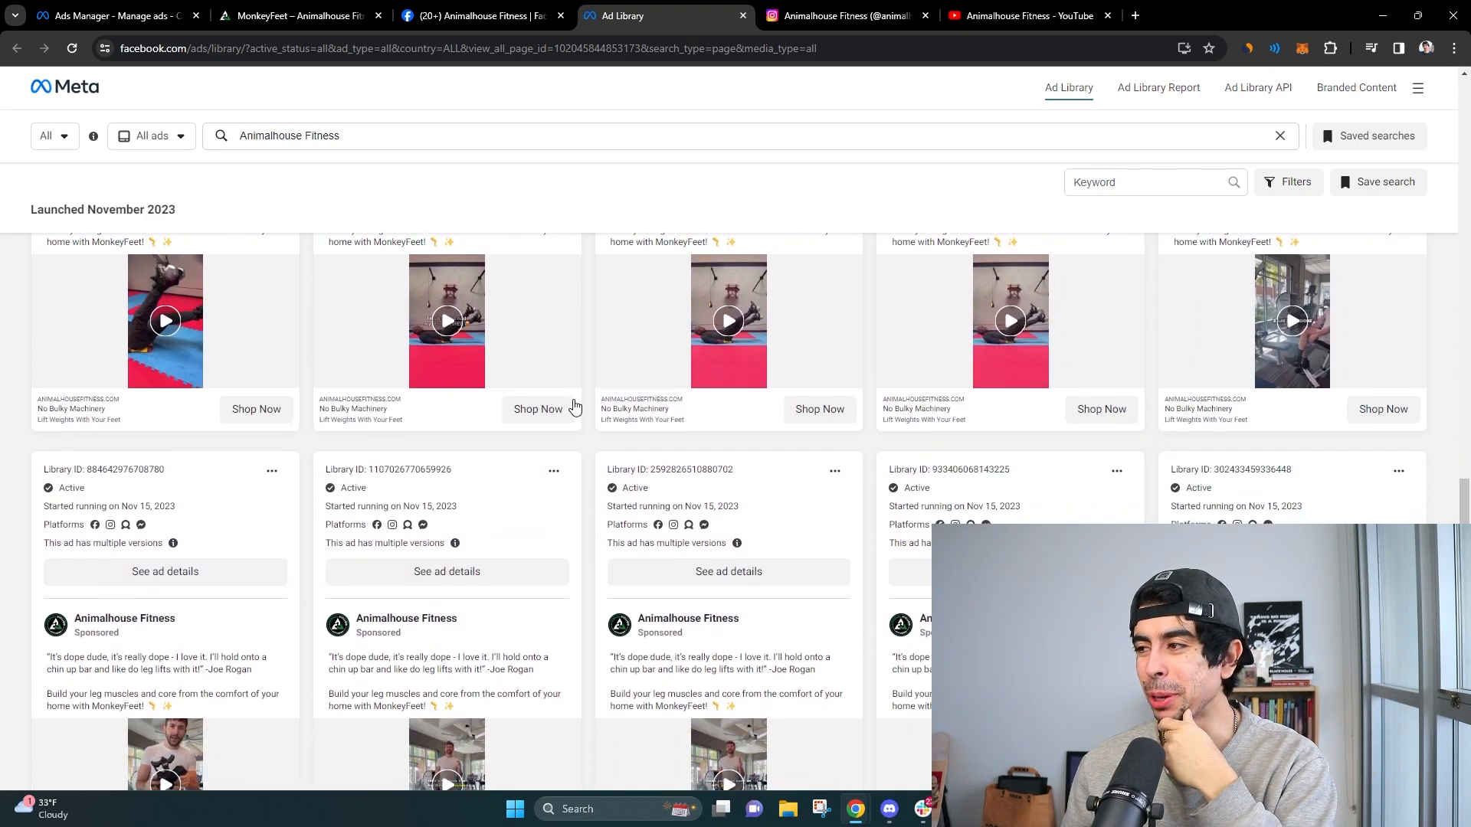
{"action": "scroll", "scroll_direction": "down", "scroll_amount": 3}
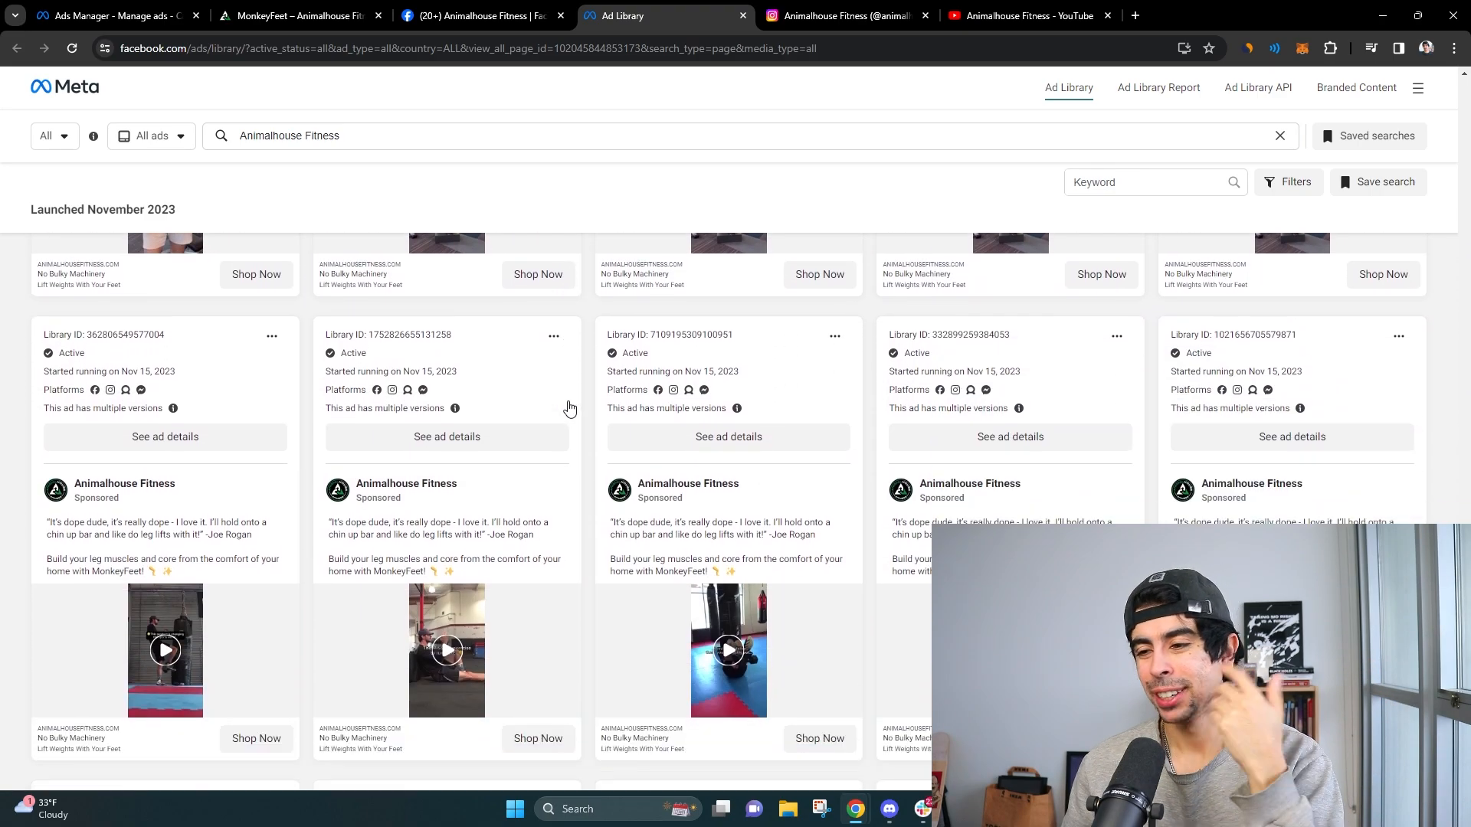
{"action": "scroll", "scroll_direction": "down", "scroll_amount": 3}
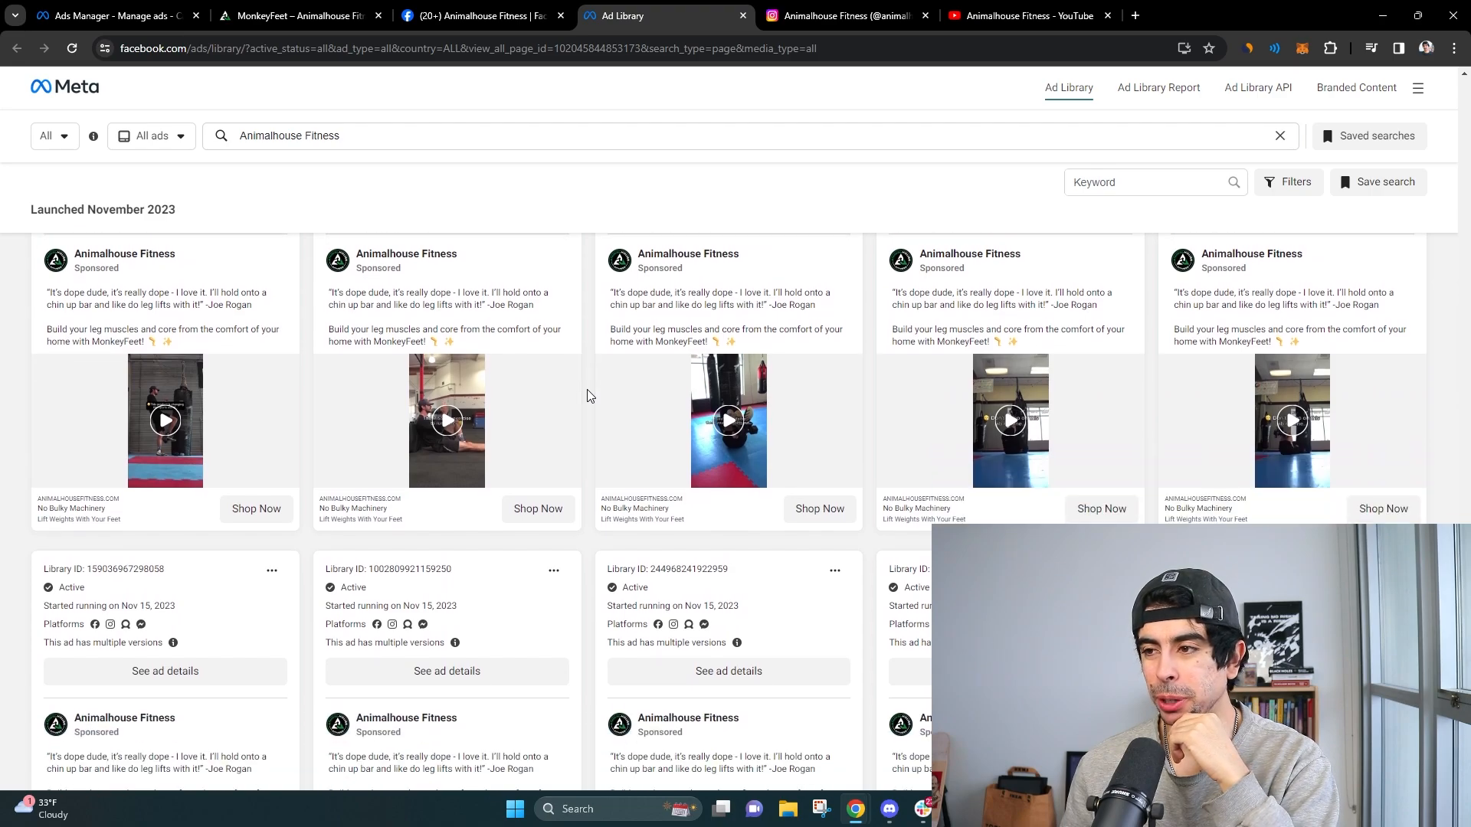
{"action": "scroll", "scroll_direction": "down", "scroll_amount": 3}
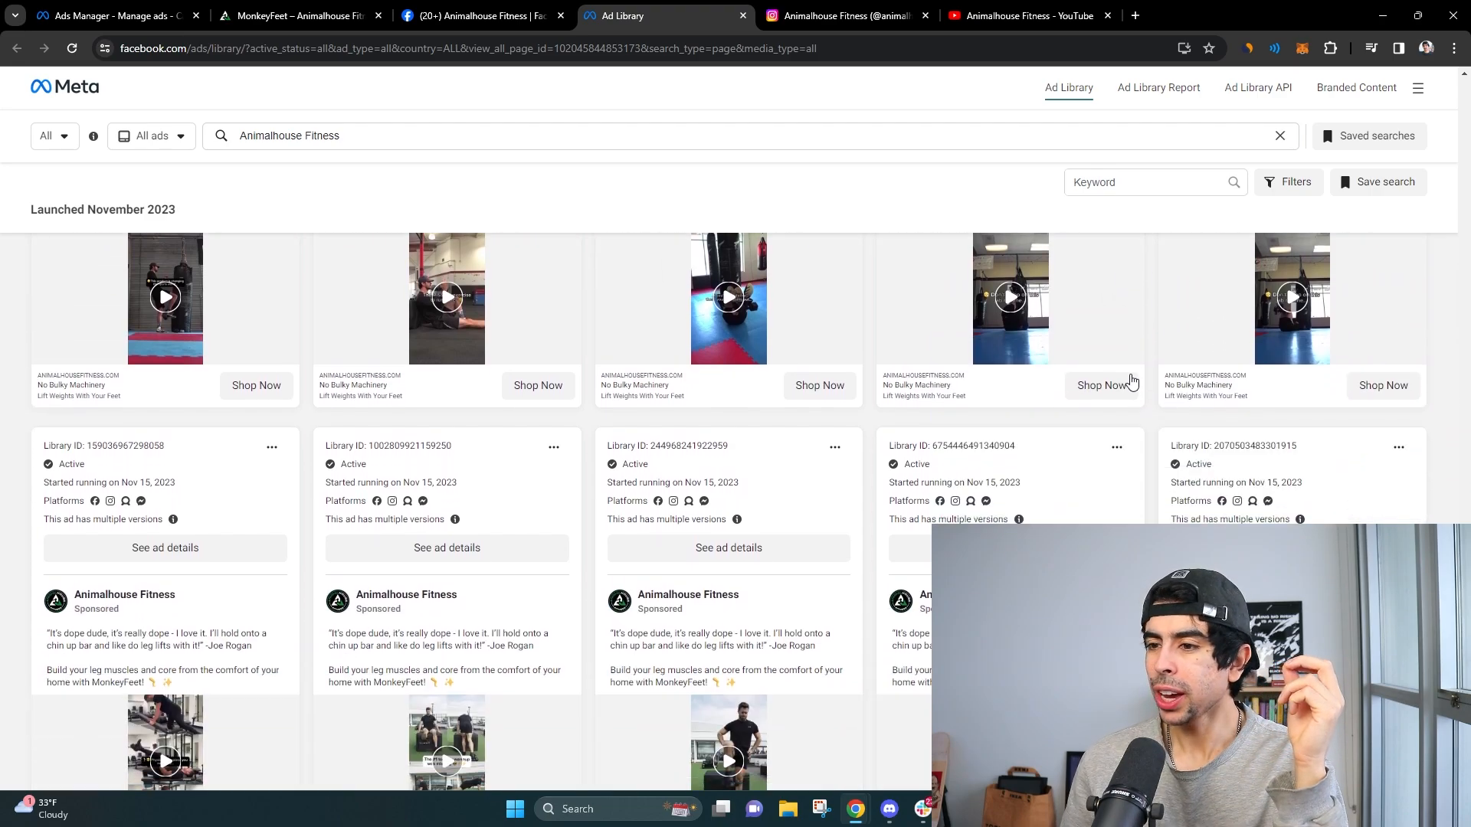
{"action": "scroll", "scroll_direction": "down", "scroll_amount": 3}
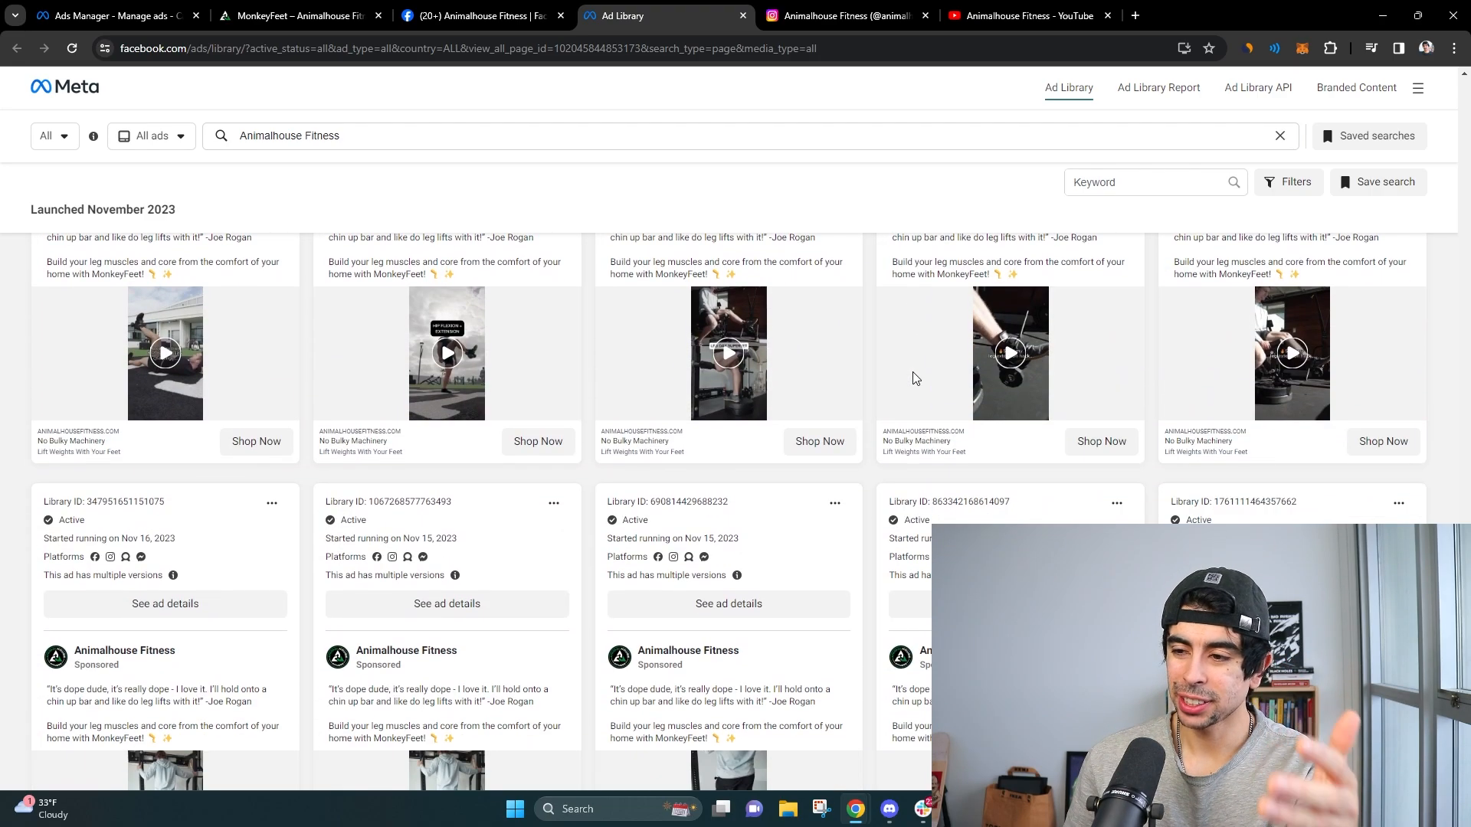
{"action": "scroll", "scroll_direction": "down", "scroll_amount": 3}
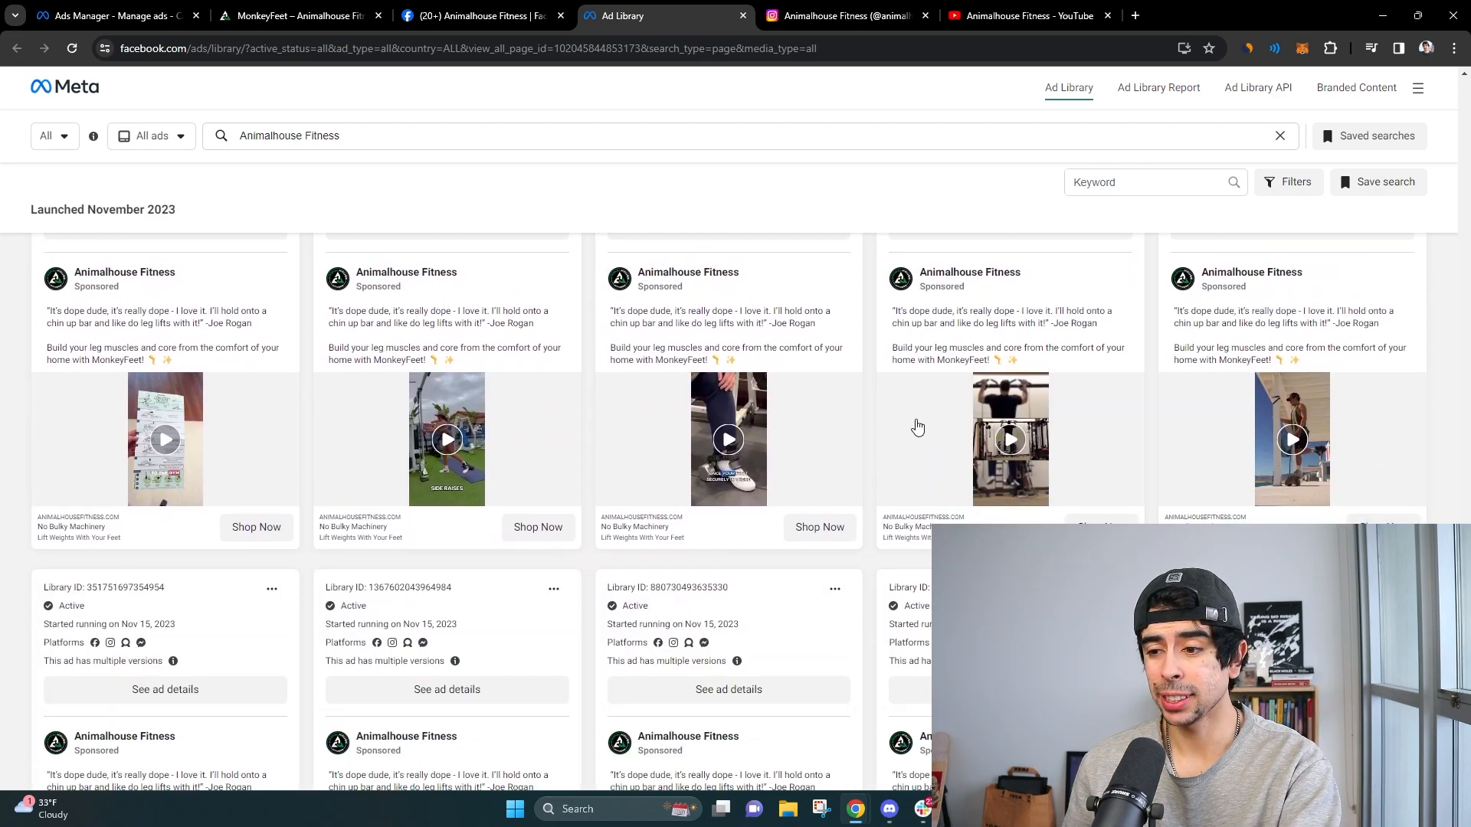
{"action": "scroll", "scroll_direction": "down", "scroll_amount": 3}
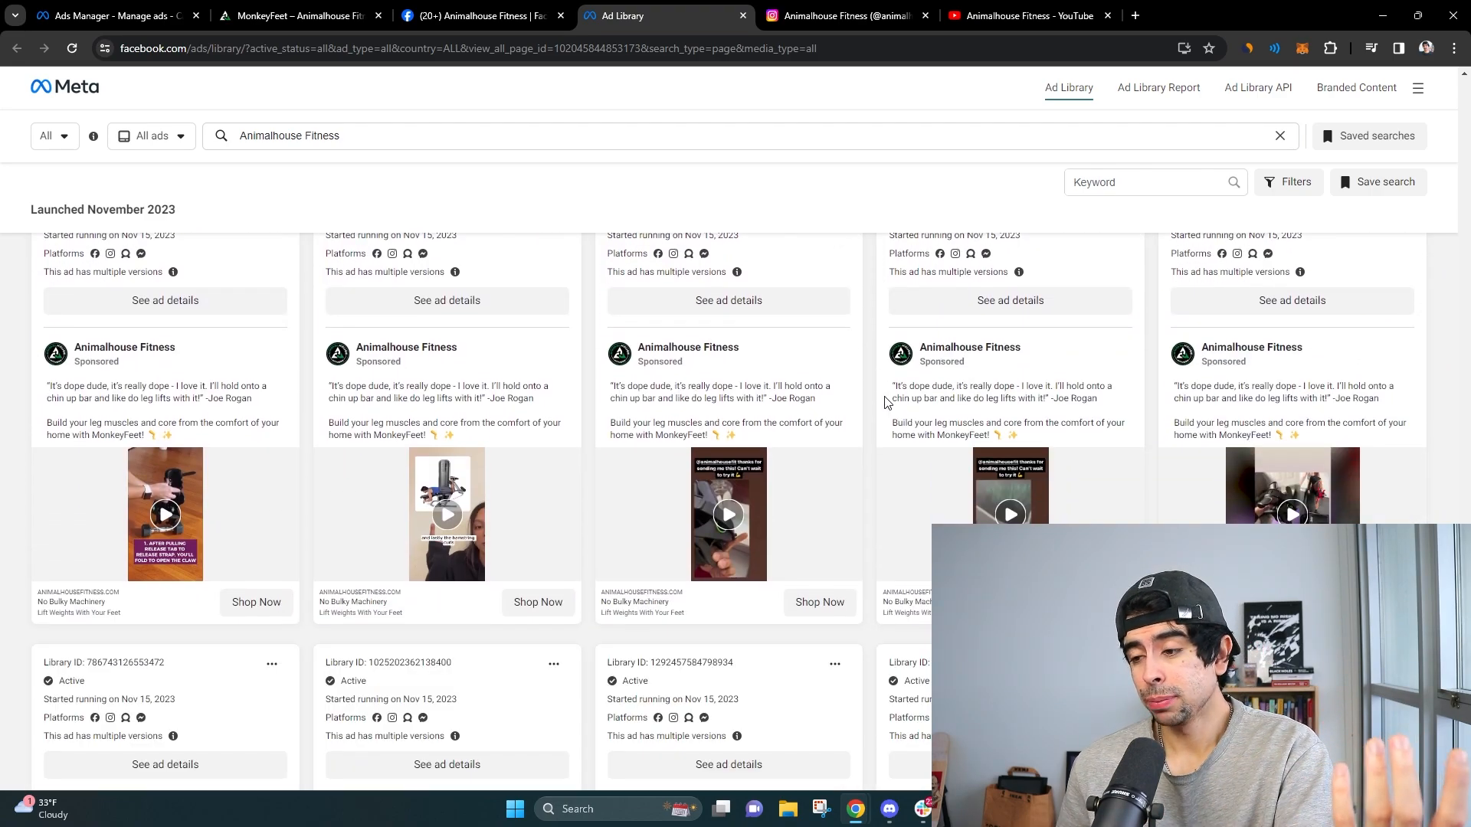
{"action": "scroll", "scroll_direction": "down", "scroll_amount": 3}
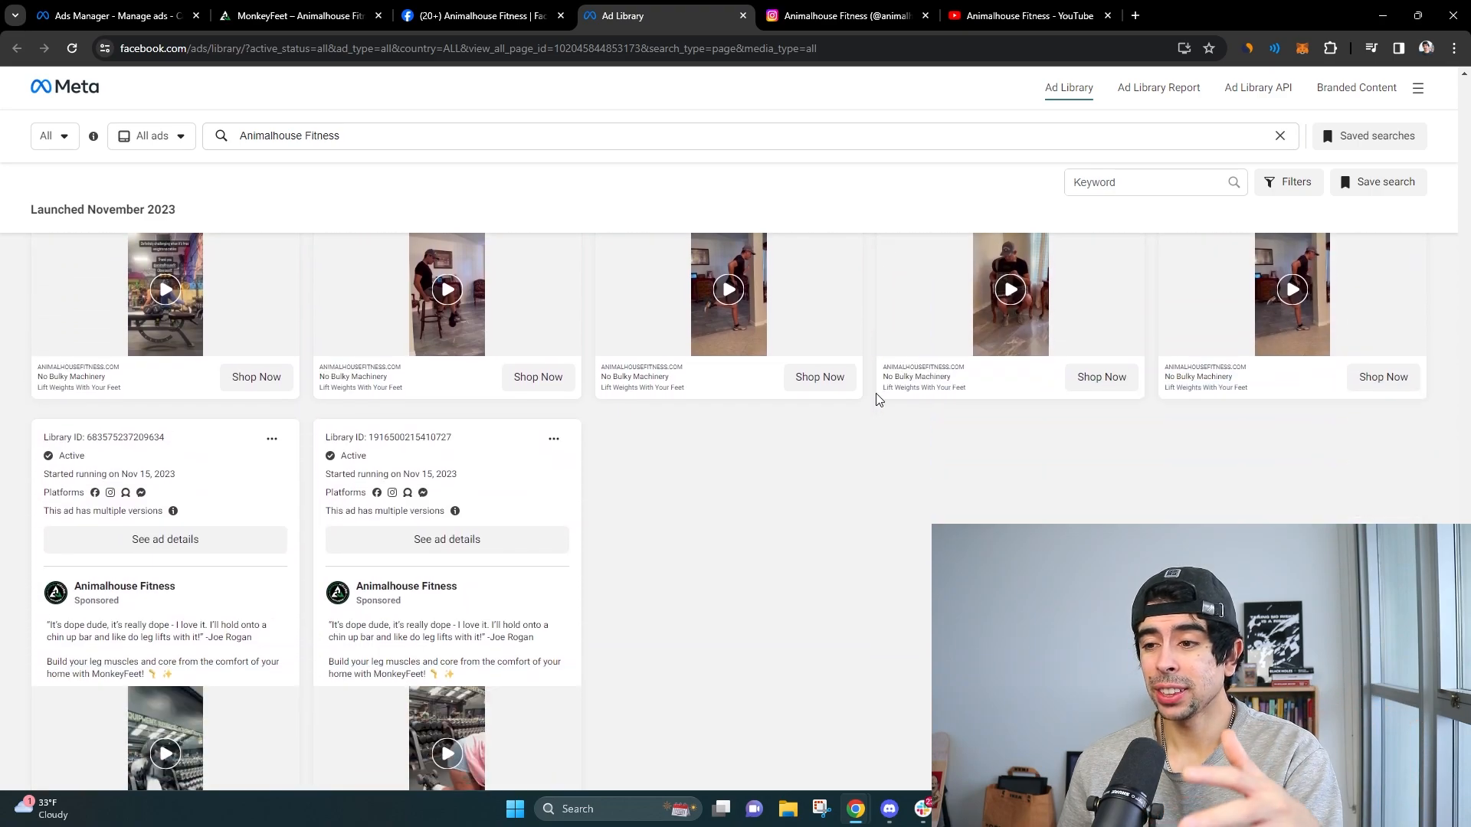
{"action": "scroll", "scroll_direction": "down", "scroll_amount": 3}
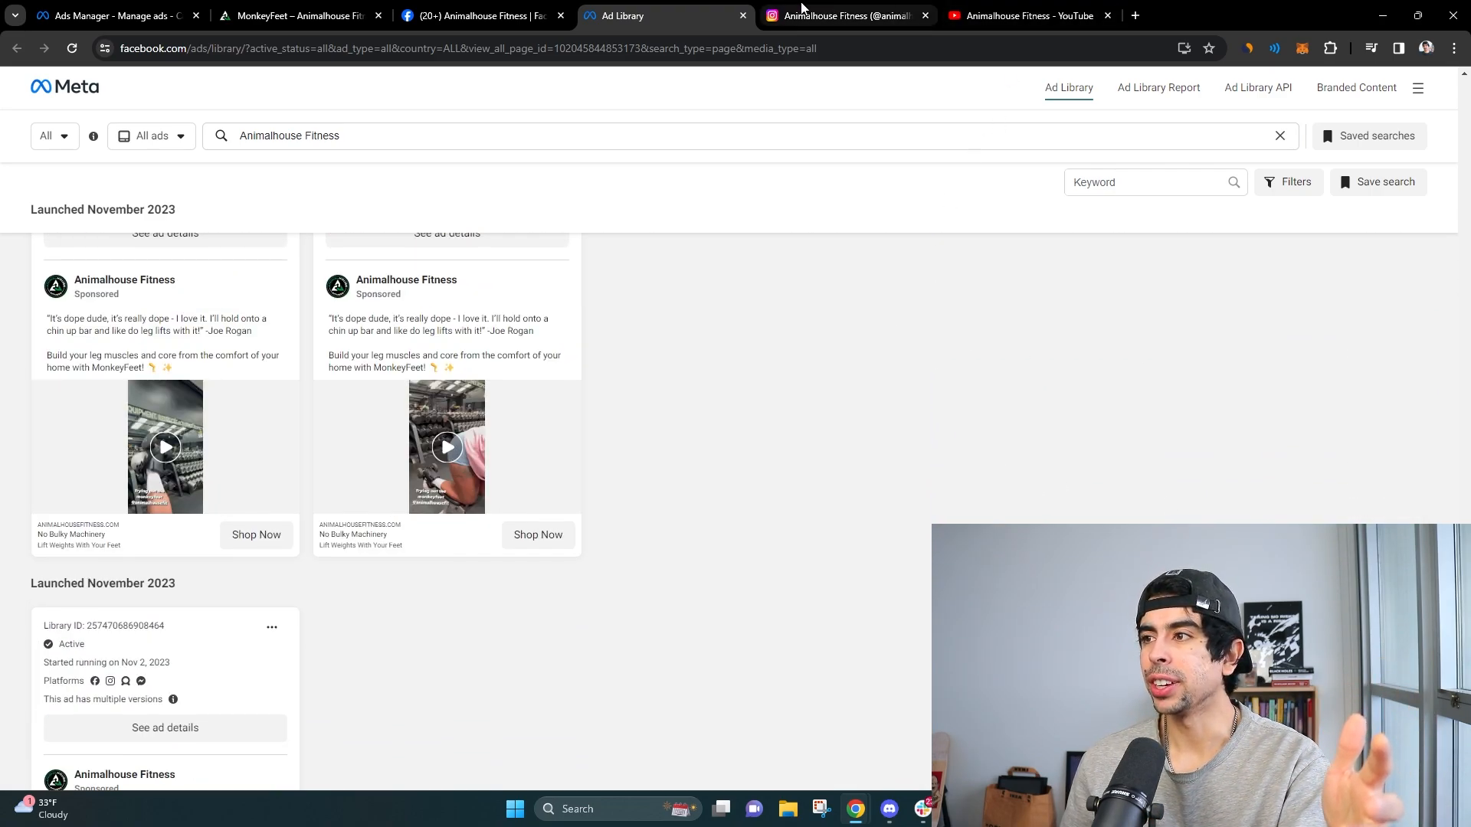
- View Similarweb's ~39.8K monthly visits for the MonkeyFeet page, then scroll to machine comparisons
{"action": "left_click", "coordinate": [300, 16]}
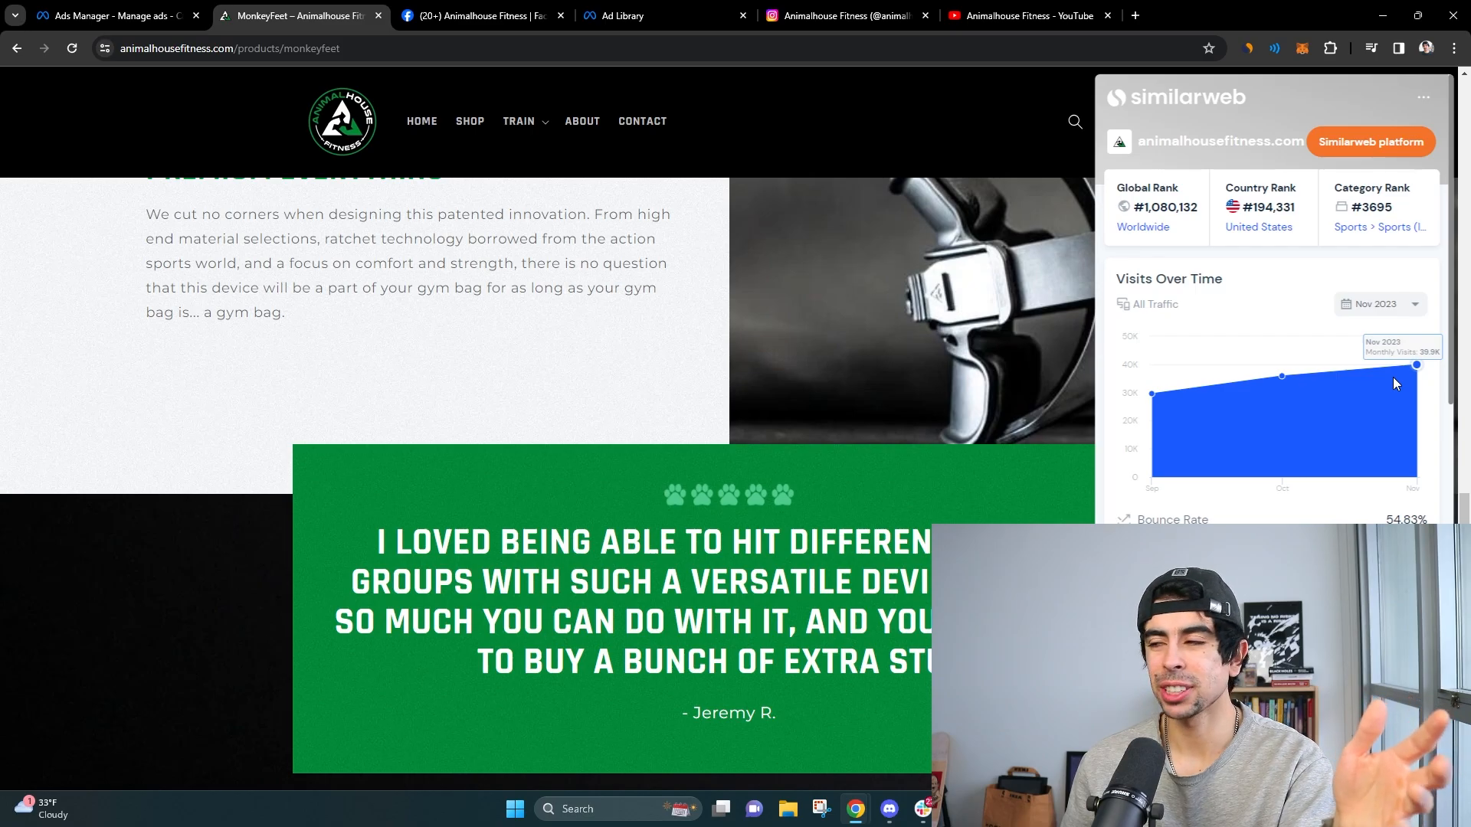
{"action": "mouse_move", "coordinate": [1281, 376]}
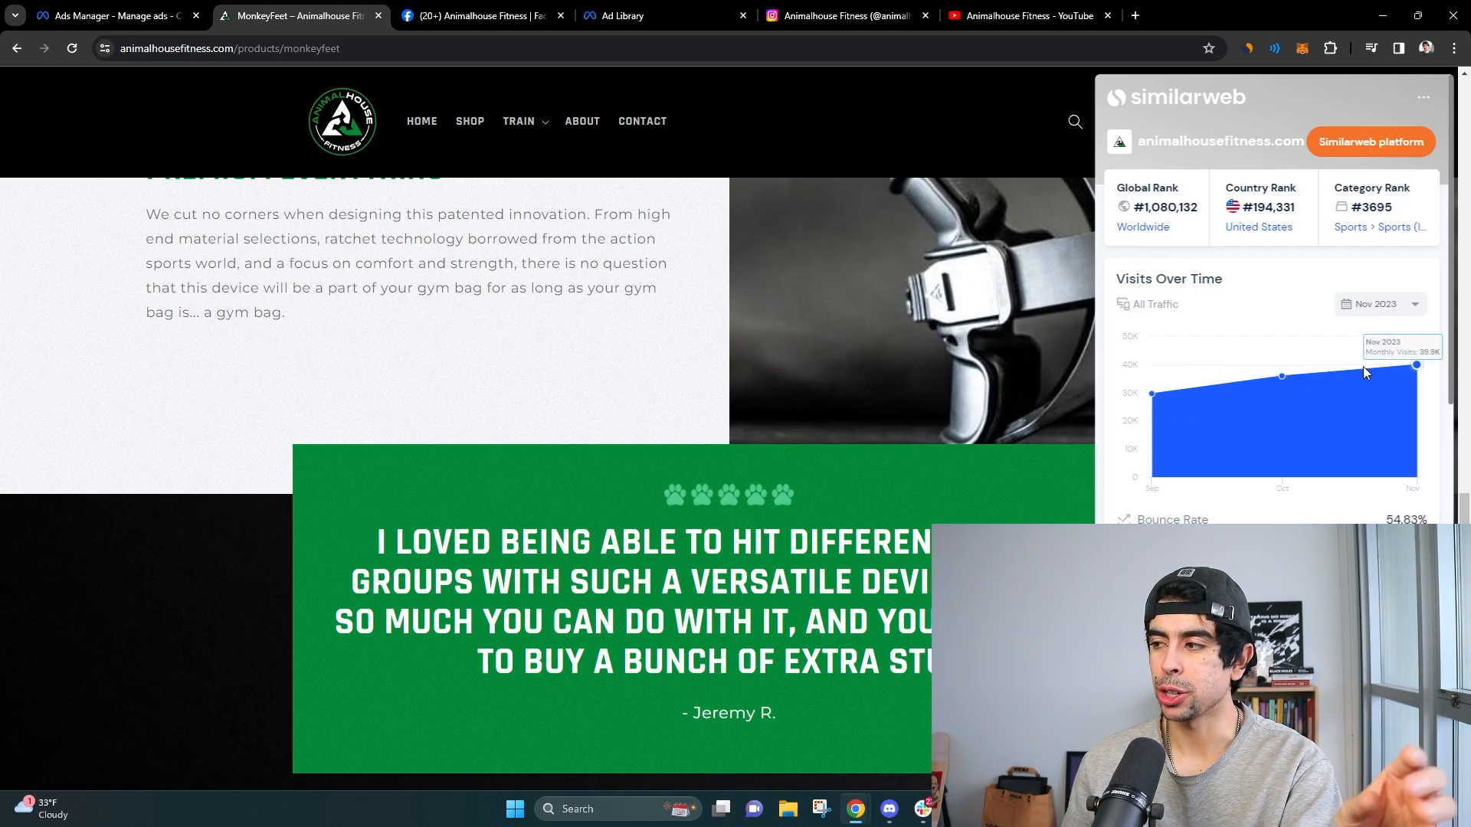
{"action": "mouse_move", "coordinate": [1280, 375]}
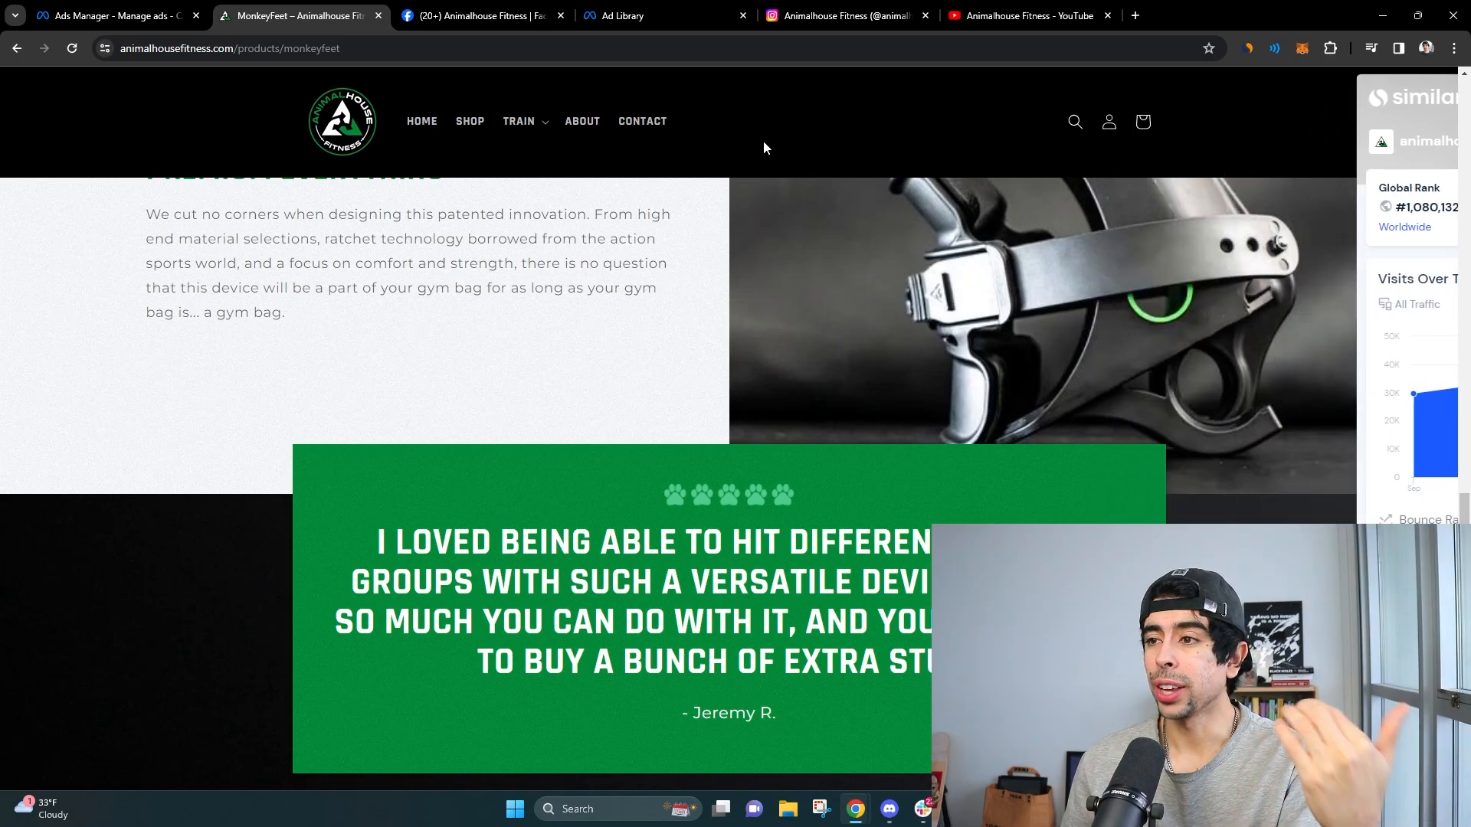
{"action": "scroll", "scroll_direction": "down", "scroll_amount": 3}
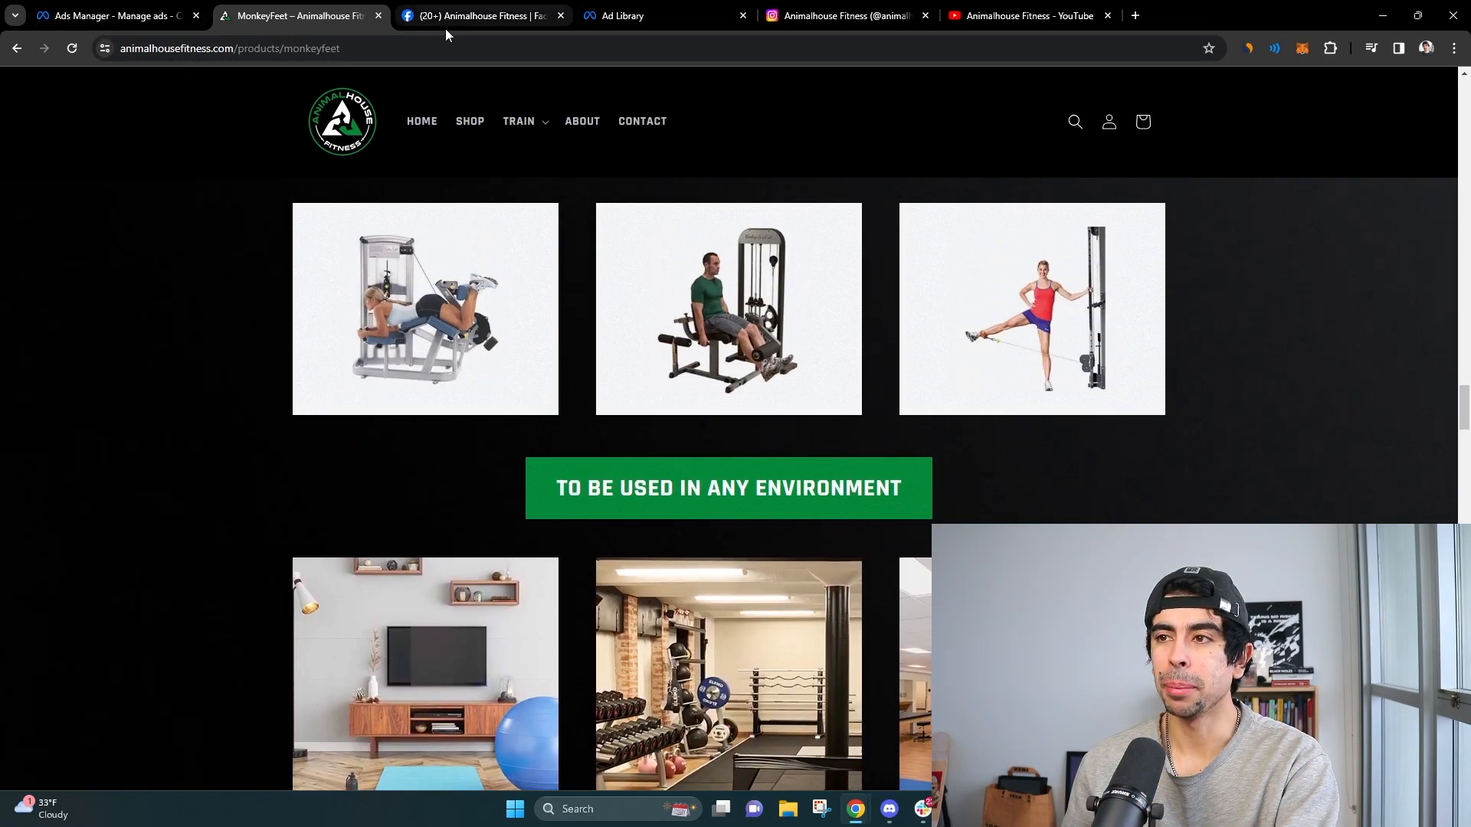
- Return to the Ad Library tab and scroll through more active MonkeyFeet video ads
{"action": "left_click", "coordinate": [654, 16]}
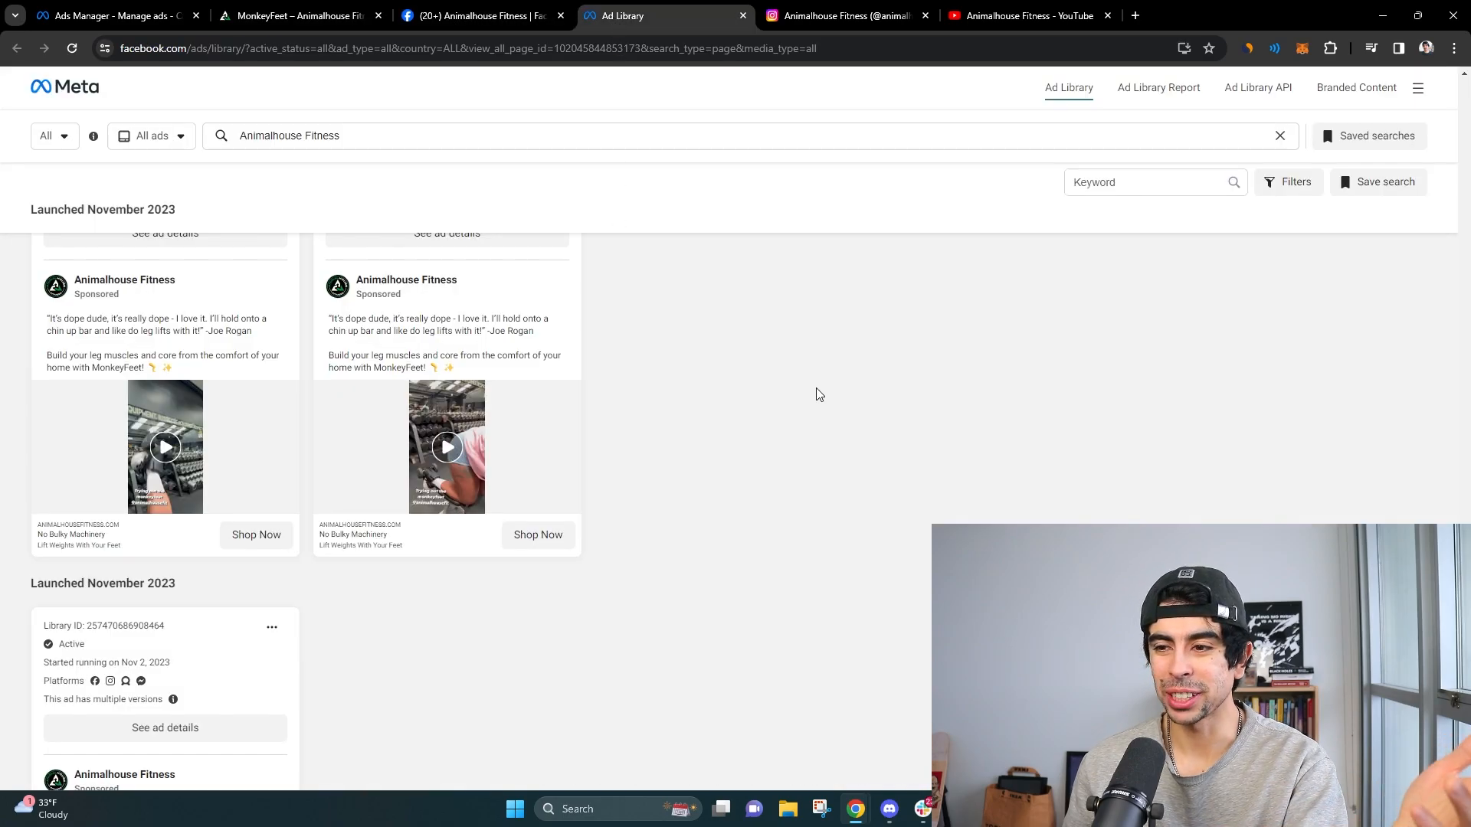
{"action": "scroll", "scroll_direction": "down", "scroll_amount": 3}
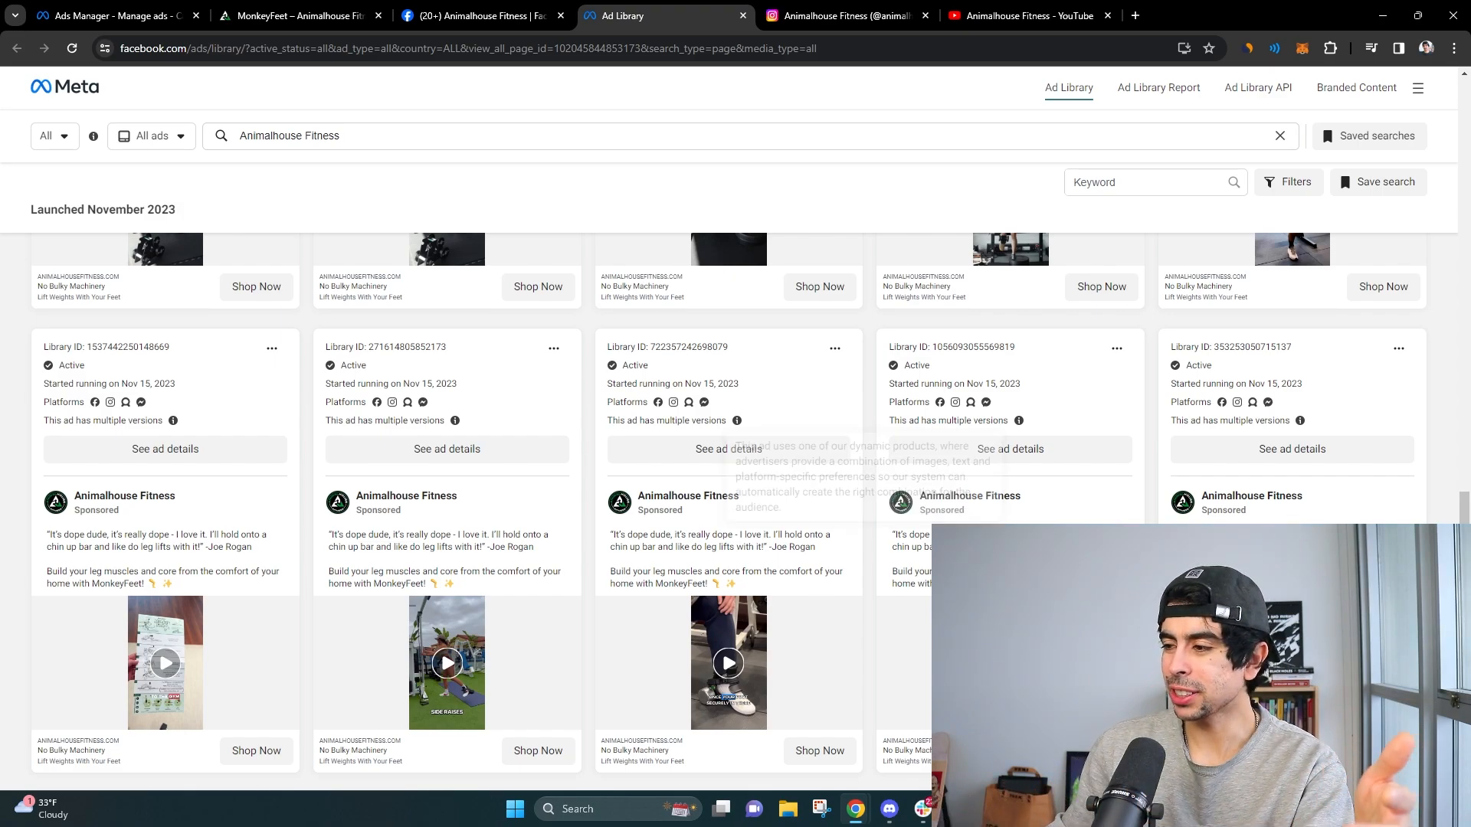
{"action": "scroll", "scroll_direction": "down", "scroll_amount": 3}
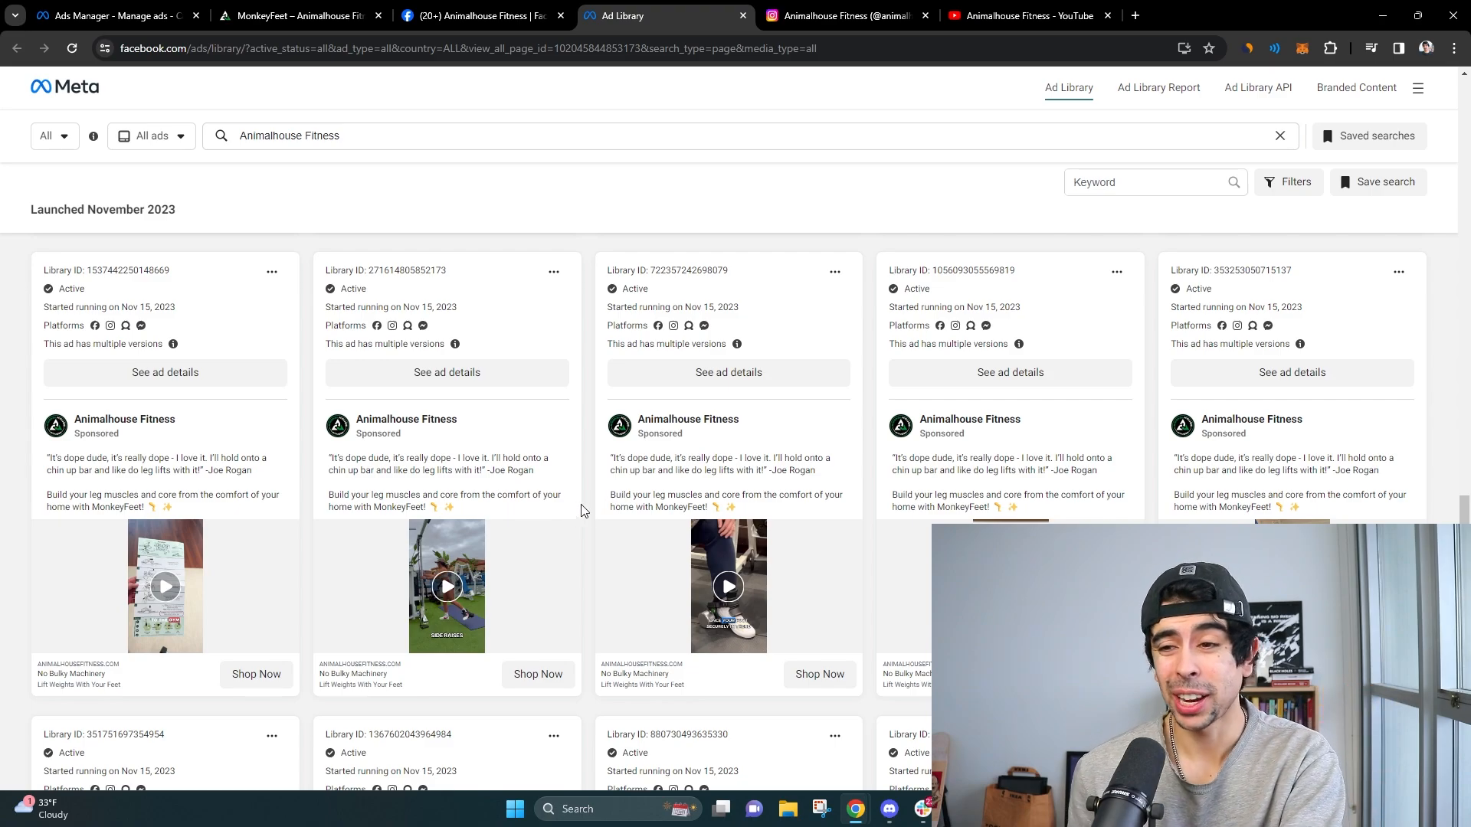
{"action": "mouse_move", "coordinate": [626, 485]}
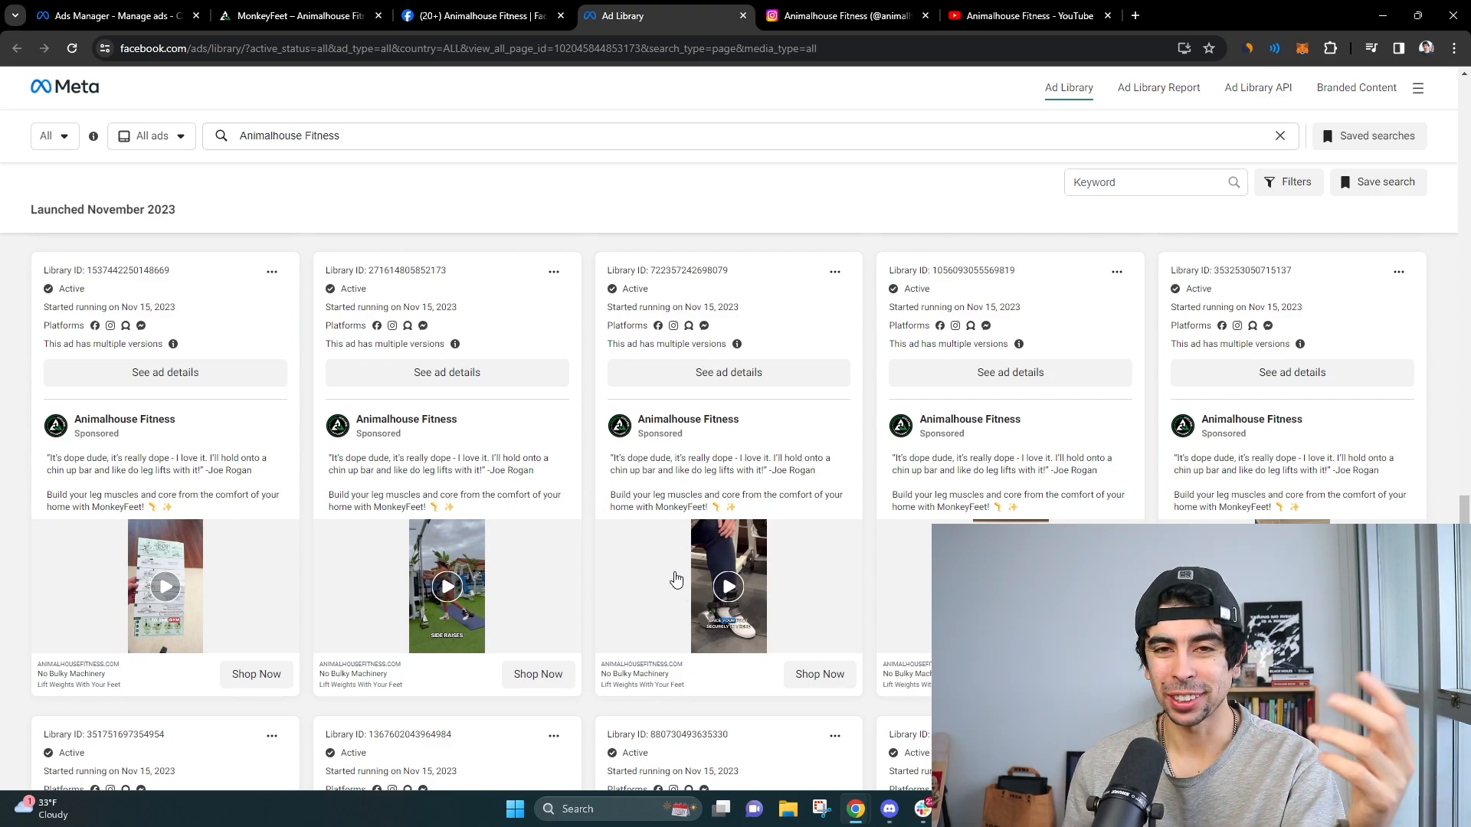
{"action": "scroll", "scroll_direction": "down", "scroll_amount": 3}
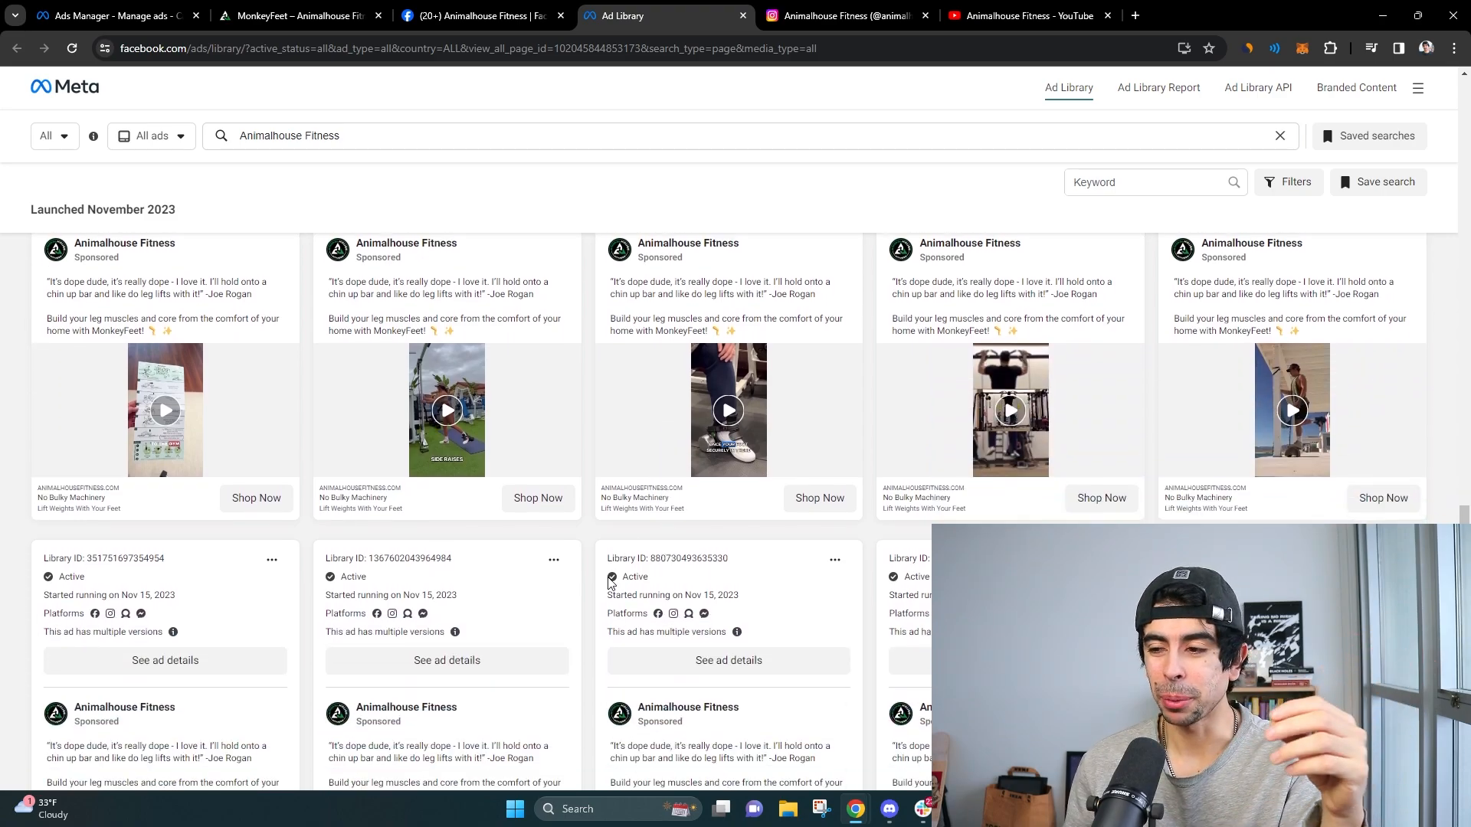
{"action": "scroll", "scroll_direction": "down", "scroll_amount": 3}
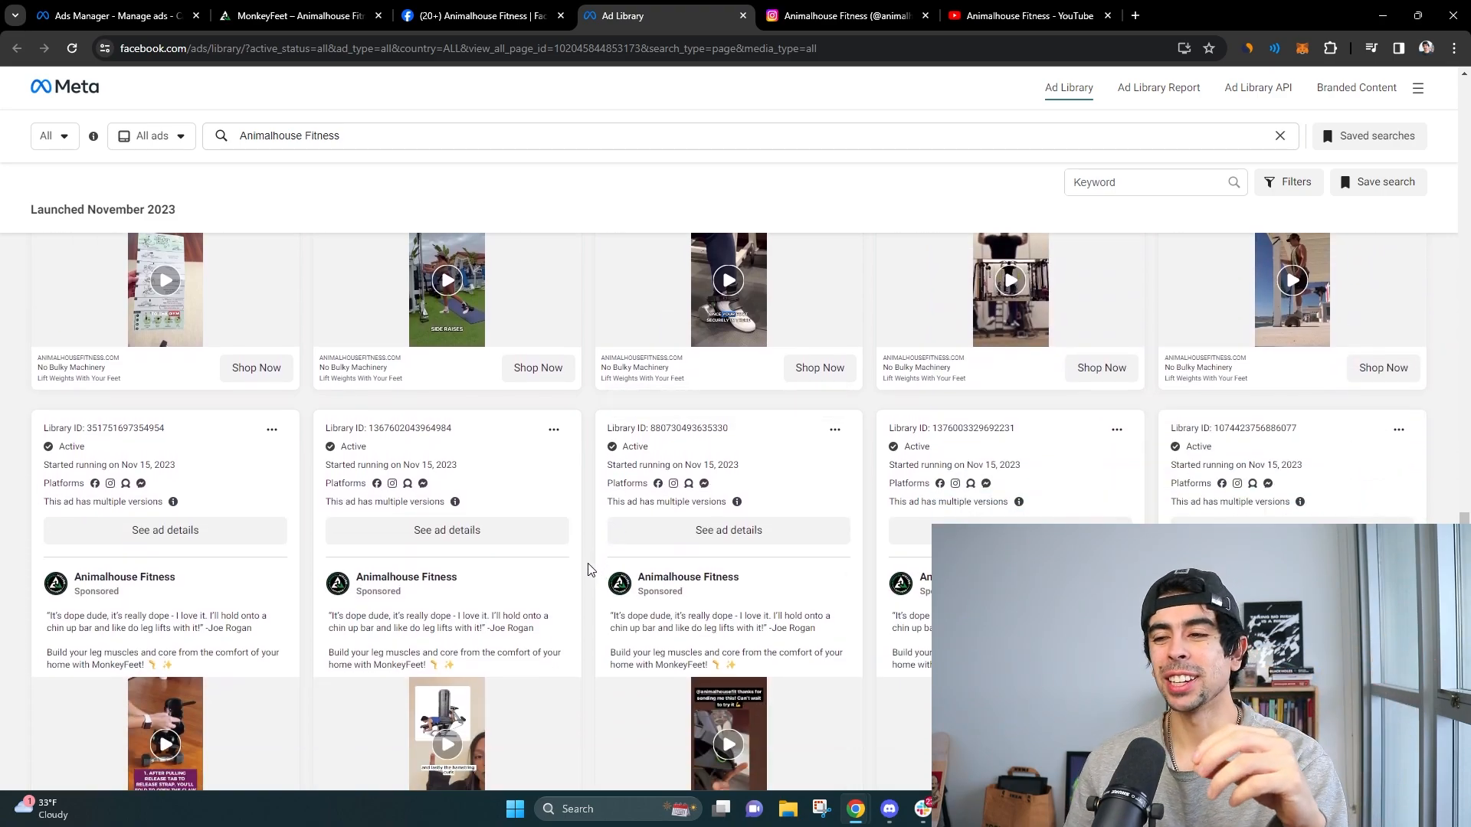
{"action": "scroll", "scroll_direction": "down", "scroll_amount": 3}
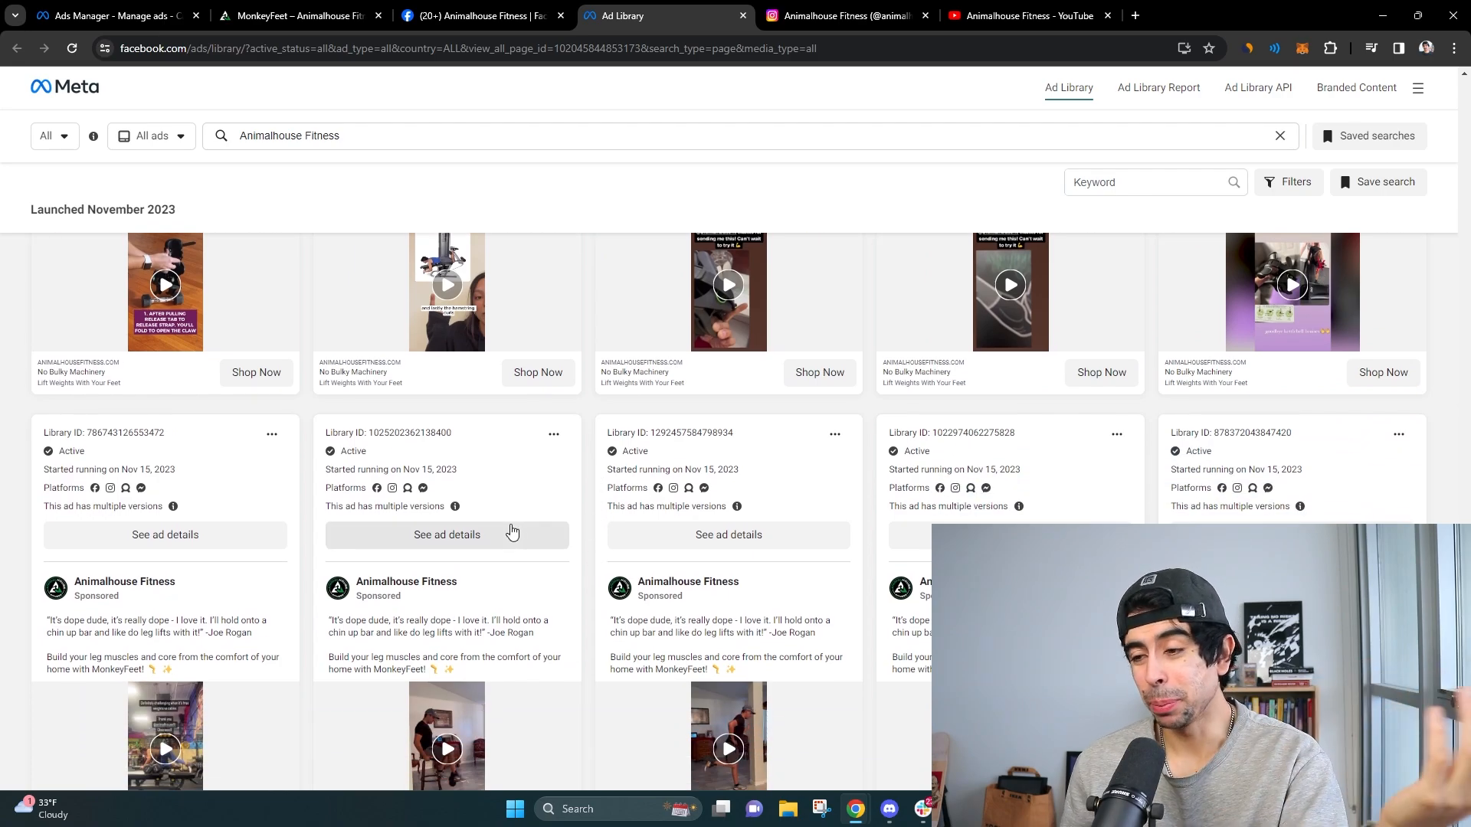
{"action": "scroll", "scroll_direction": "down", "scroll_amount": 3}
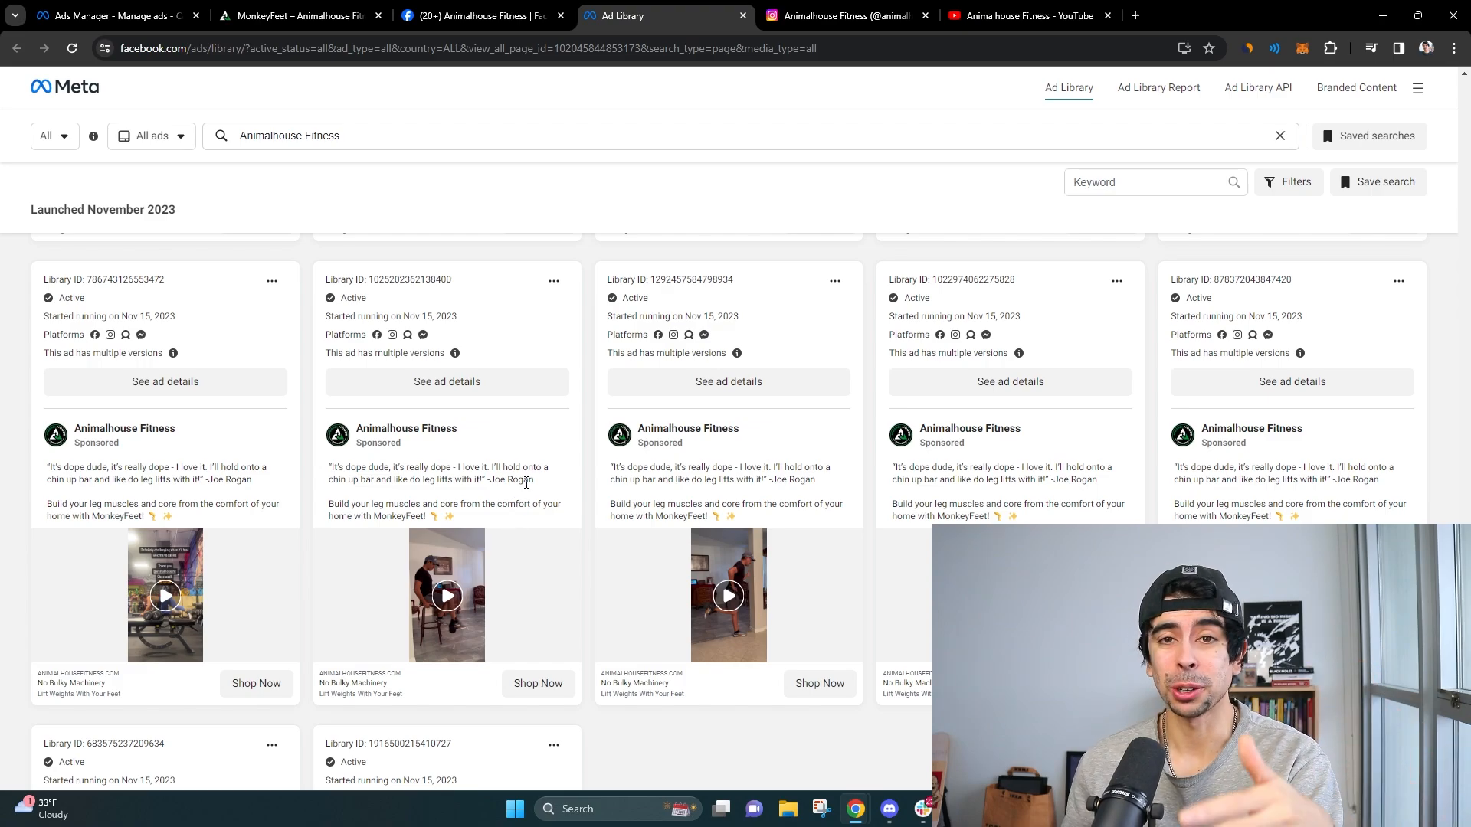
{"action": "scroll", "scroll_direction": "down", "scroll_amount": 3}
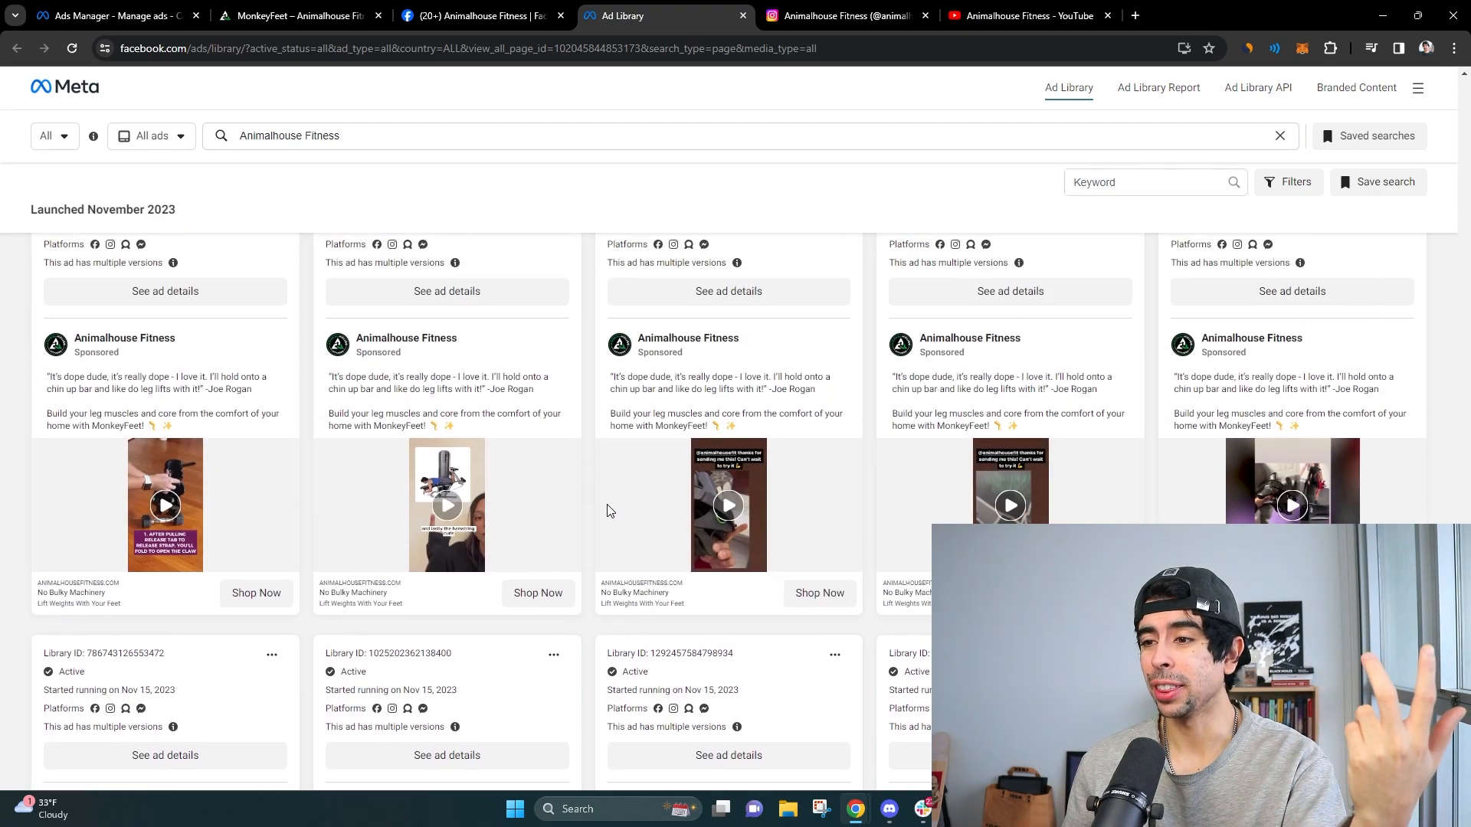
{"action": "scroll", "scroll_direction": "down", "scroll_amount": 3}
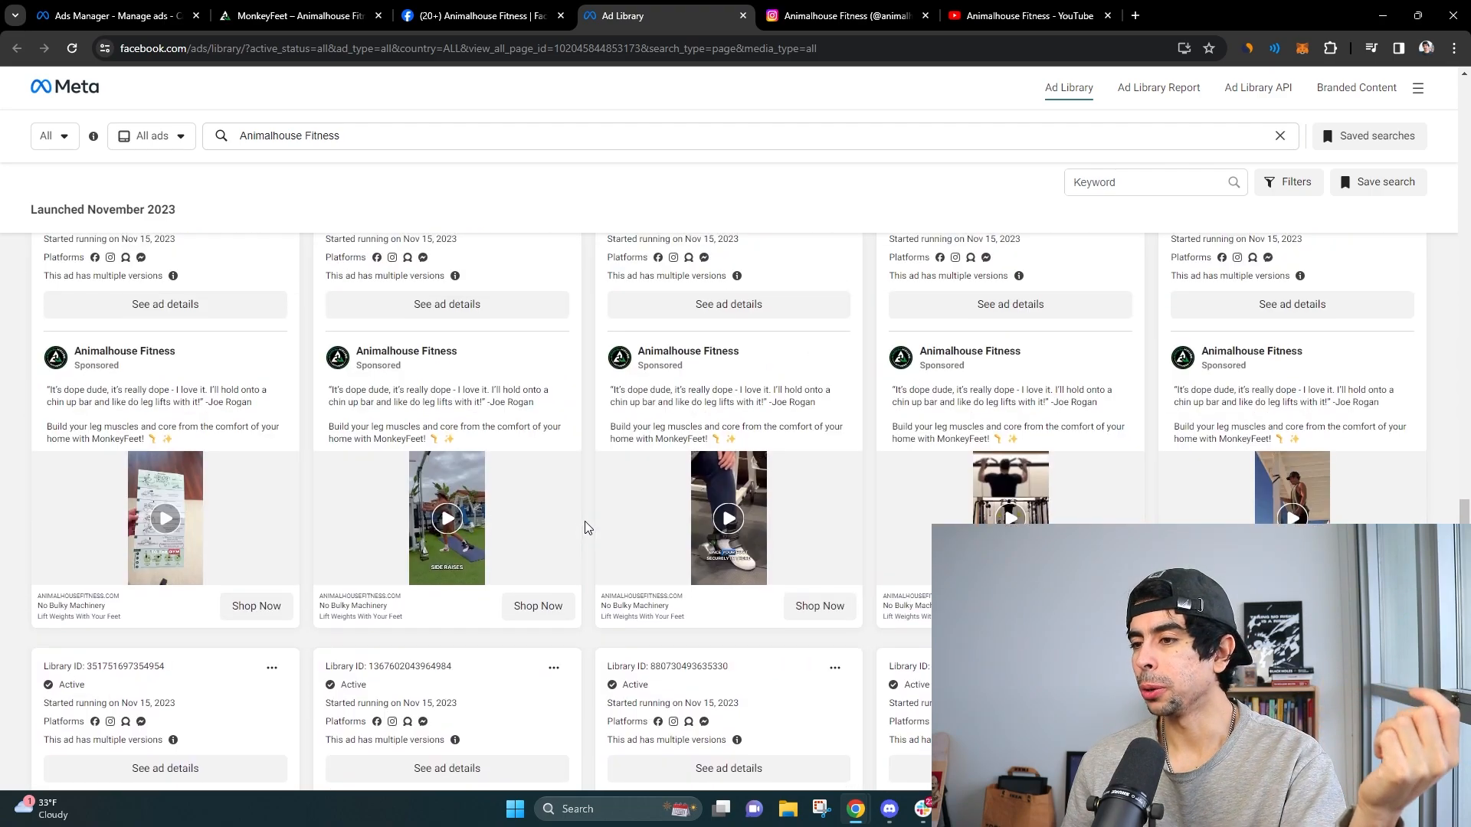
{"action": "scroll", "scroll_direction": "down", "scroll_amount": 3}
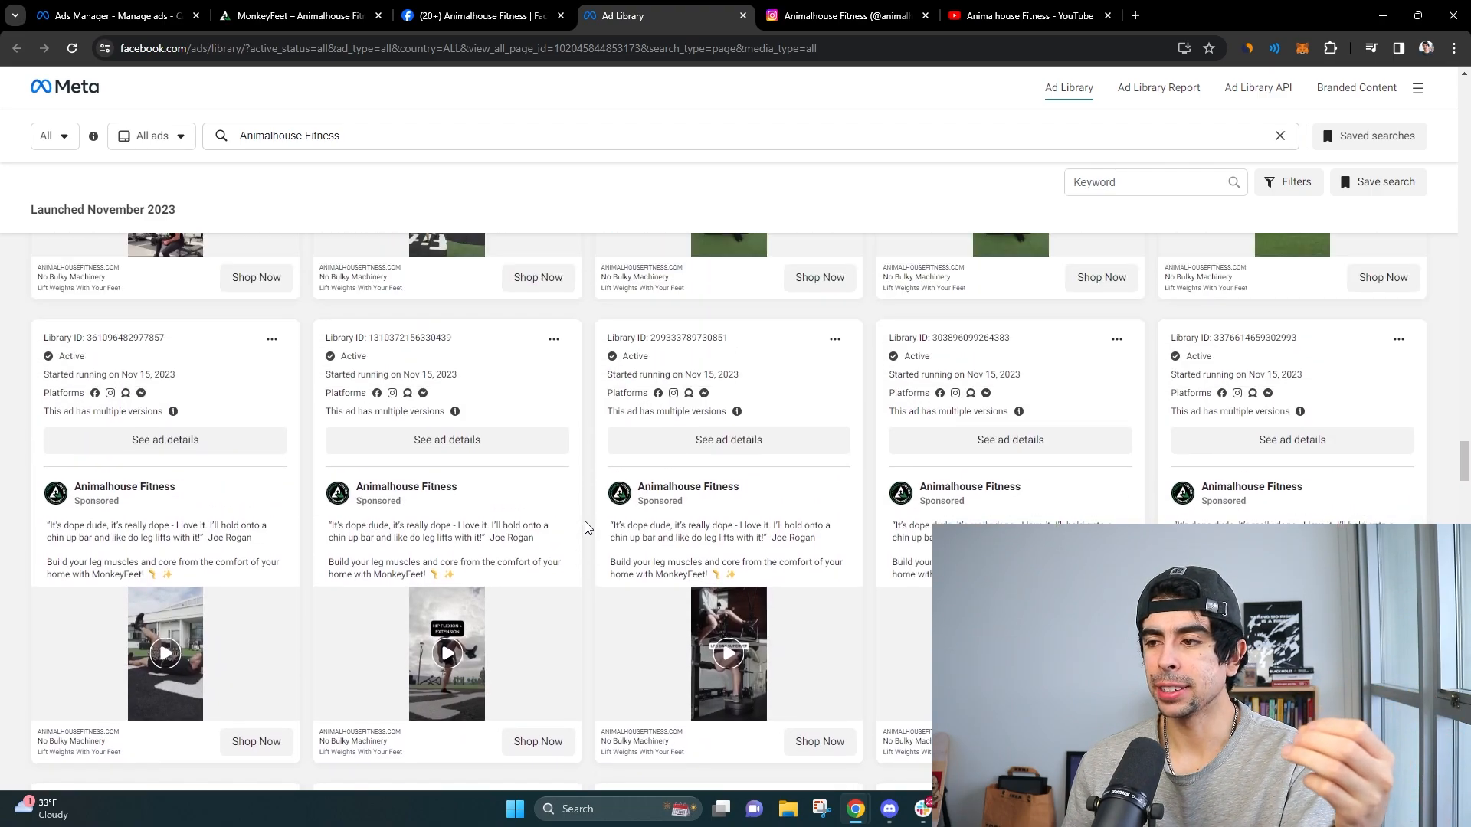
{"action": "scroll", "scroll_direction": "down", "scroll_amount": 3}
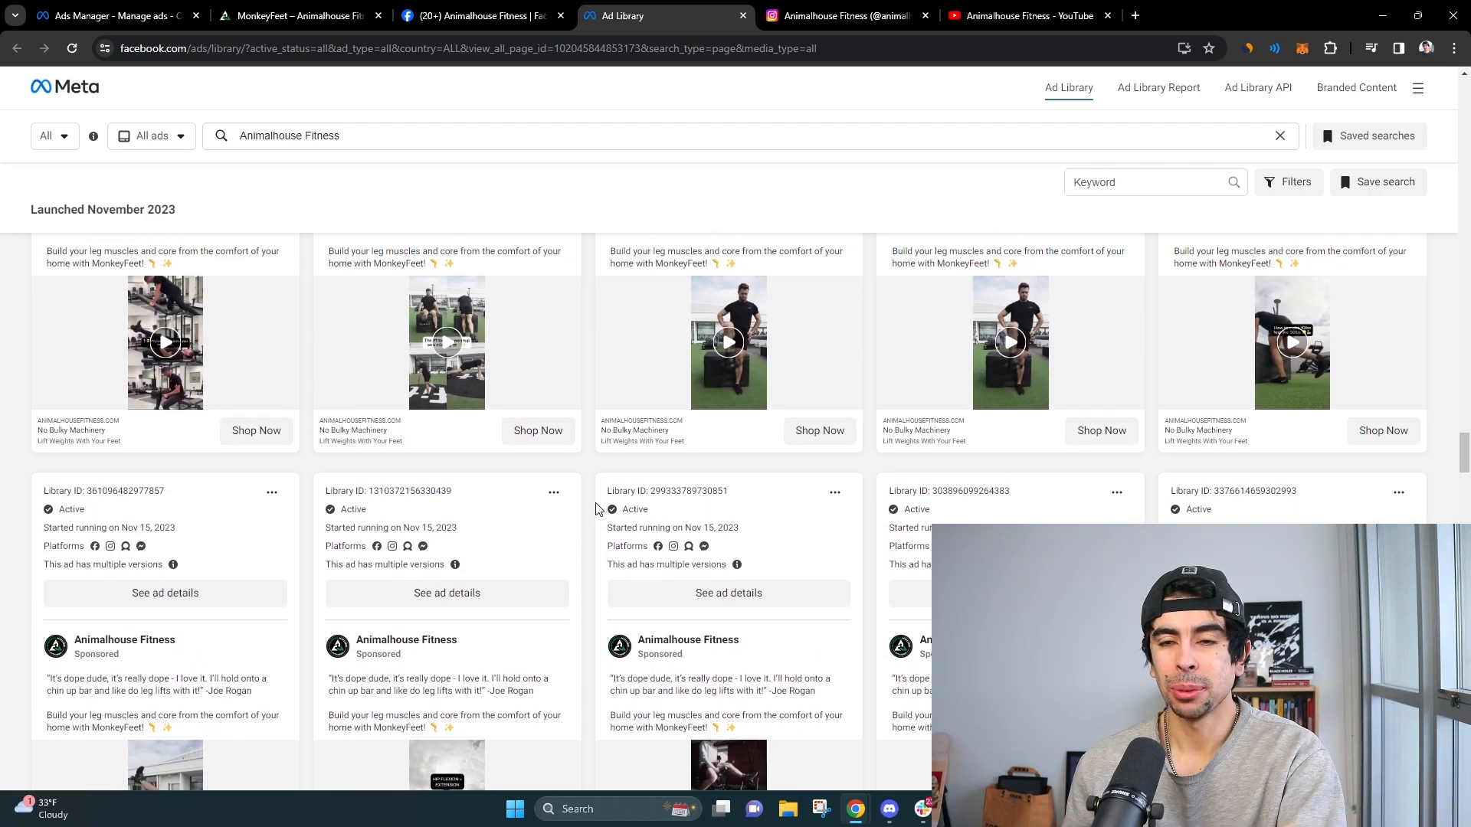
{"action": "scroll", "scroll_direction": "down", "scroll_amount": 3}
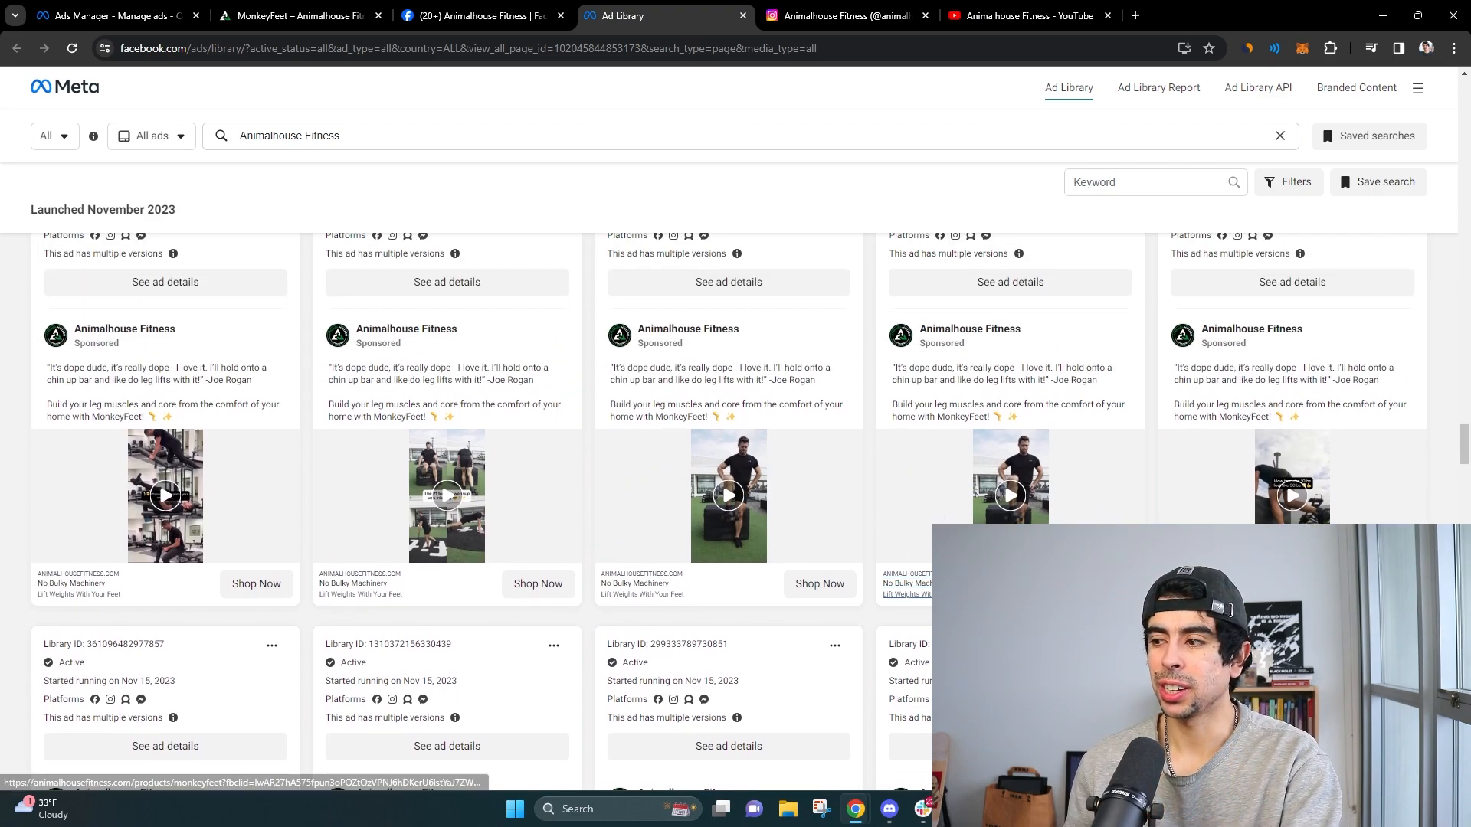
{"action": "scroll", "scroll_direction": "down", "scroll_amount": 3}
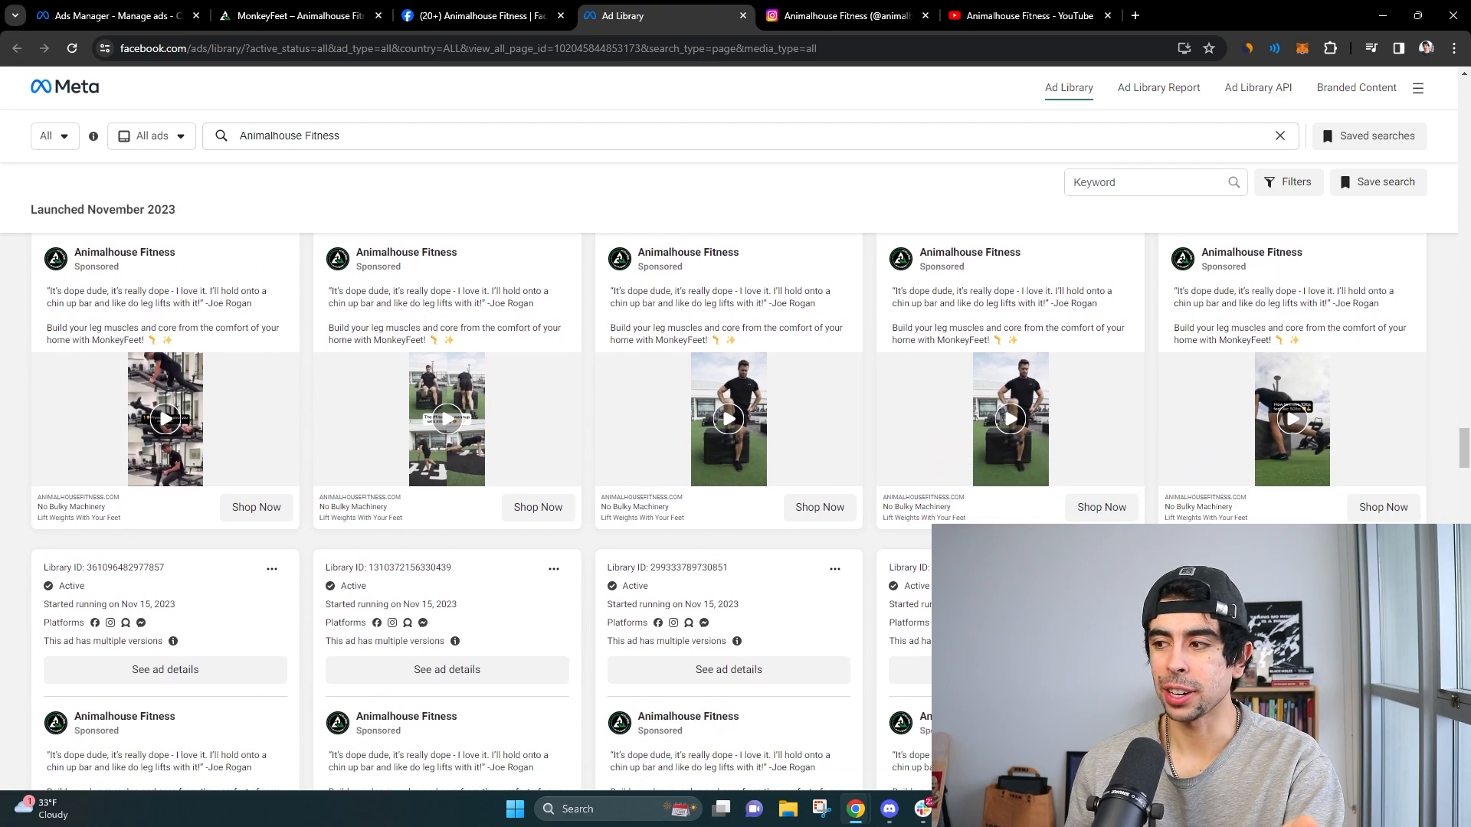